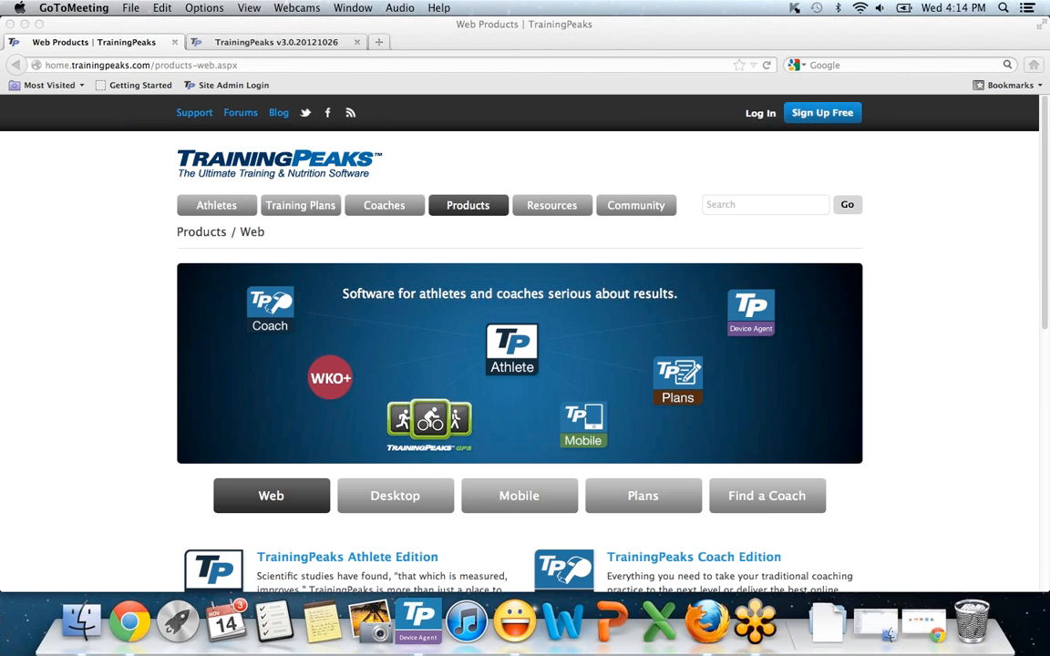
pyautogui.moveTo(742, 305)
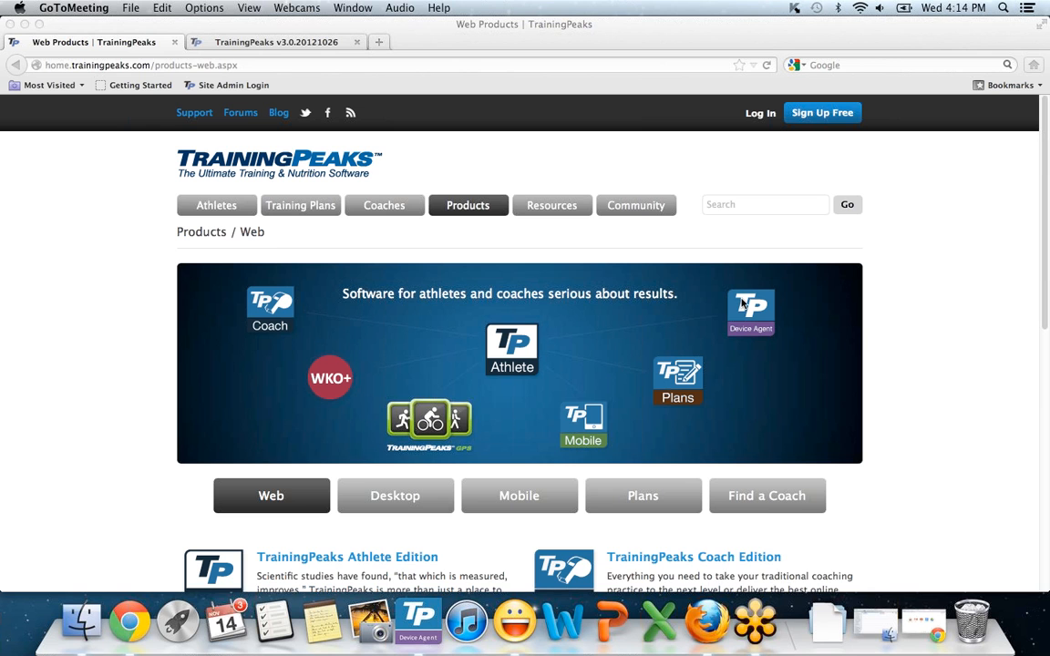
pyautogui.moveTo(841, 306)
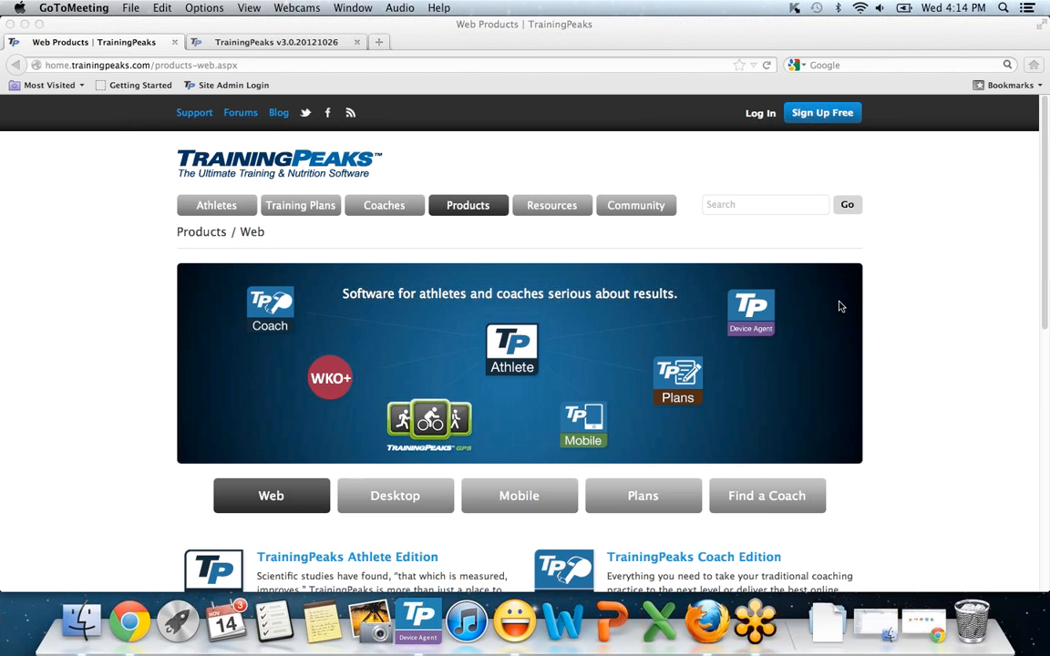
# Start adding a new athlete account, cancel it, and switch back to the original account
pyautogui.click(418, 622)
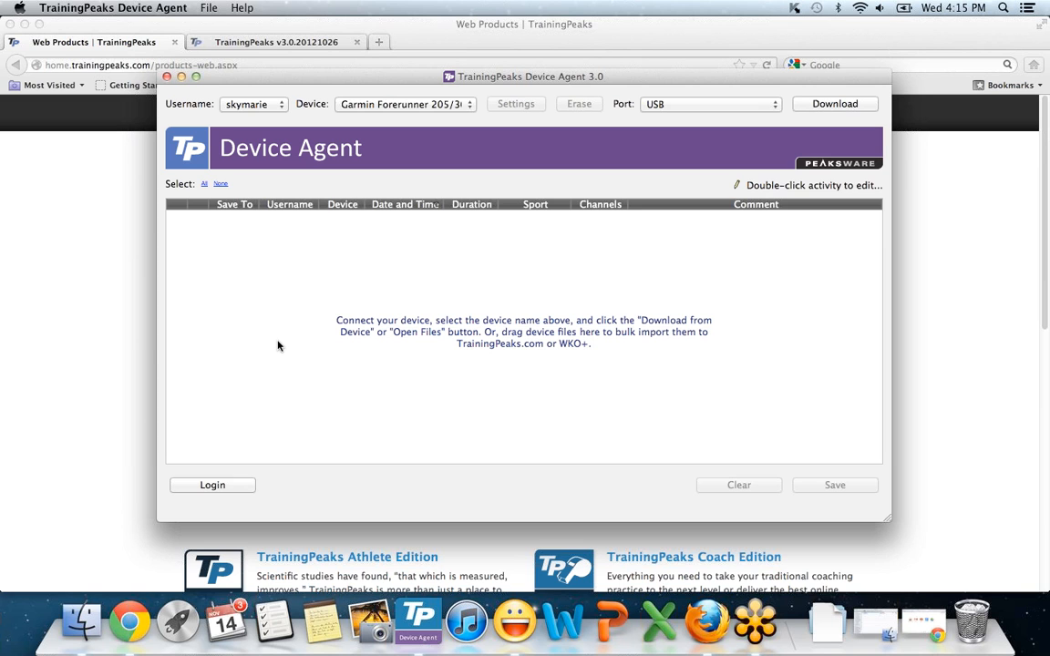
pyautogui.moveTo(265, 108)
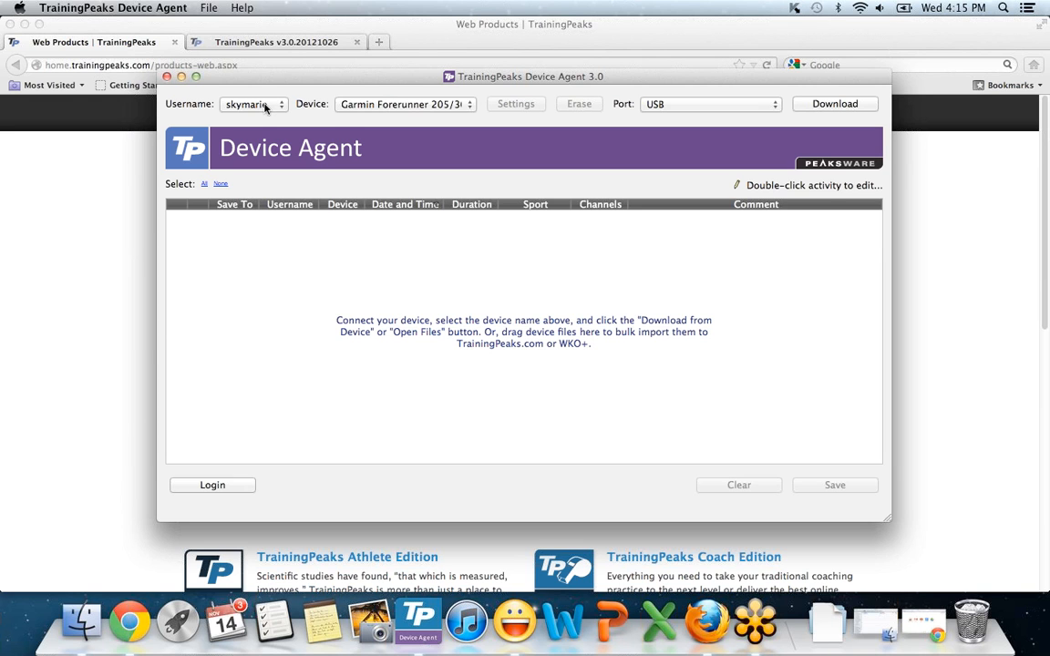
pyautogui.click(253, 104)
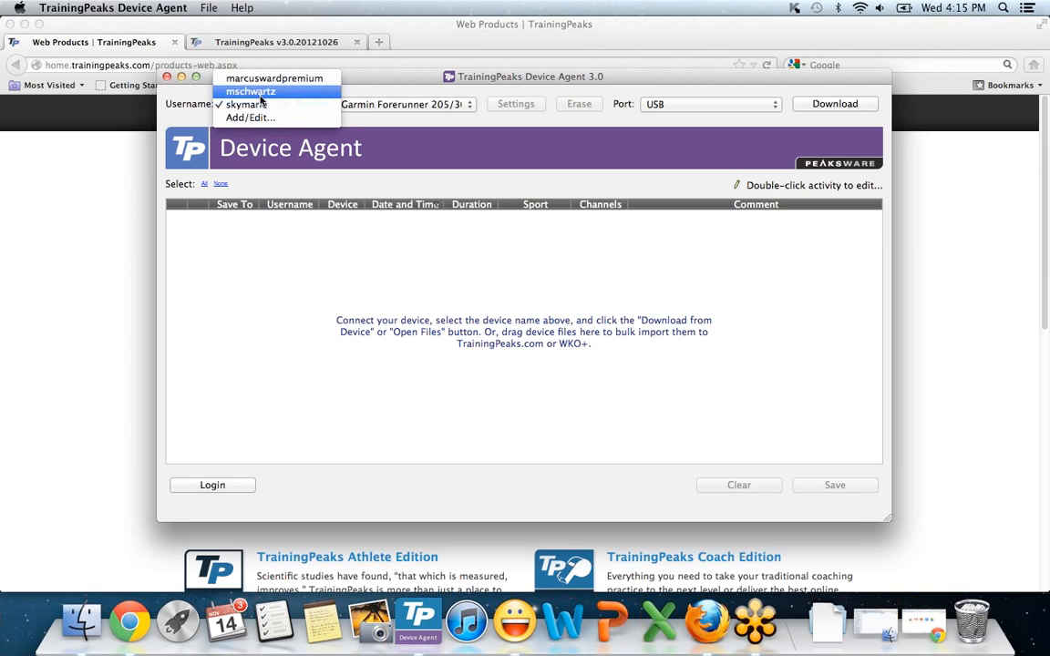
pyautogui.click(250, 118)
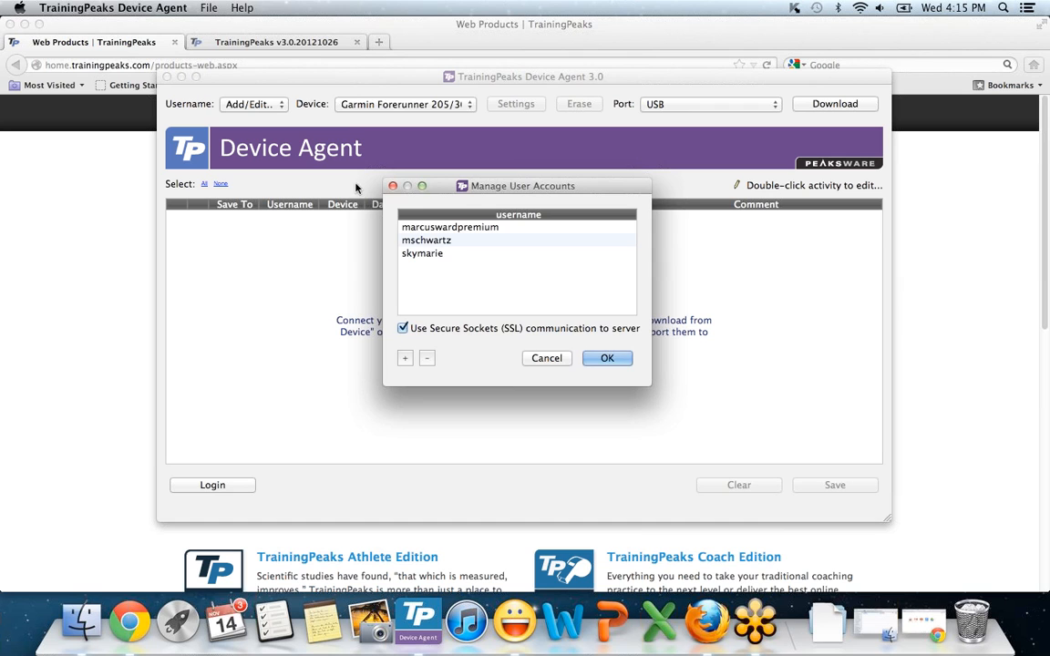
pyautogui.click(405, 357)
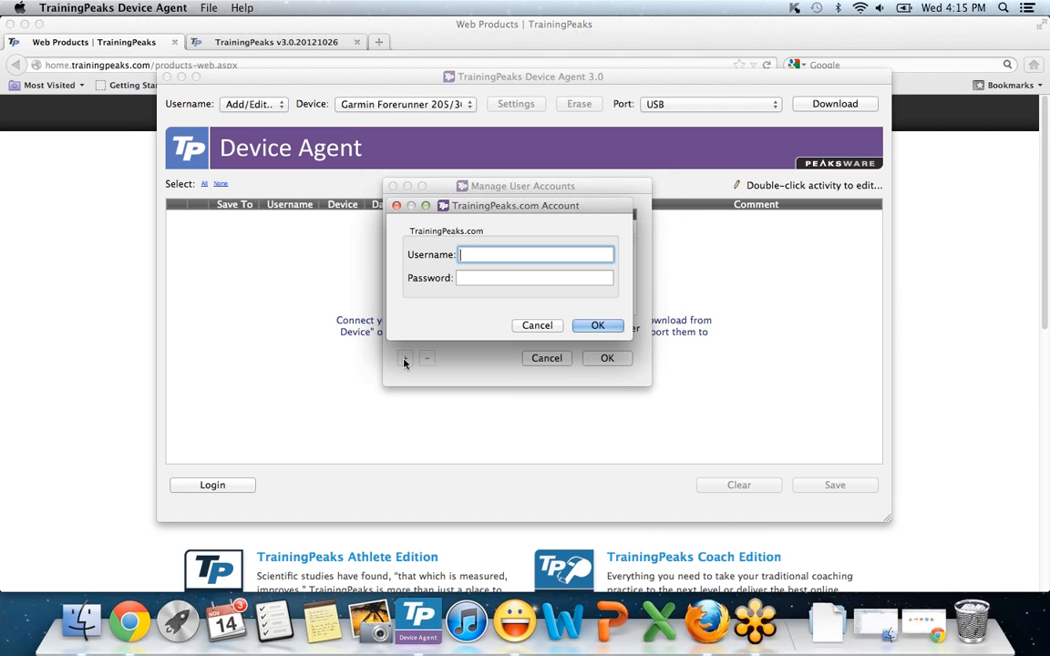
pyautogui.moveTo(447, 250)
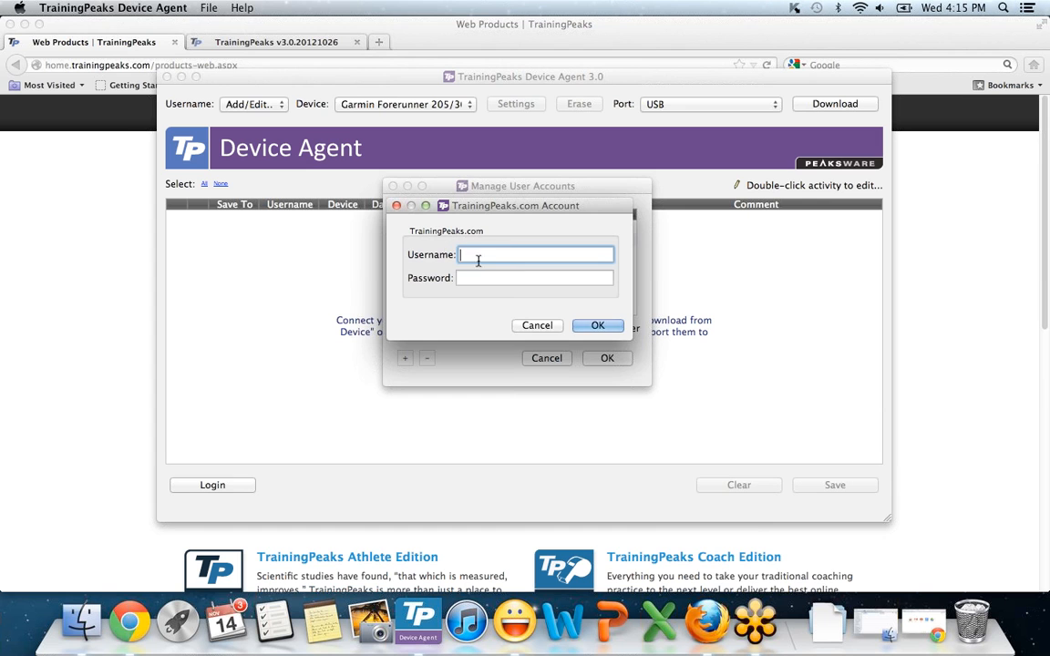
pyautogui.click(597, 325)
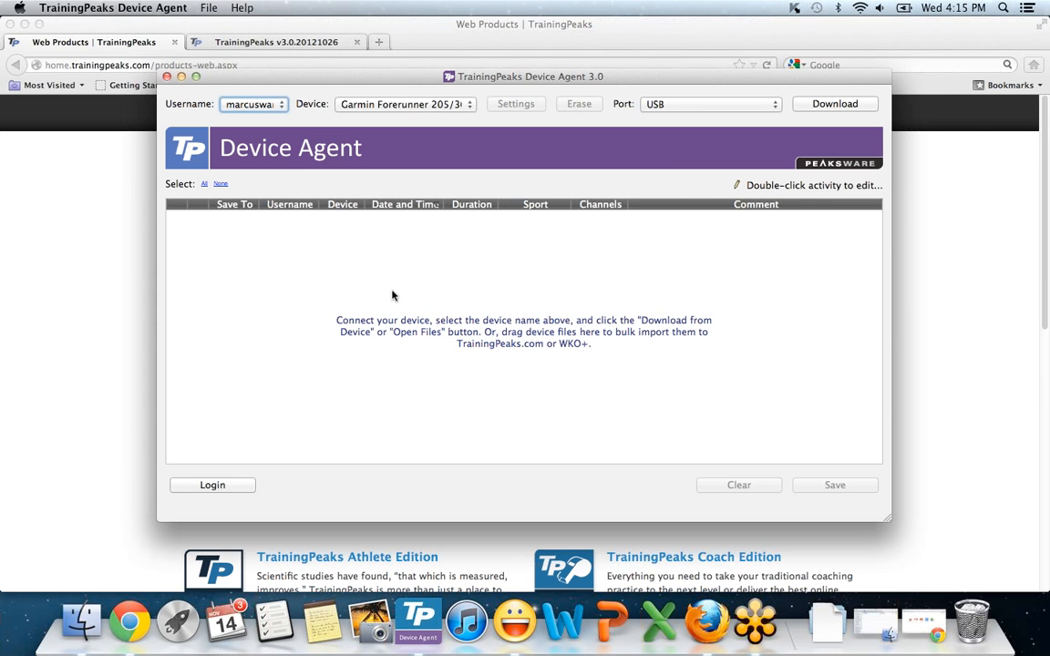
pyautogui.click(253, 104)
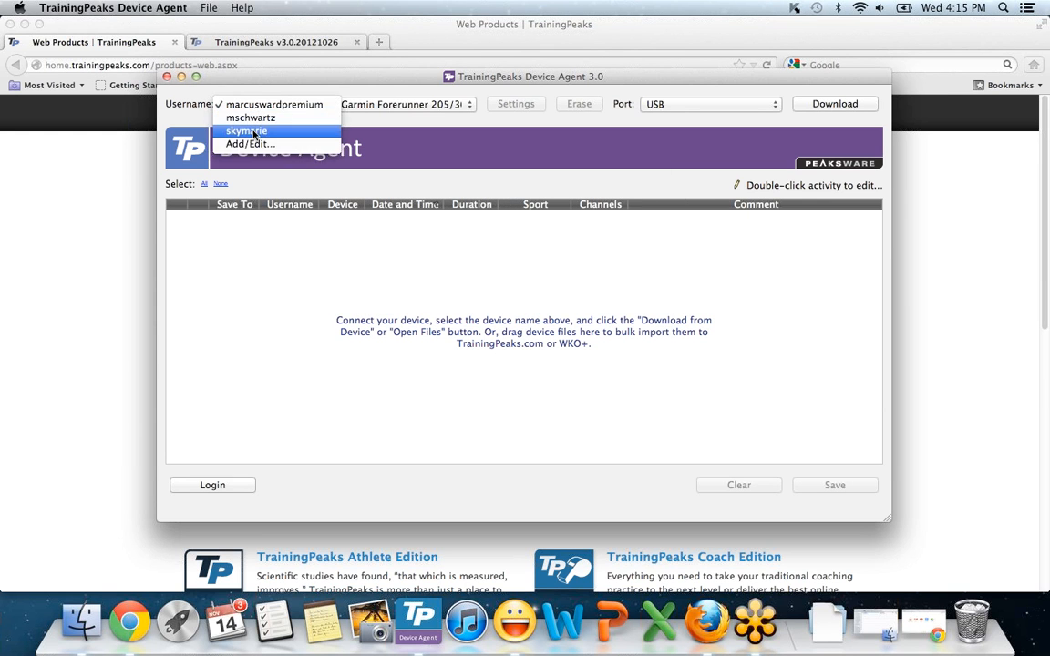
pyautogui.click(245, 130)
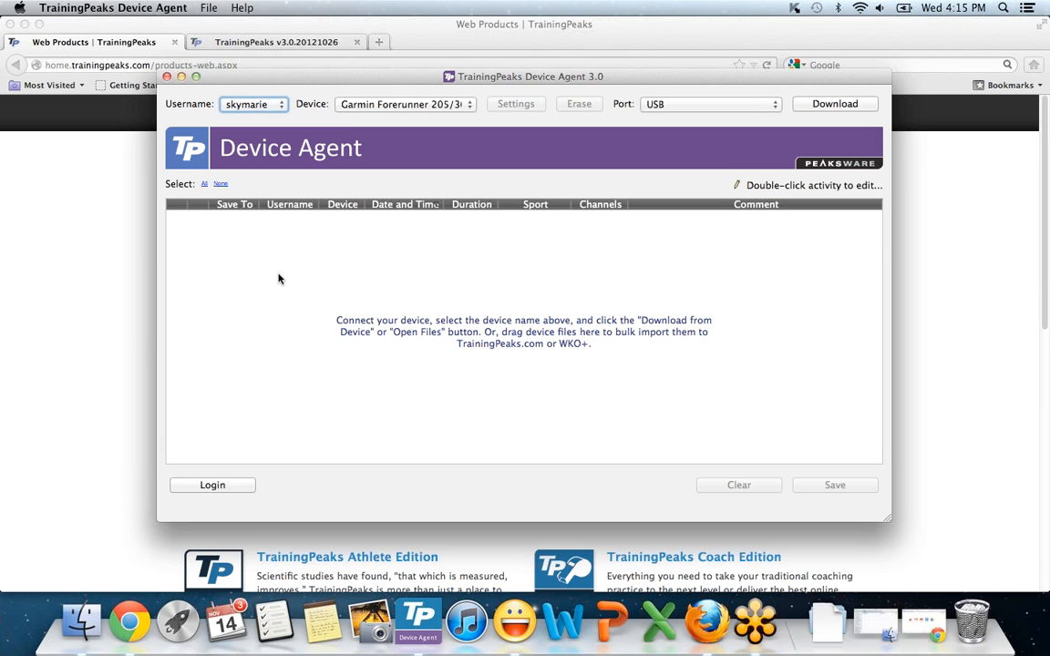
# Keep Garmin Forerunner 205/305 as the device and set the port to USB
pyautogui.click(404, 103)
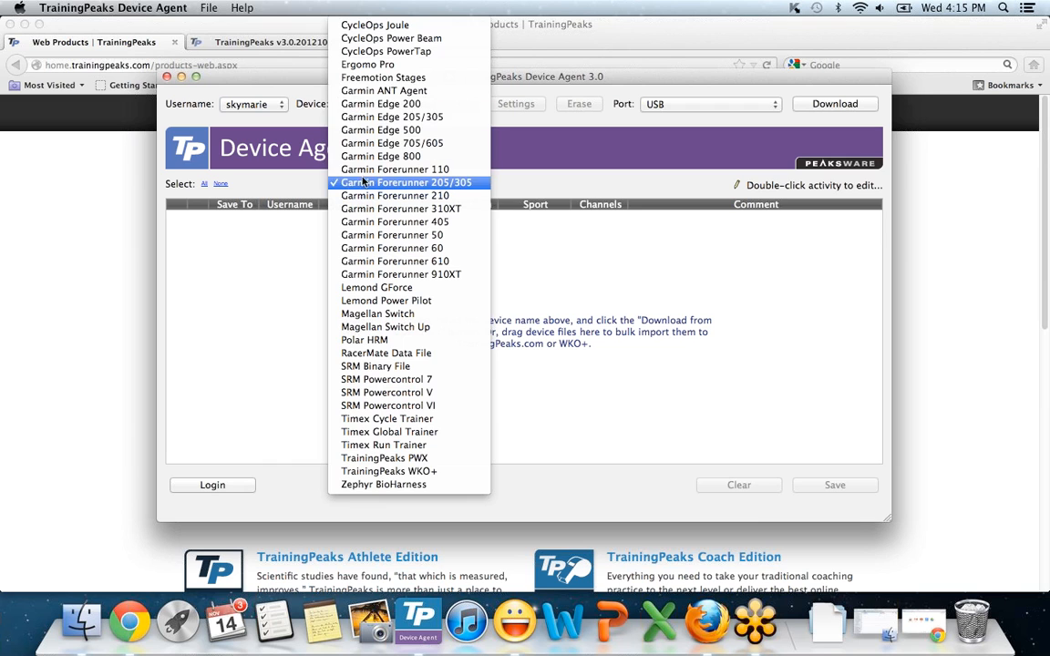
pyautogui.click(404, 183)
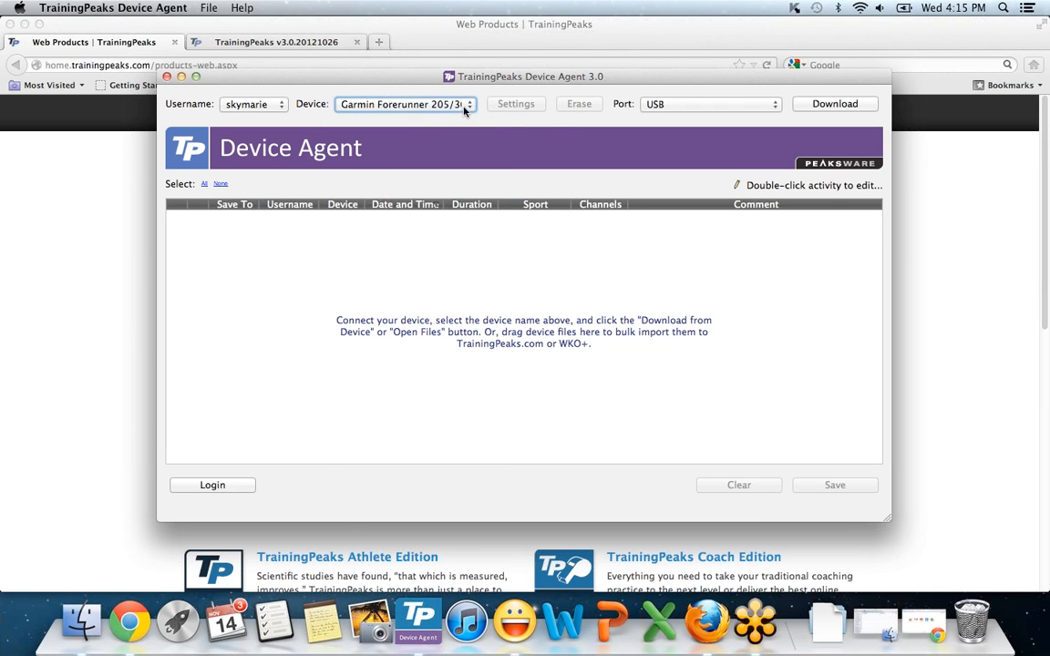
pyautogui.moveTo(631, 110)
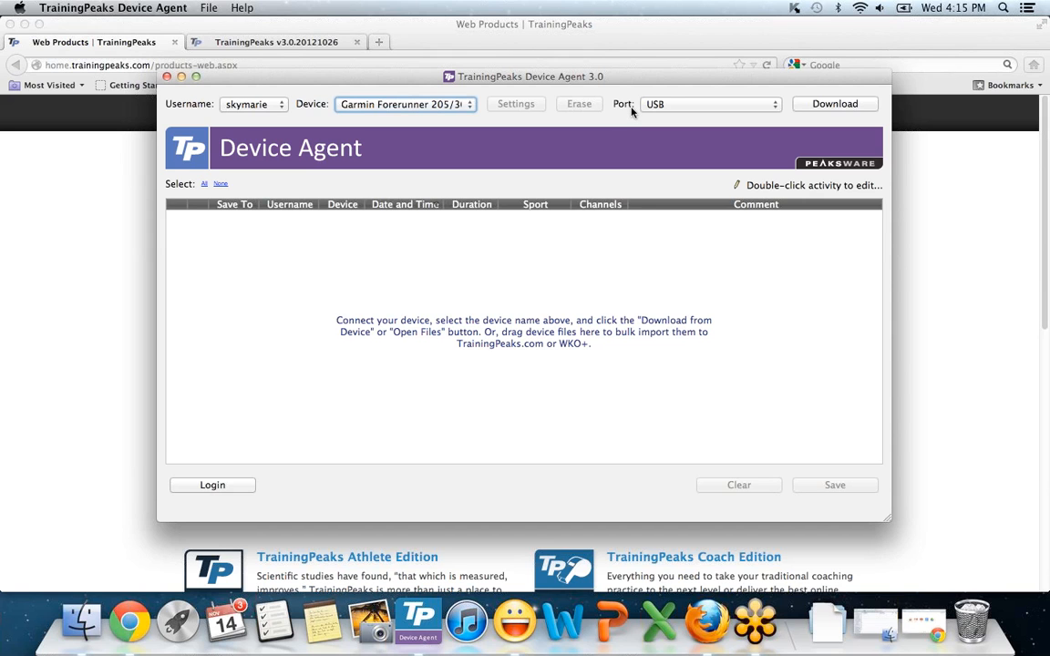
pyautogui.moveTo(664, 108)
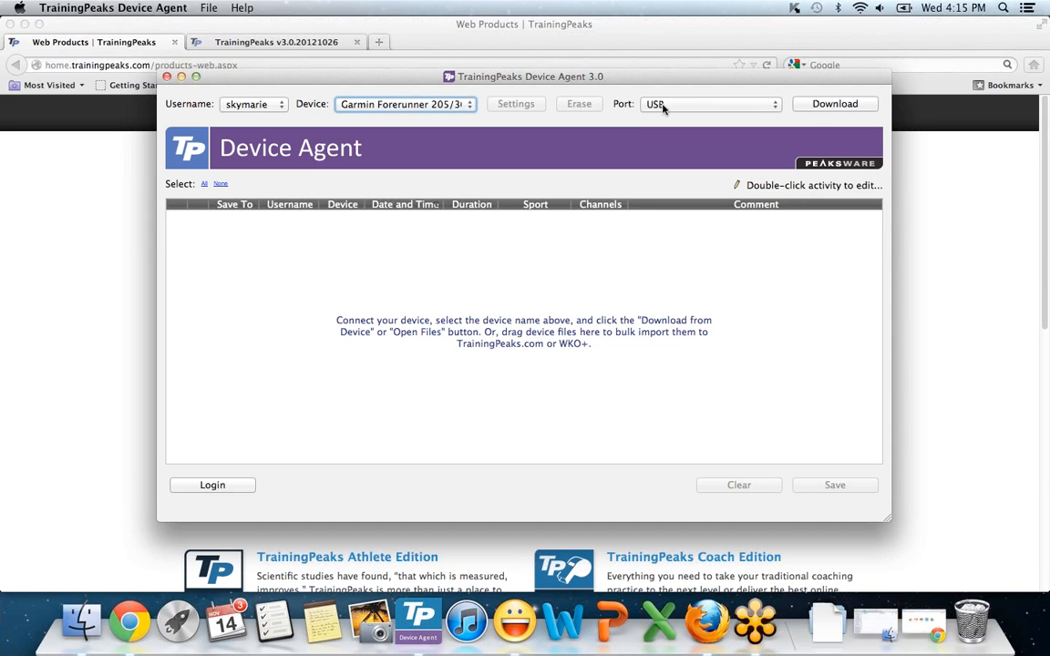
pyautogui.click(833, 103)
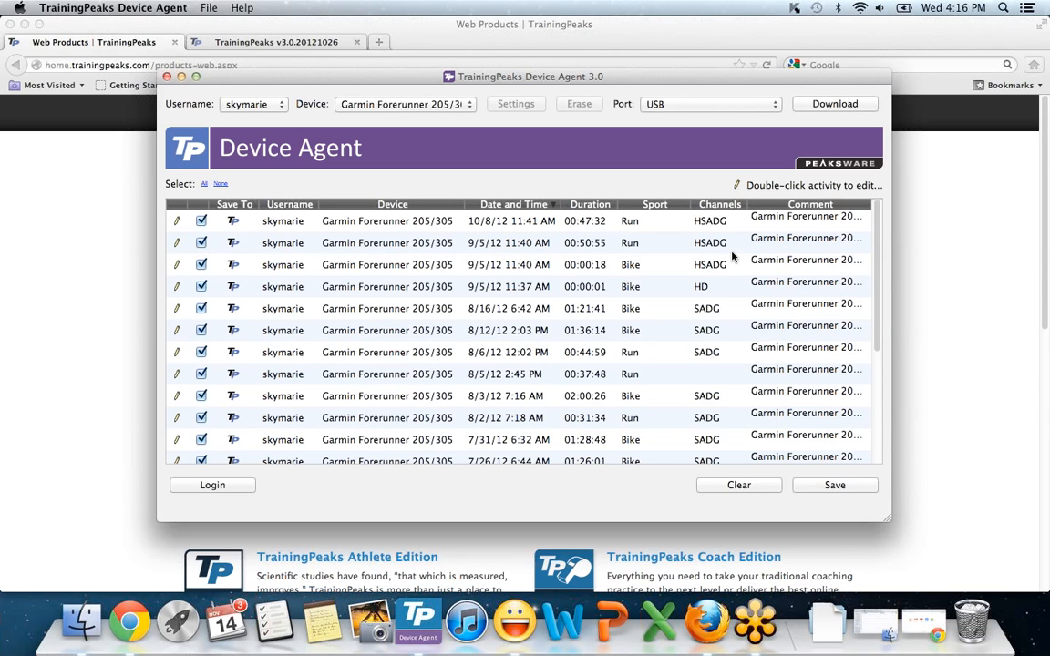
pyautogui.scroll(-3)
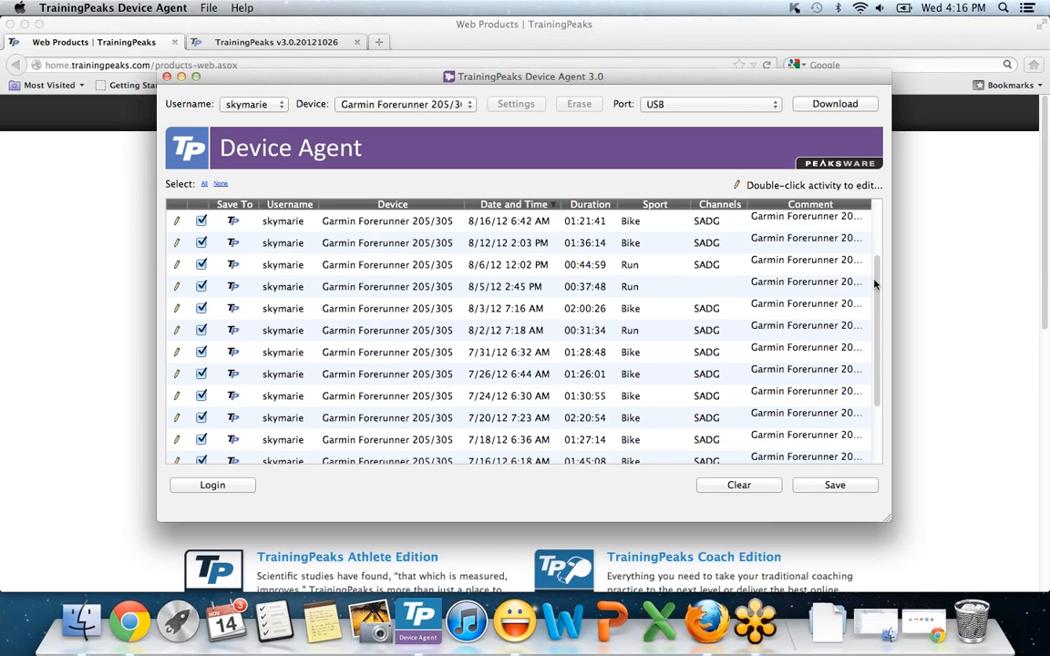
pyautogui.scroll(-3)
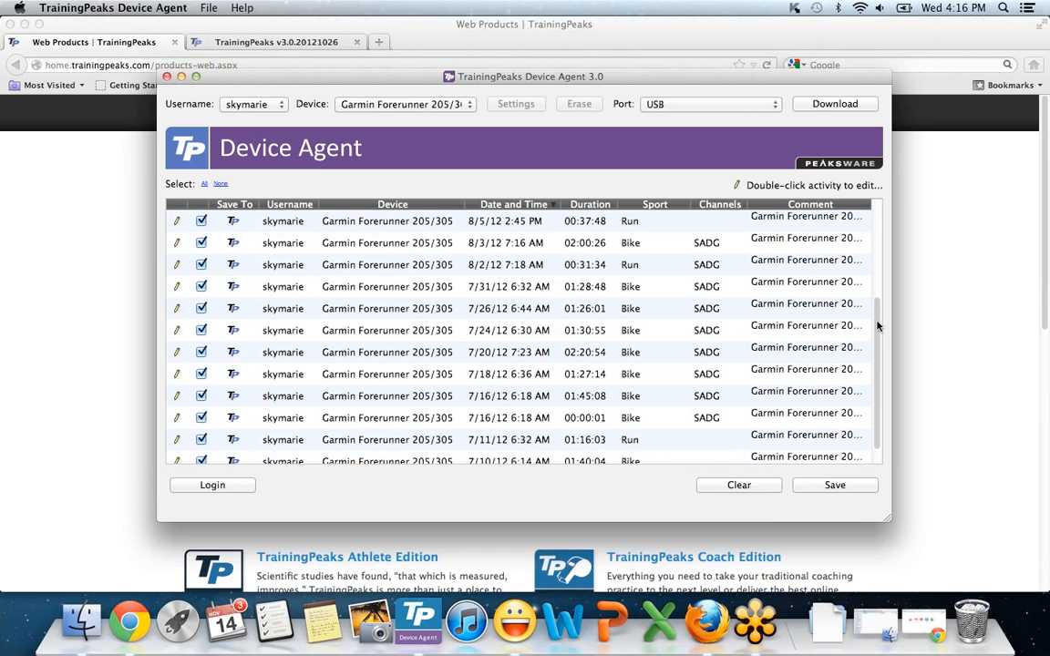
pyautogui.scroll(3)
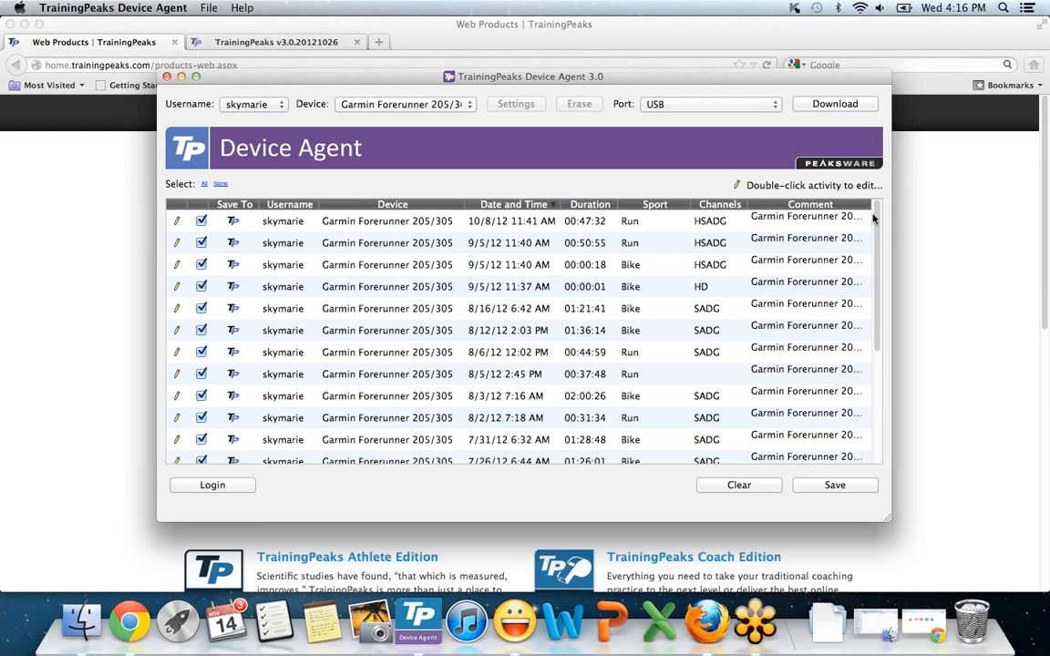
pyautogui.moveTo(624, 282)
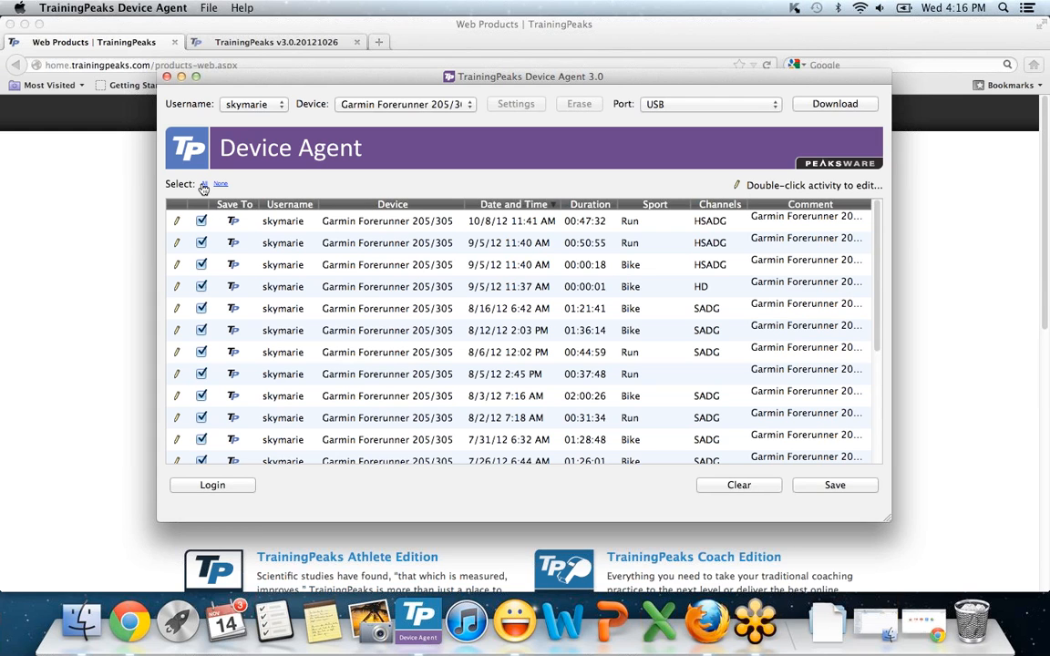
pyautogui.click(221, 184)
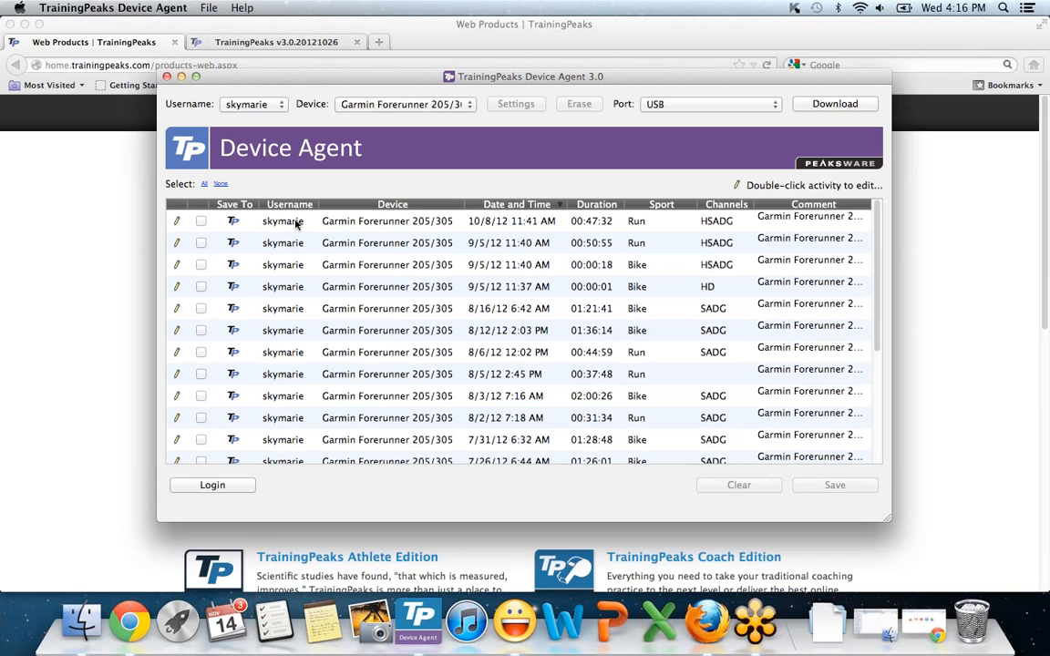
pyautogui.moveTo(291, 231)
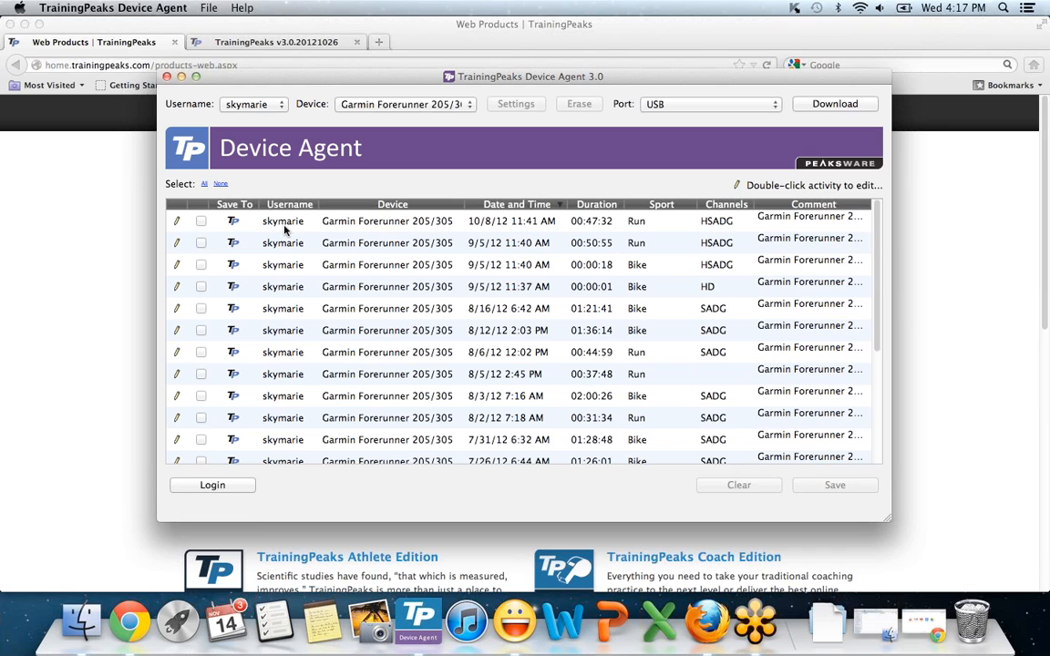
pyautogui.click(200, 220)
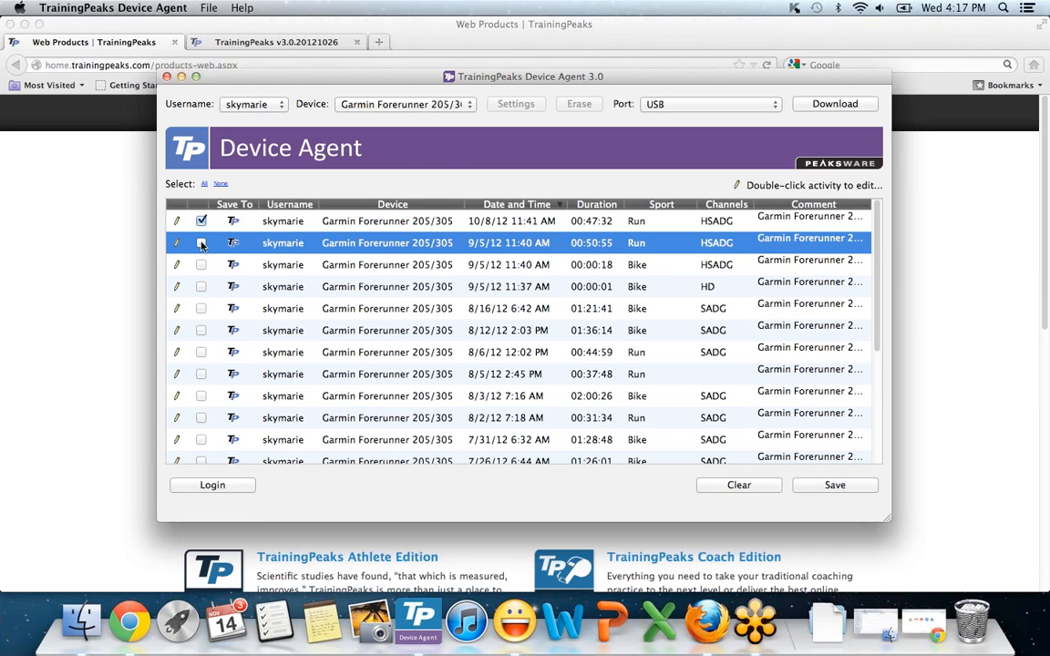
pyautogui.click(201, 242)
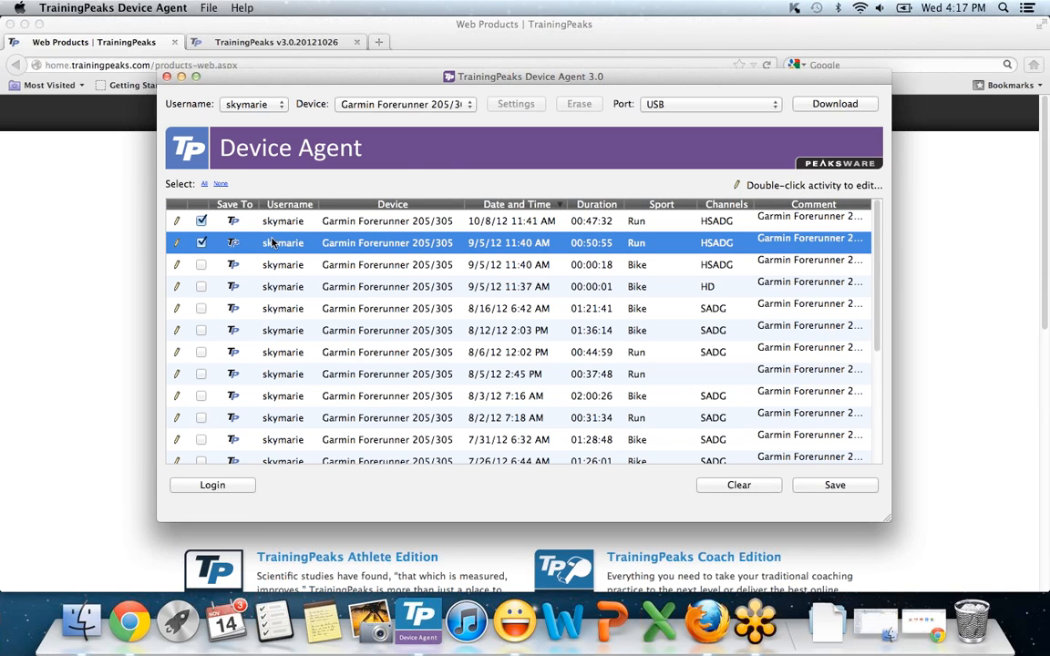
pyautogui.moveTo(356, 245)
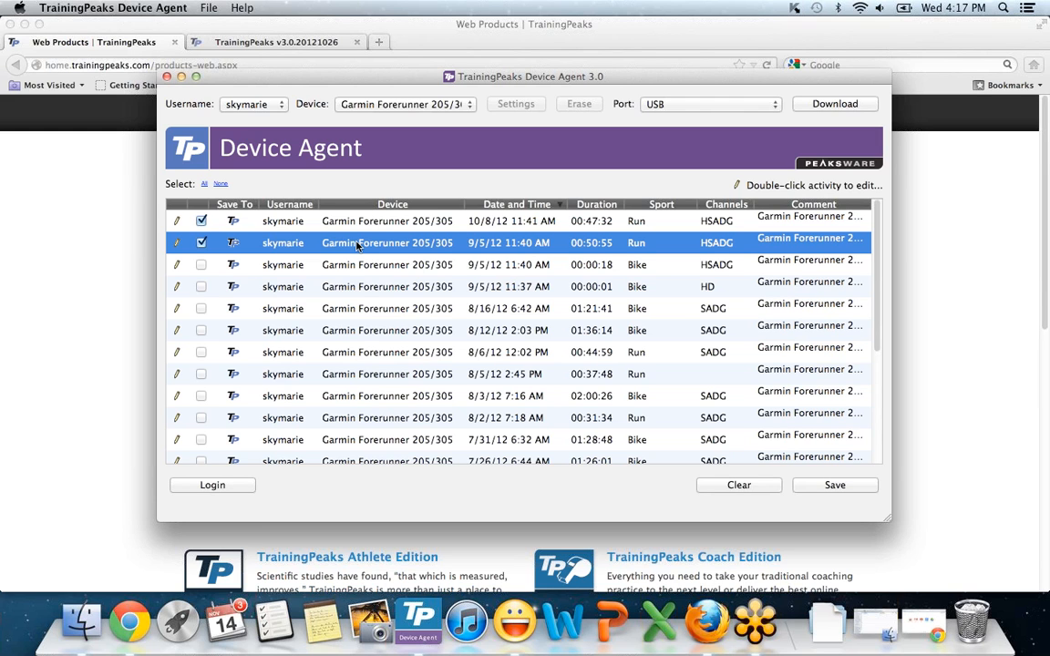
pyautogui.moveTo(294, 247)
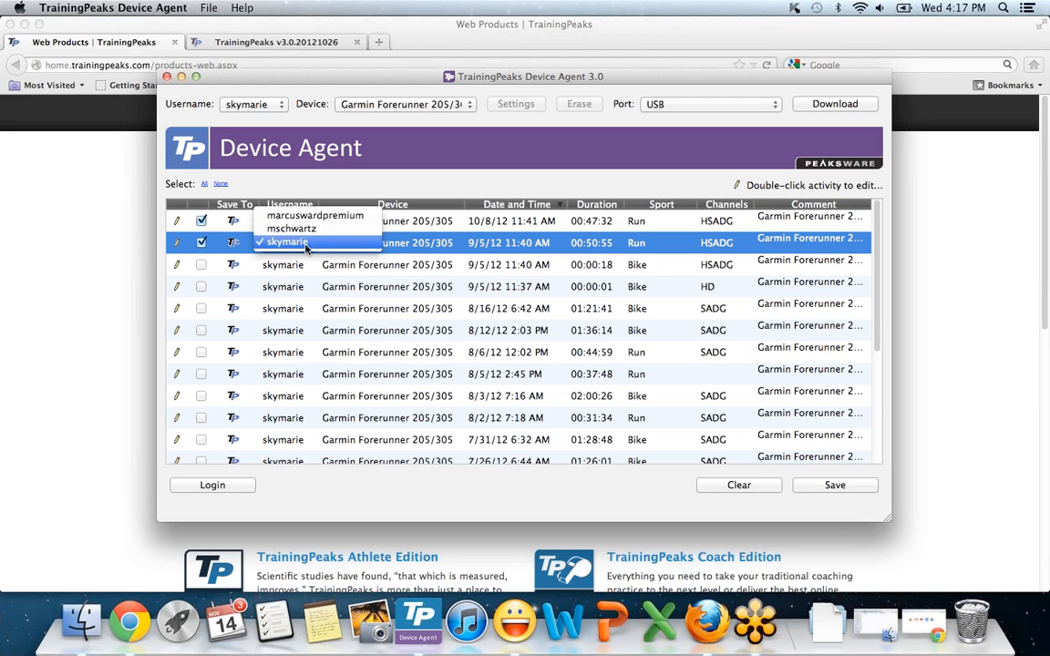
pyautogui.click(287, 242)
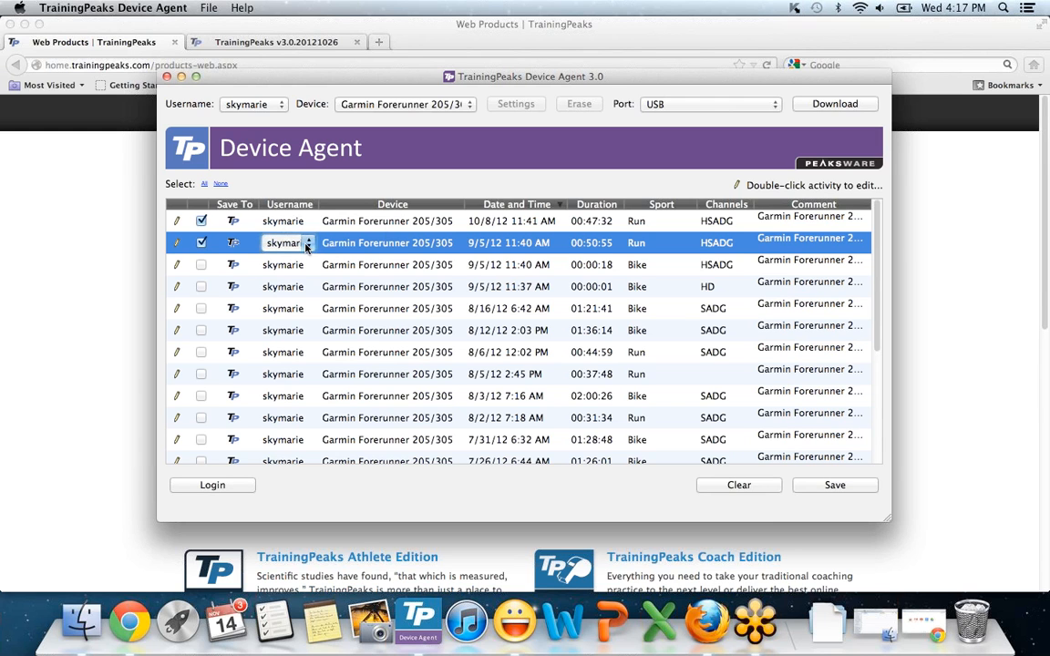
pyautogui.moveTo(306, 227)
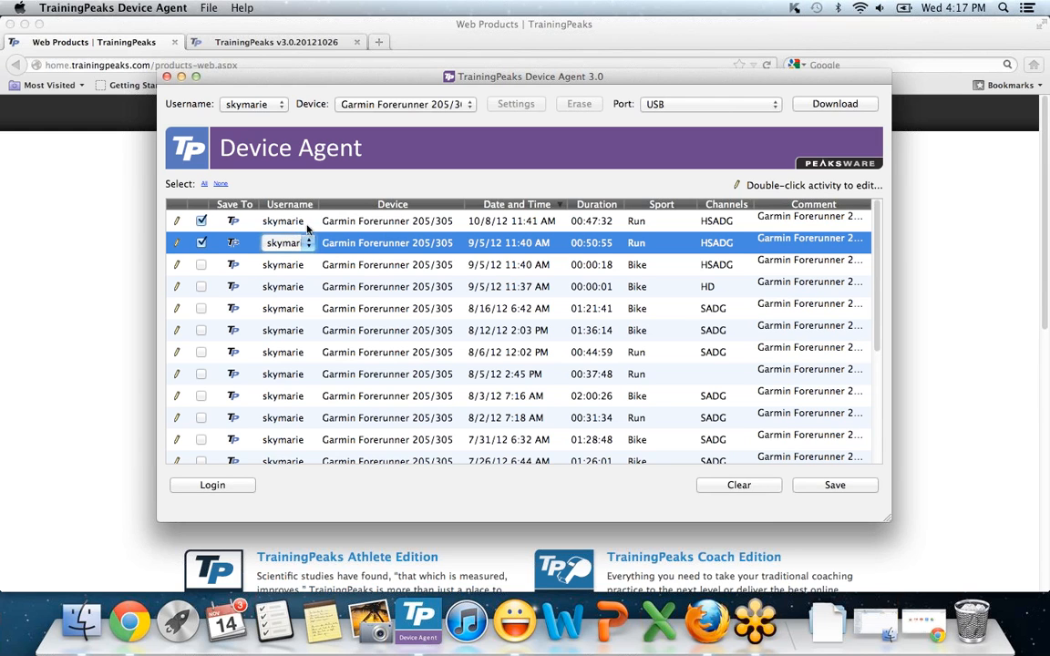
pyautogui.moveTo(294, 226)
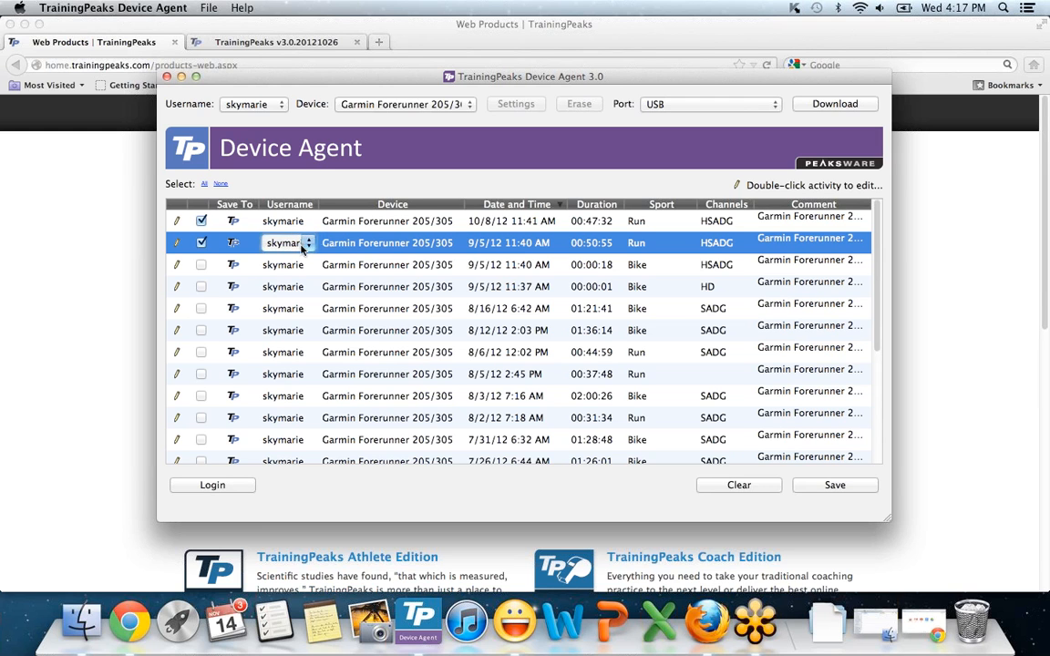
pyautogui.click(516, 221)
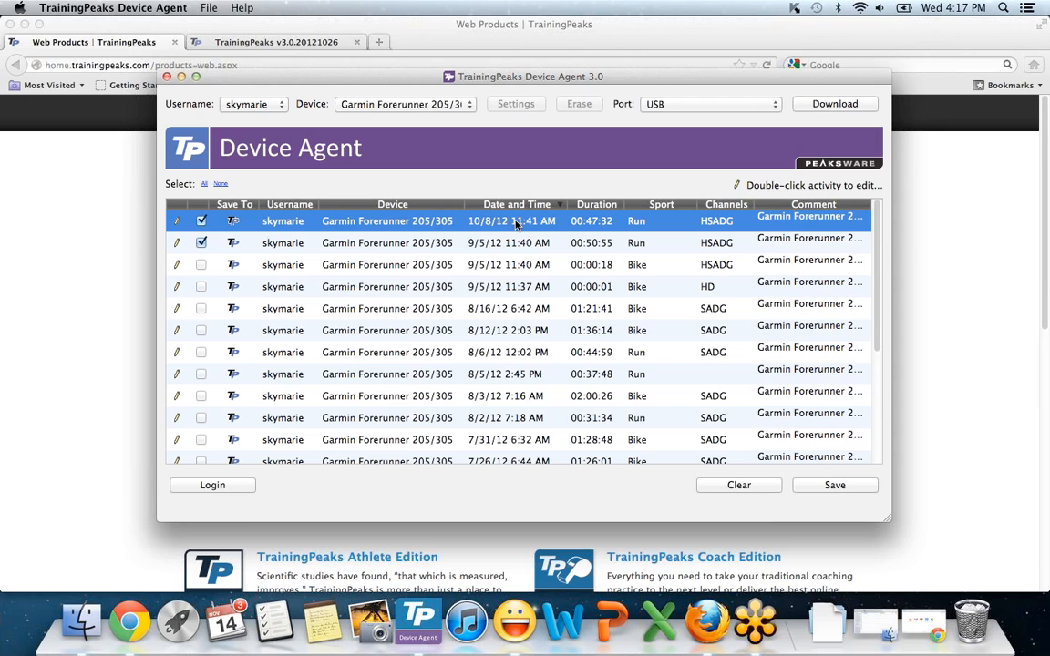
# Change the newest run's date from 10/8/12 to 11/14/12, keeping its sport as Run
pyautogui.doubleClick(511, 221)
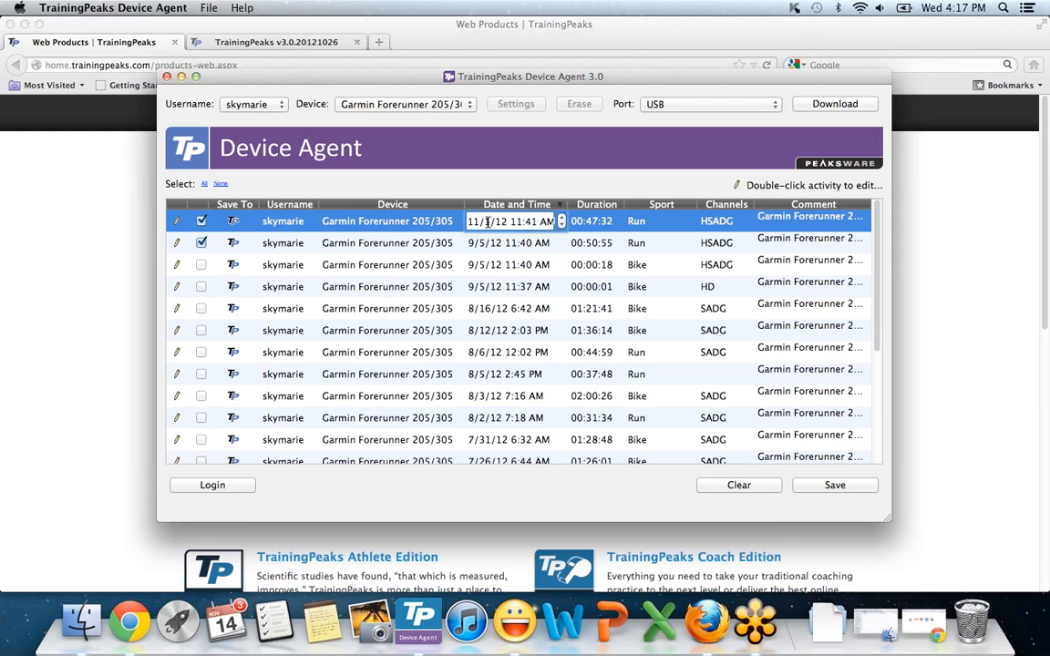
pyautogui.write('4')
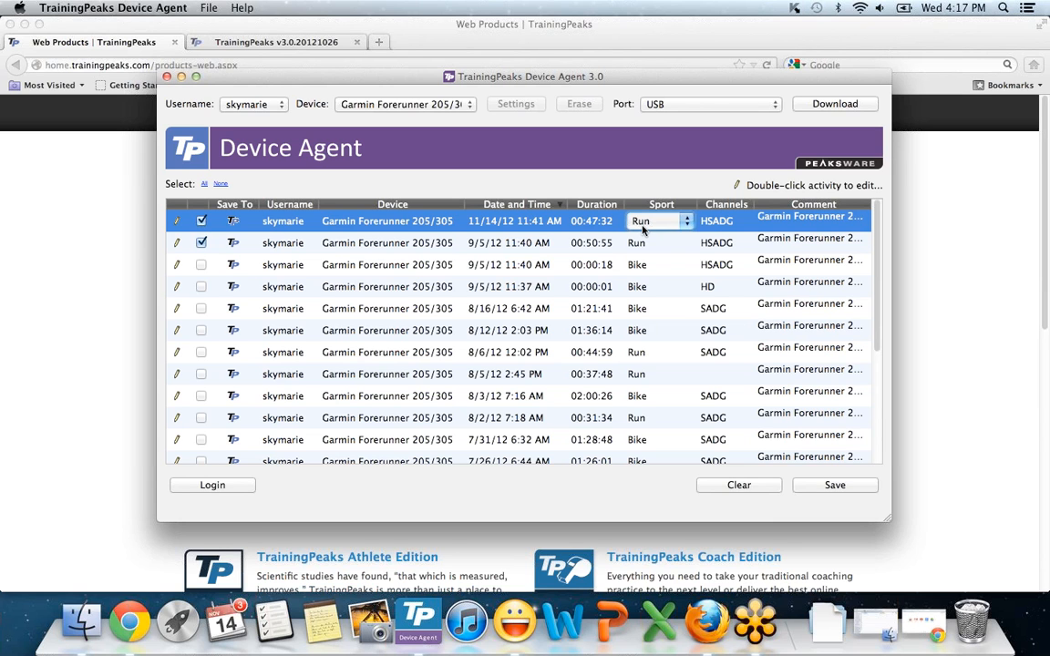
pyautogui.click(659, 221)
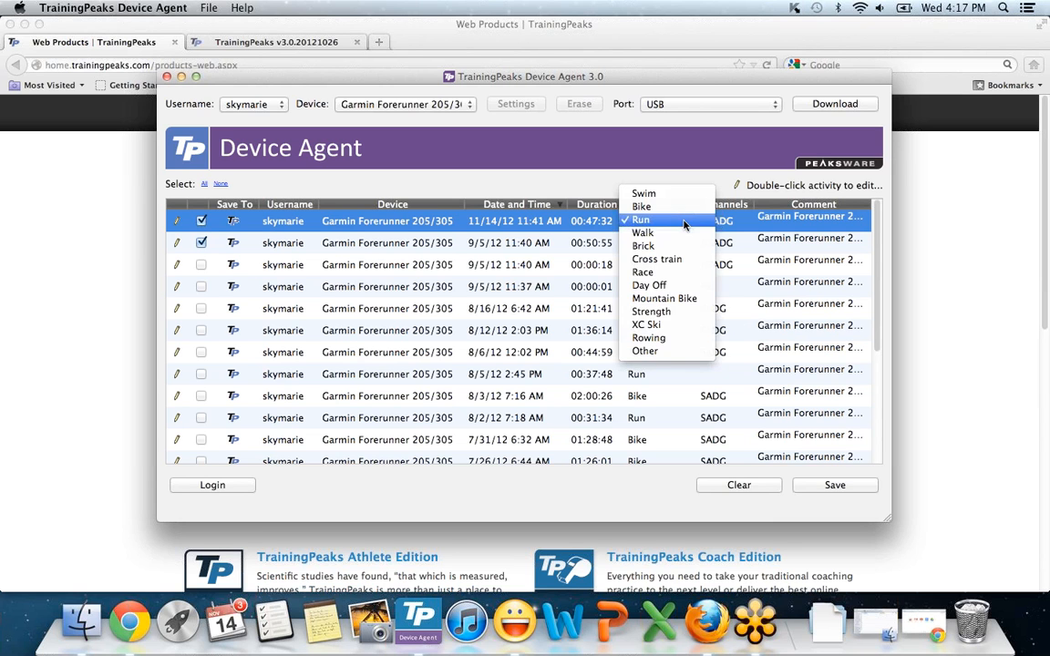
pyautogui.click(641, 220)
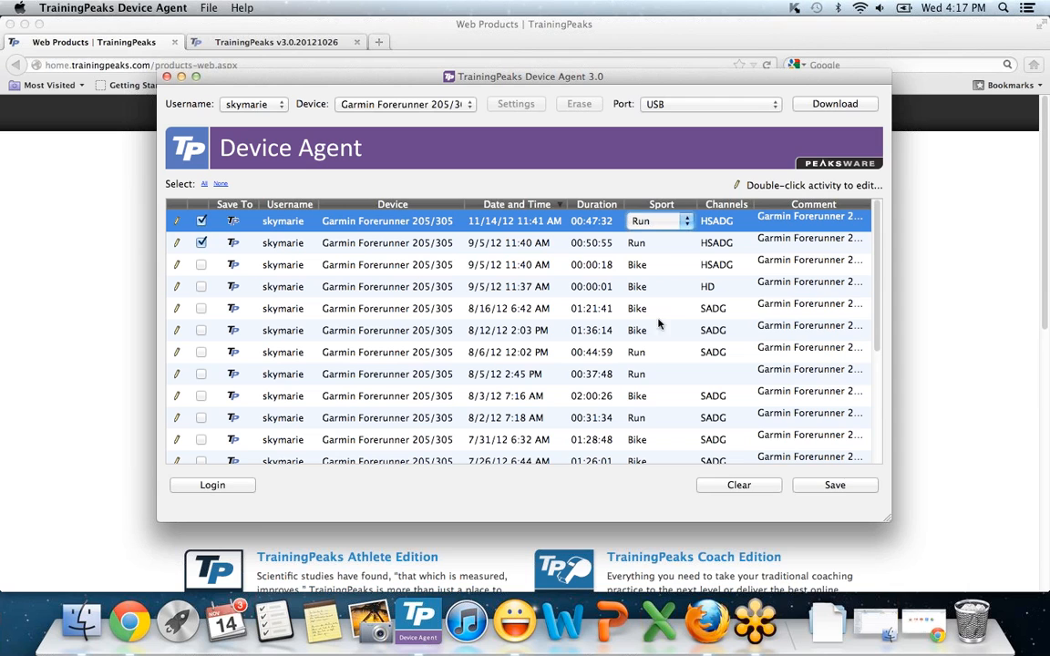
pyautogui.moveTo(729, 226)
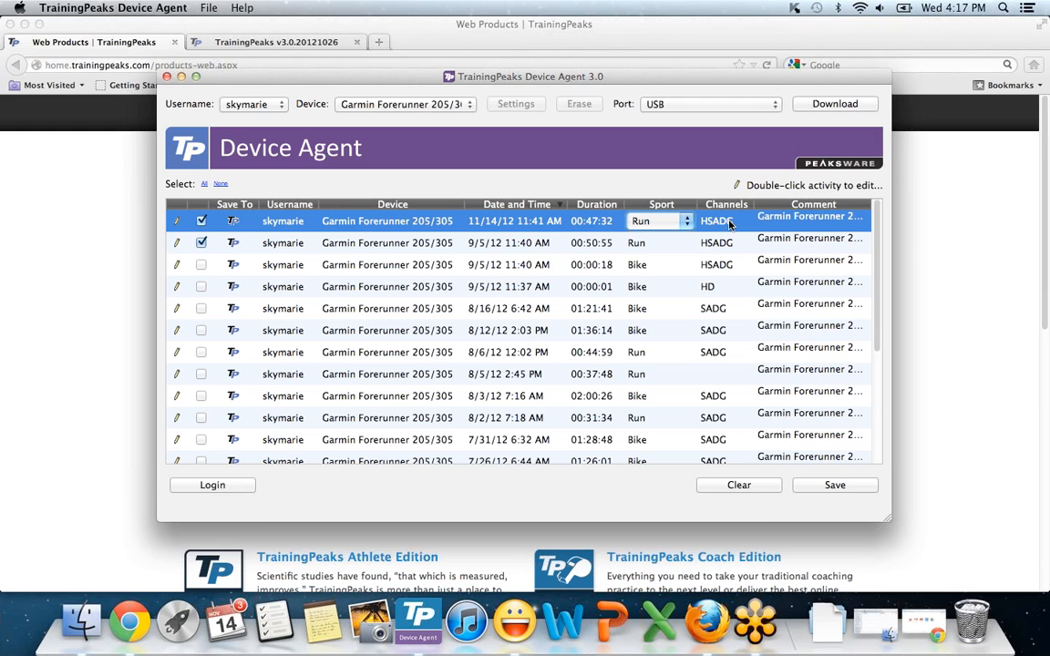
pyautogui.moveTo(754, 227)
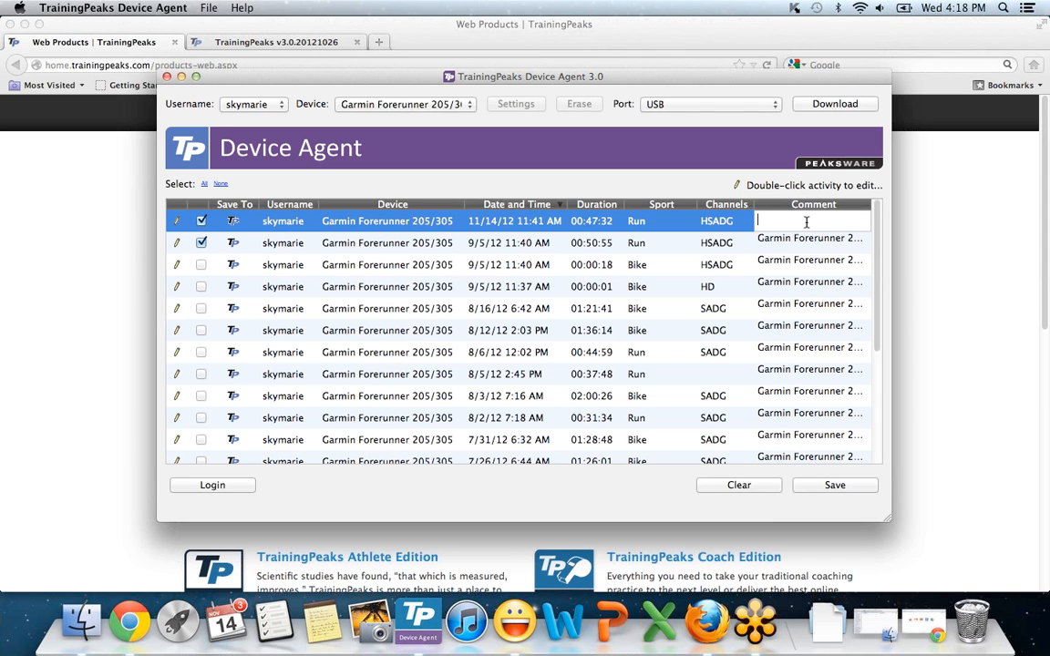
# Add the comment 'Felt awesome, no issue w/ my right hip.' to the 11/14/12 run
pyautogui.write('Felt ae')
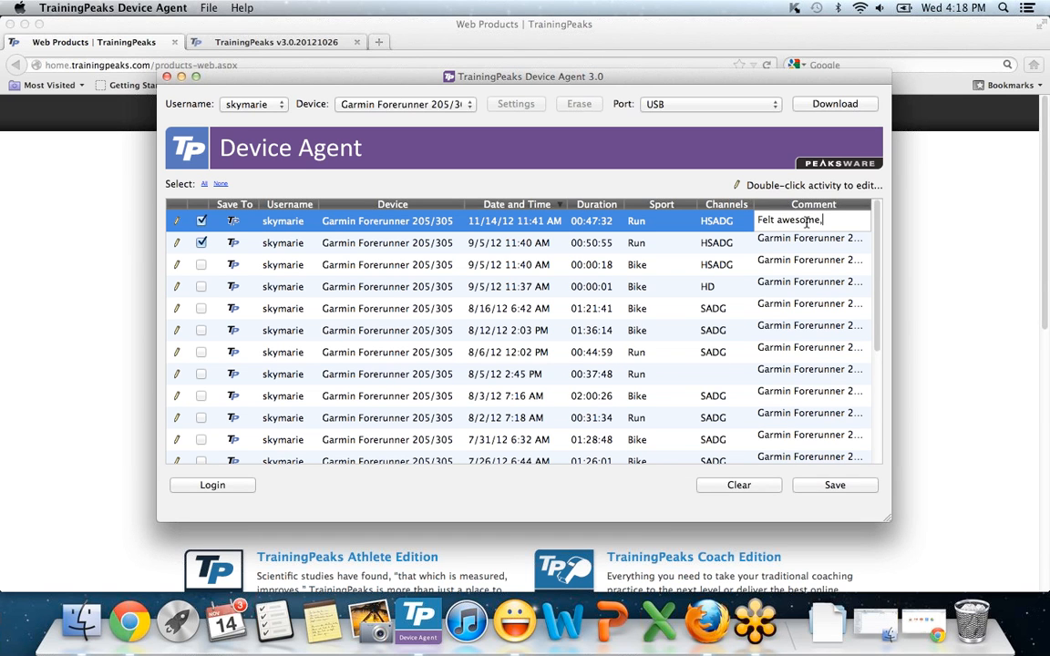
pyautogui.write(', no issue w/ my right')
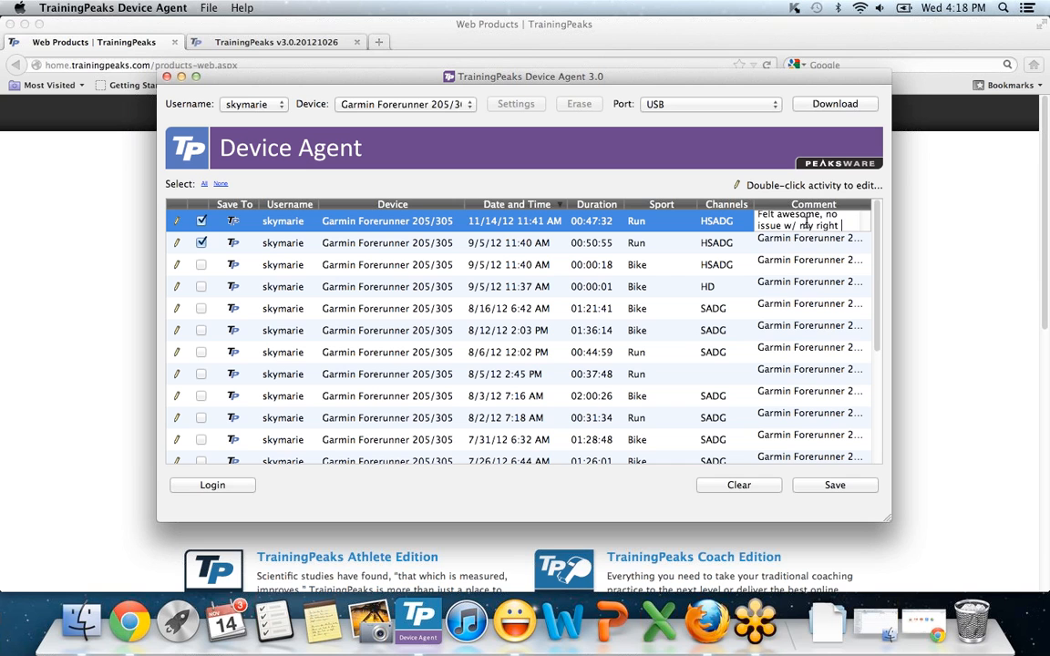
pyautogui.write('hip.')
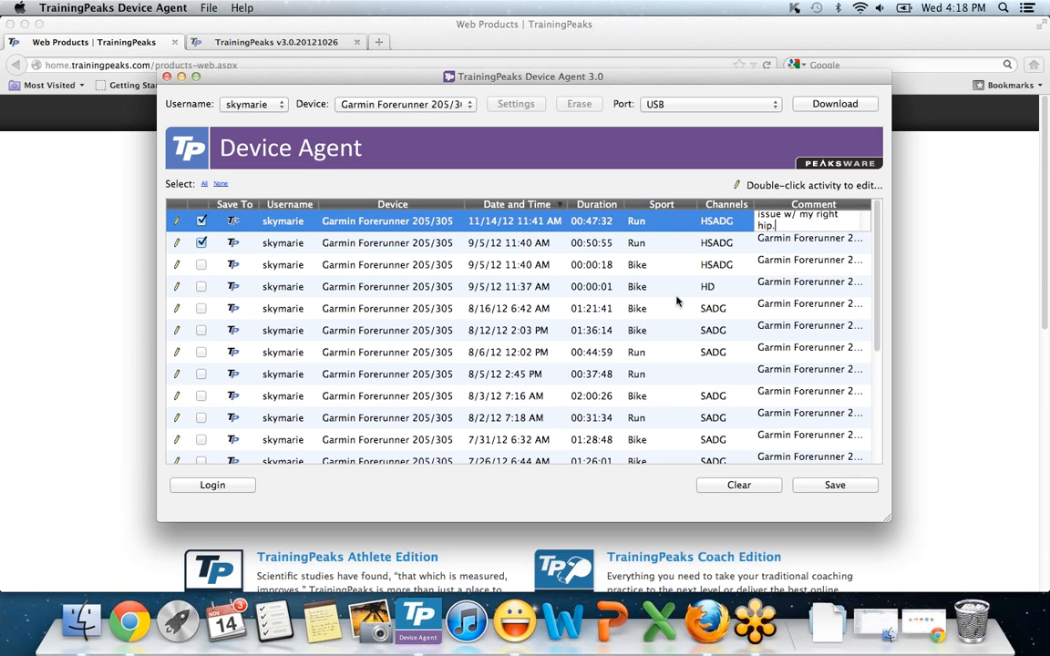
pyautogui.click(508, 242)
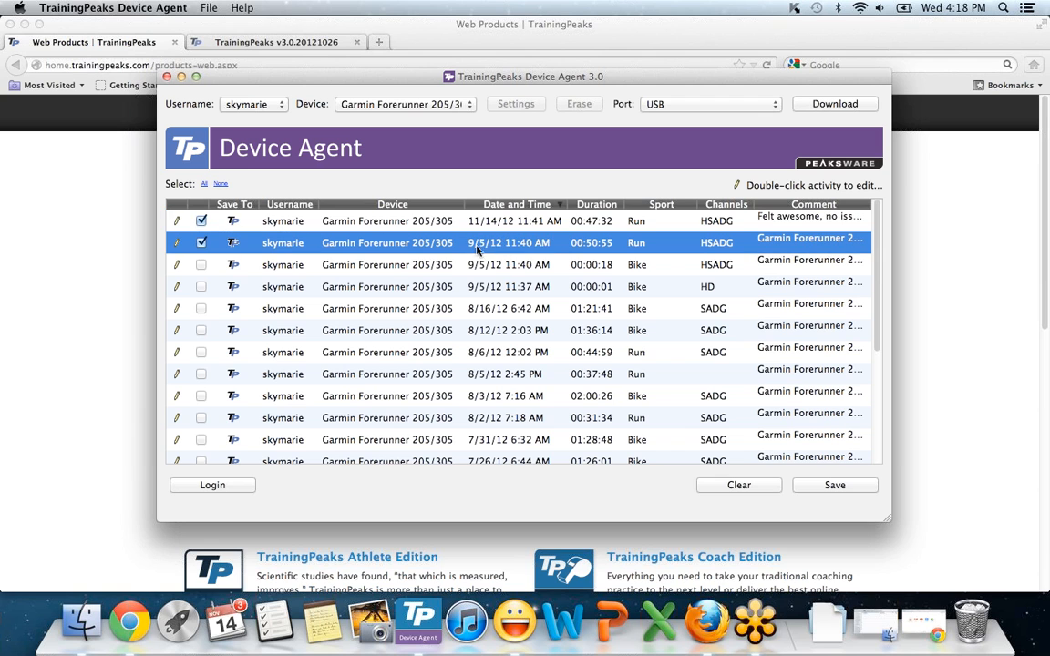
# Redate the 9/5/12 workout to 11/13/12, make it Bike, and comment 'Bike WO to home'
pyautogui.doubleClick(508, 242)
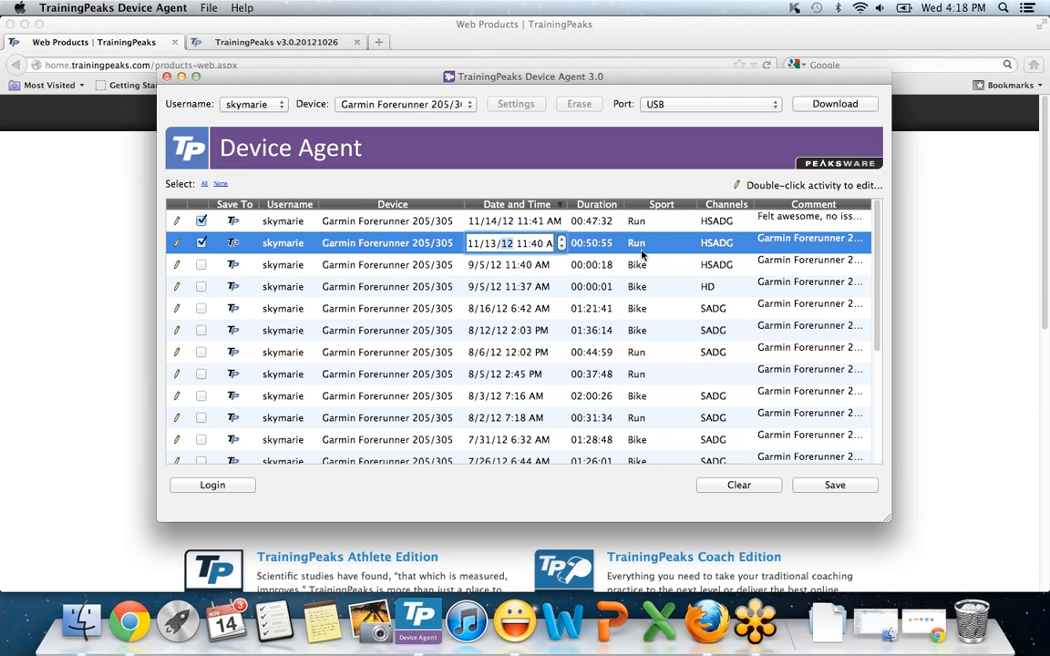
pyautogui.click(661, 243)
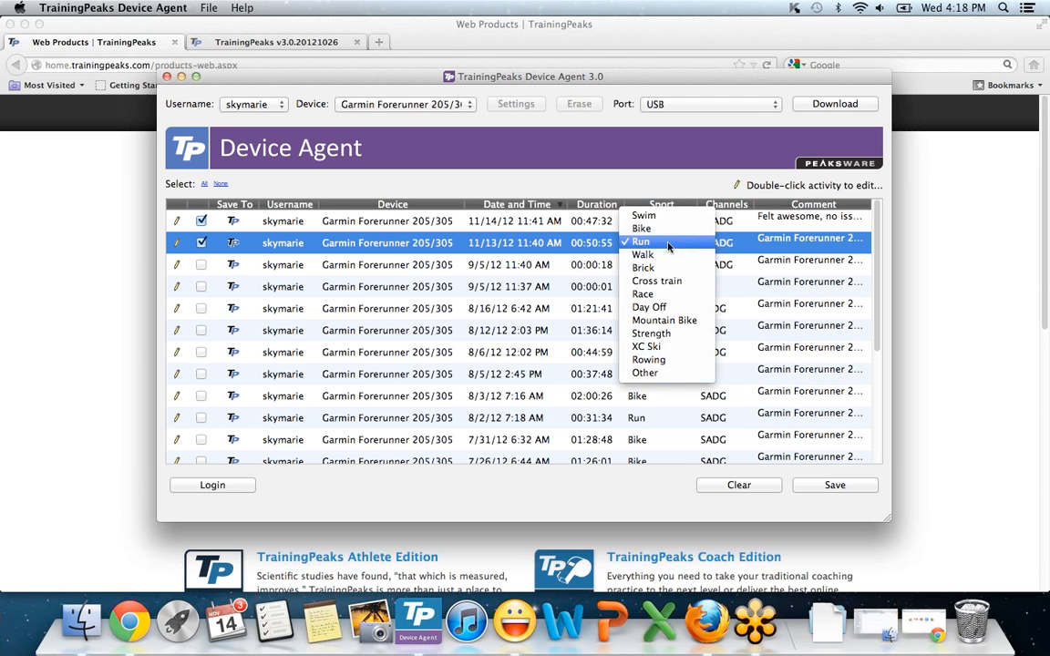
pyautogui.click(640, 241)
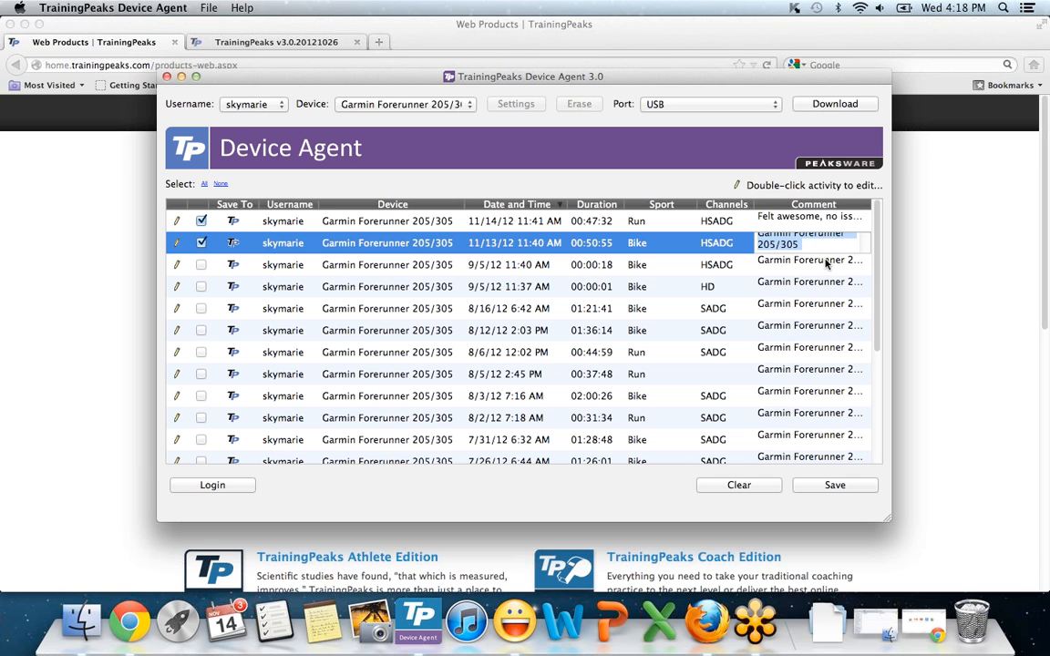
pyautogui.write('Biek')
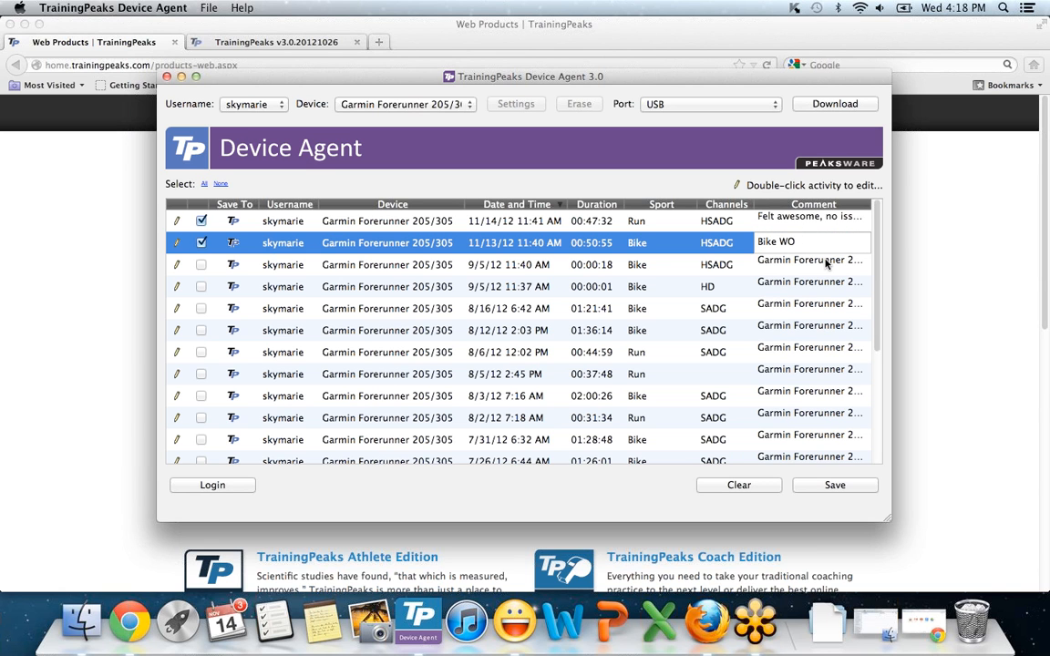
pyautogui.write('to home')
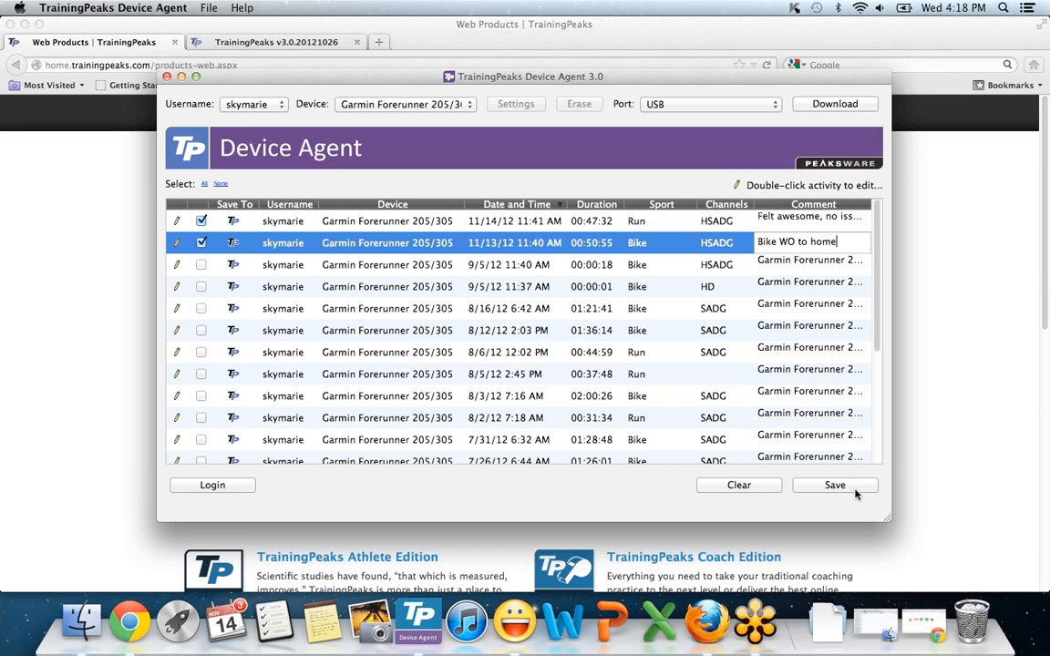
# Save both checked workouts and dismiss the 'Finished saving 2 of 2 queued workouts' notice
pyautogui.click(834, 484)
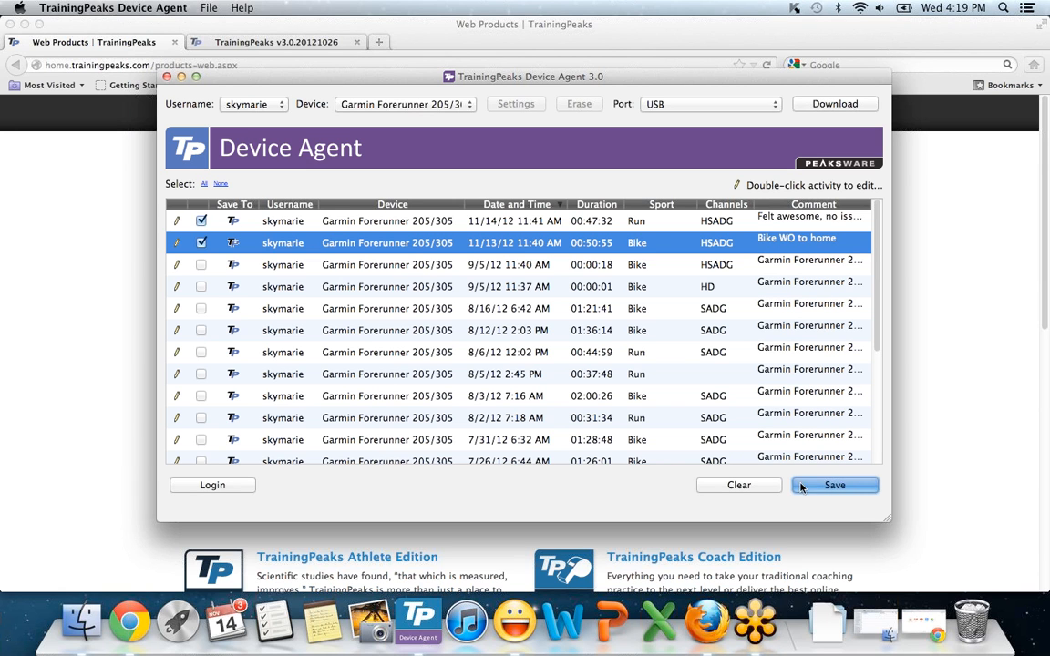
pyautogui.moveTo(212, 484)
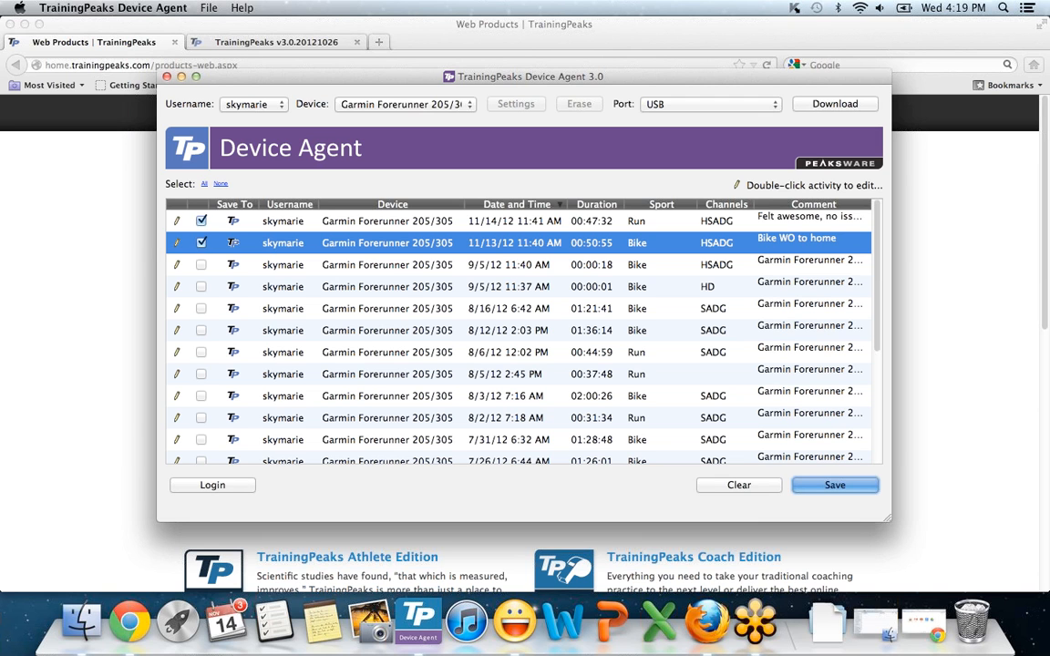
pyautogui.click(834, 484)
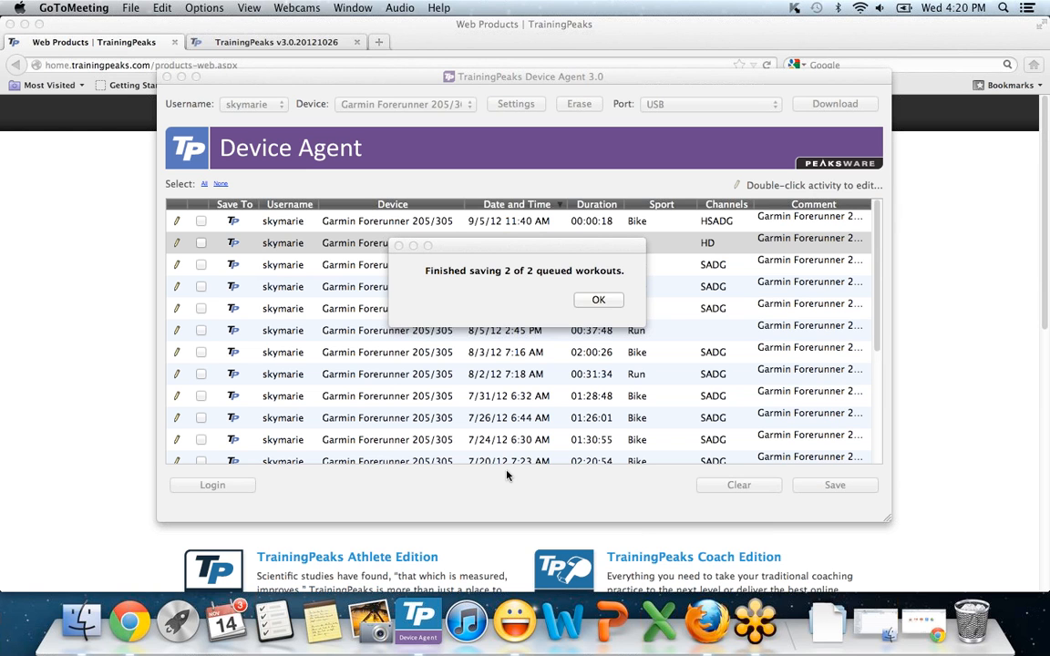
pyautogui.moveTo(594, 300)
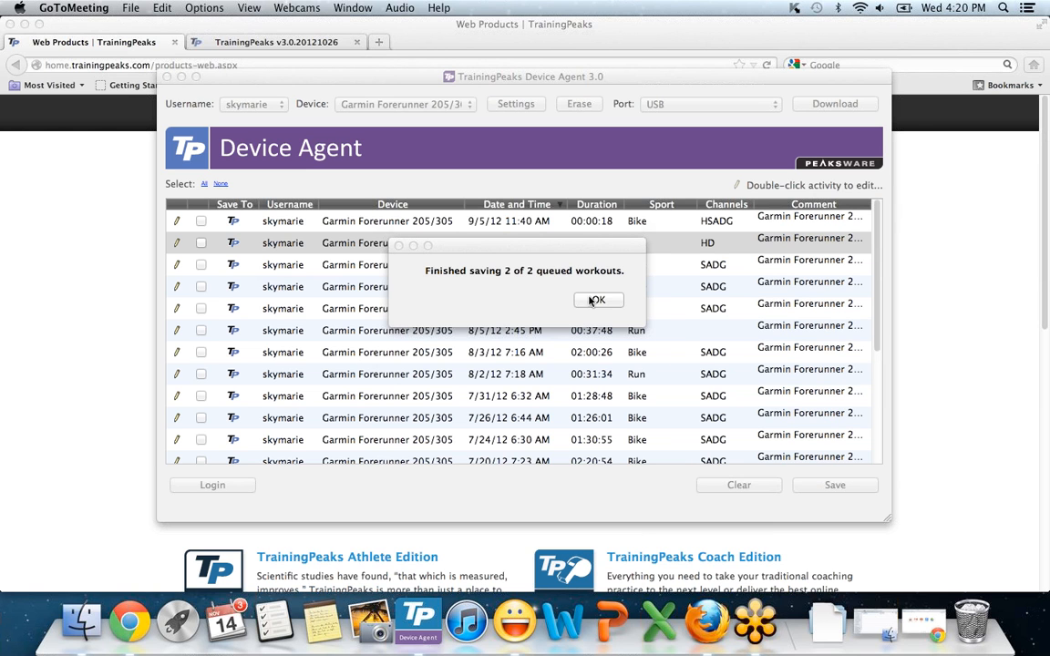
pyautogui.click(598, 300)
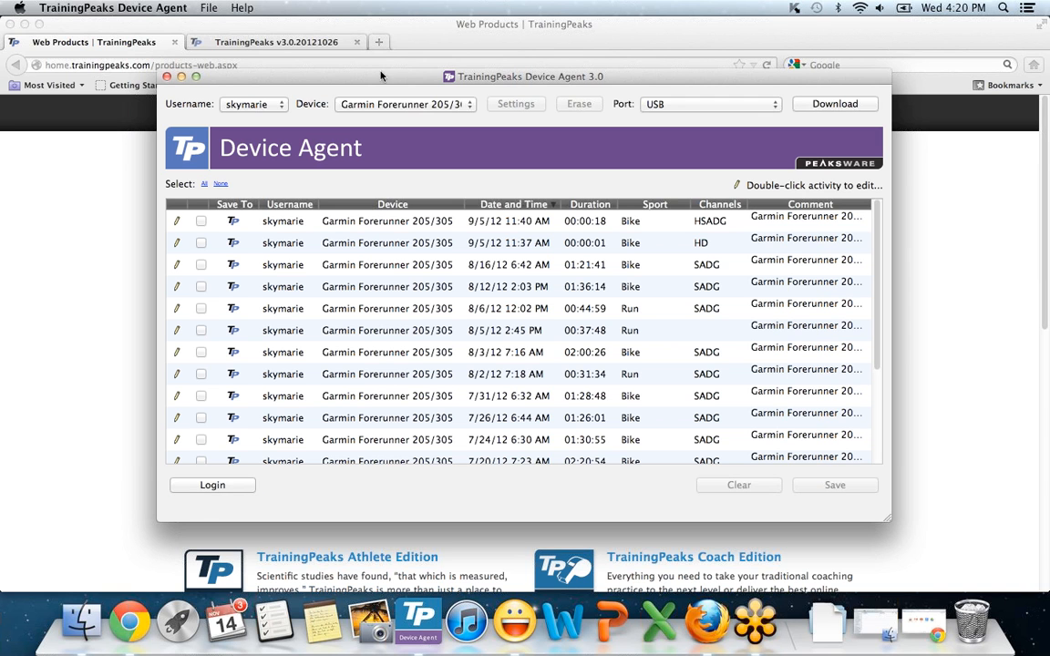
pyautogui.moveTo(276, 42)
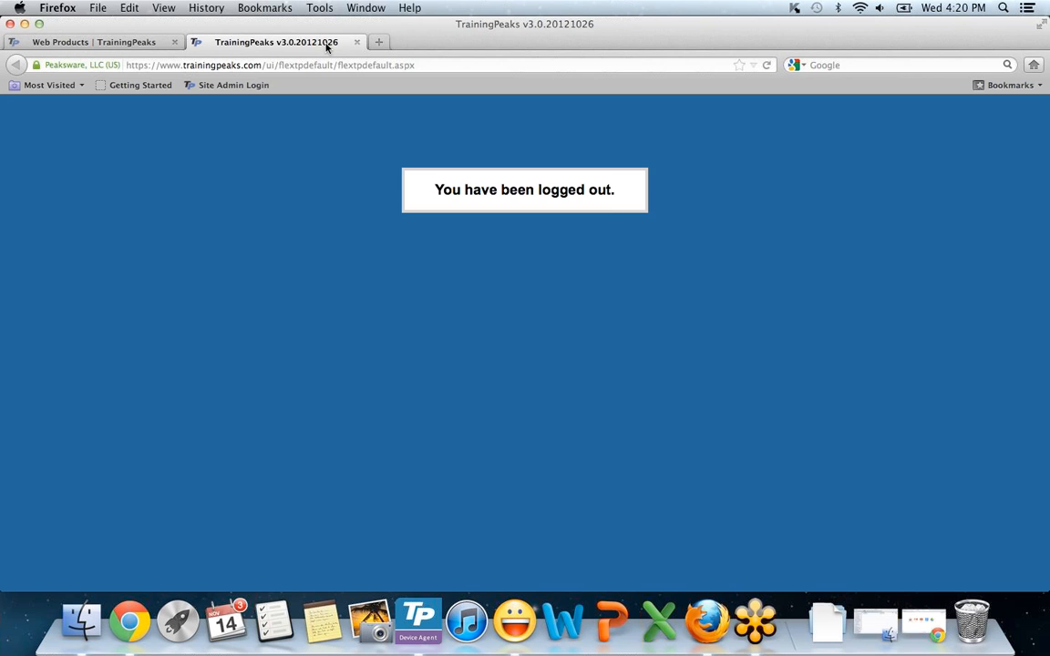
# Log in to the TrainingPeaks web account from Device Agent to reach the calendar
pyautogui.click(417, 620)
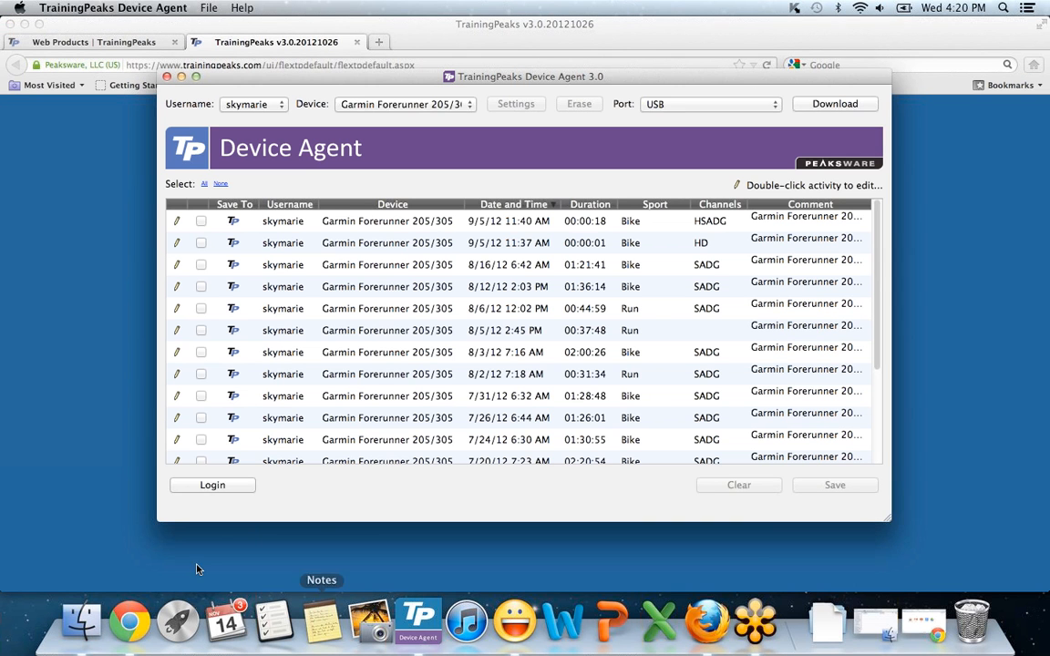
pyautogui.moveTo(211, 484)
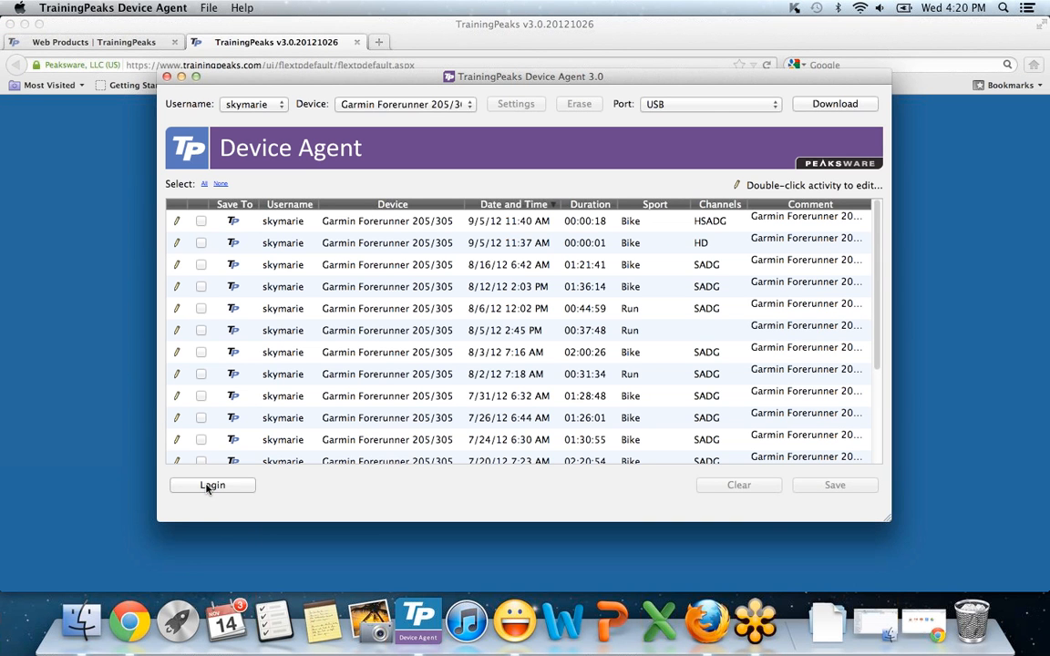
pyautogui.click(212, 485)
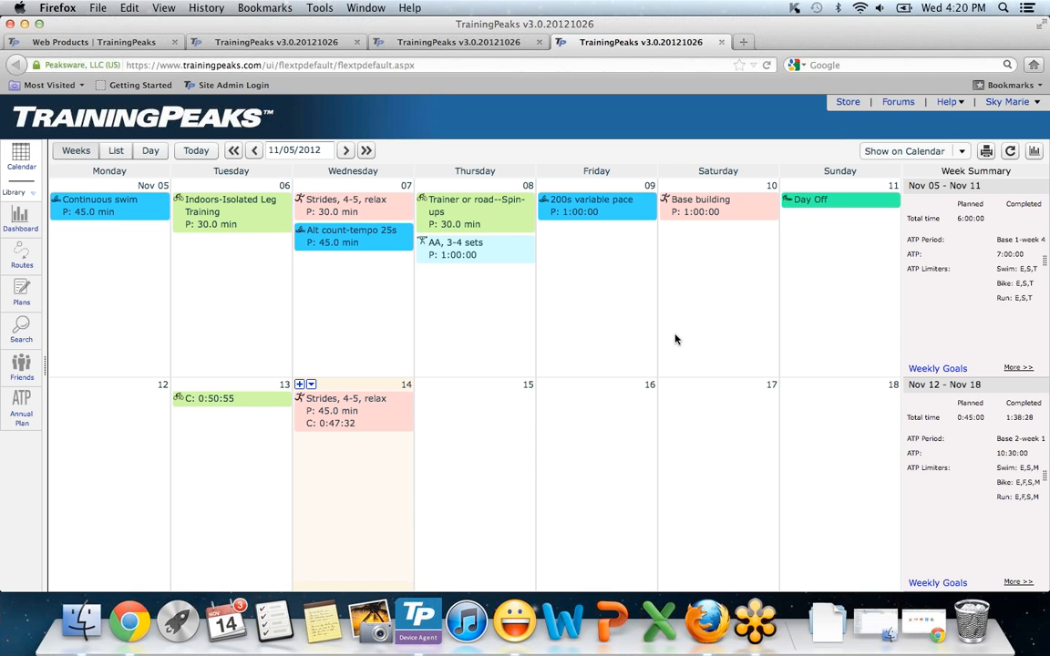
pyautogui.moveTo(242, 404)
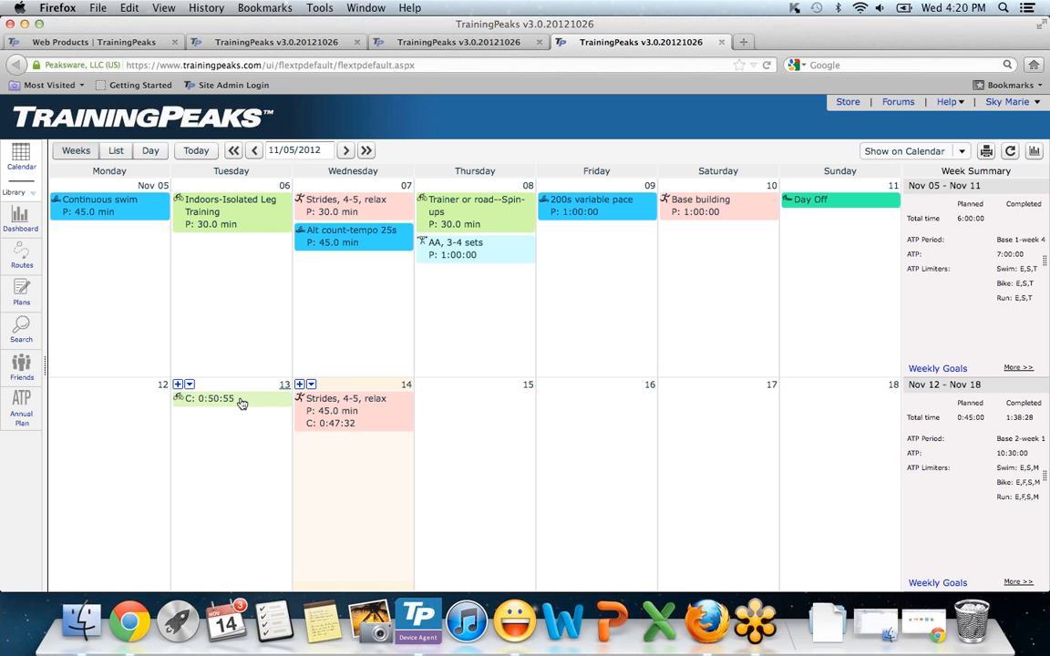
pyautogui.moveTo(345, 419)
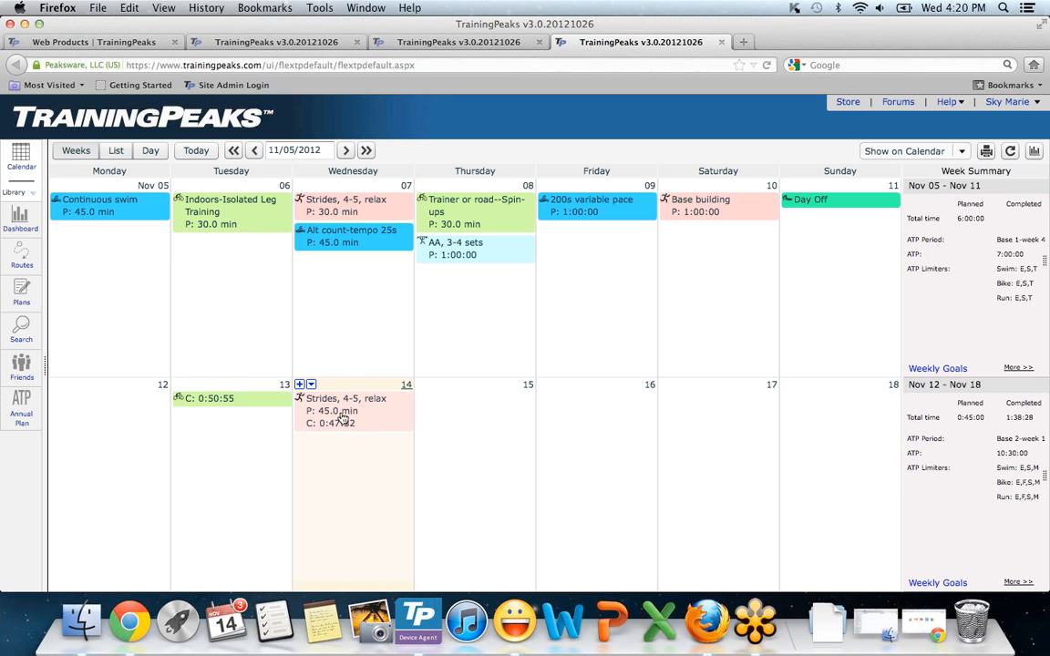
pyautogui.moveTo(369, 426)
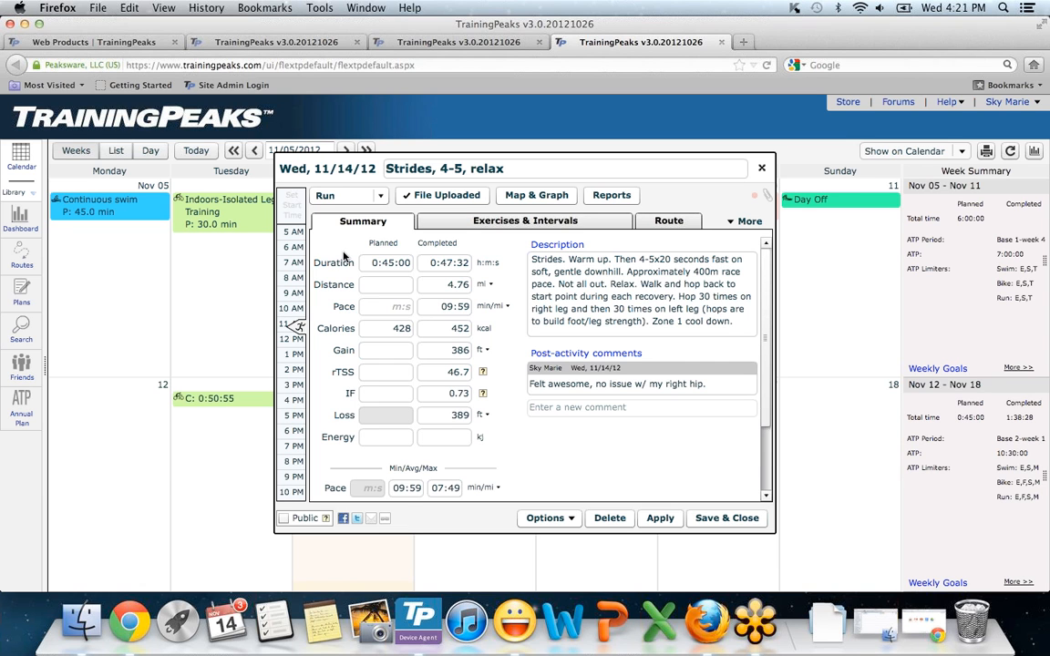
pyautogui.moveTo(358, 263)
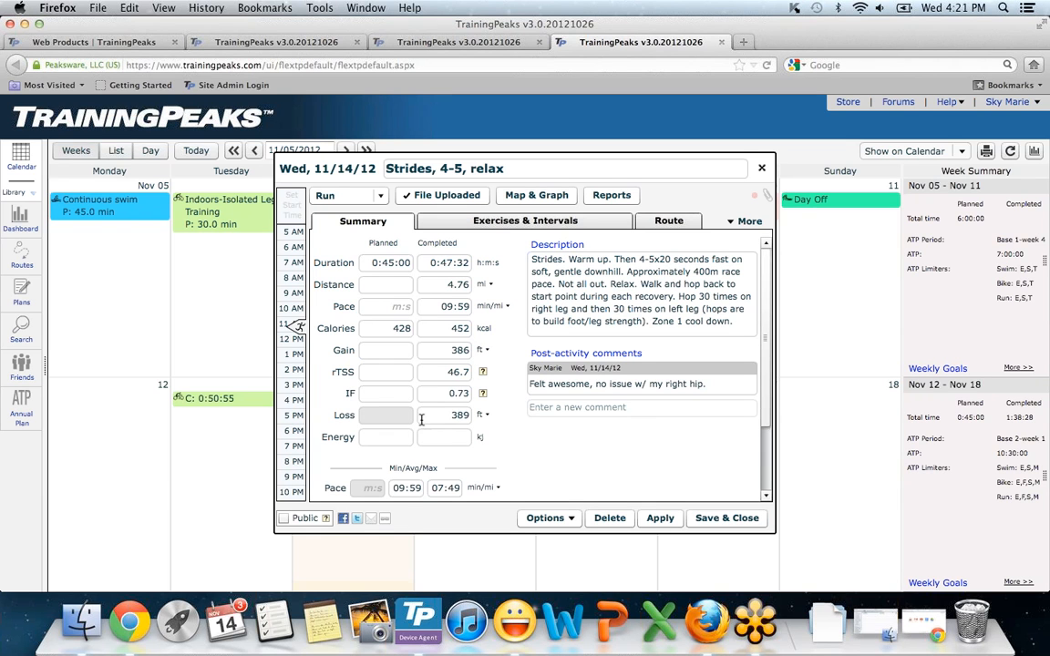
# Open the Nov 14 'Strides, 4-5, relax' run from the calendar to see its Summary
pyautogui.doubleClick(551, 382)
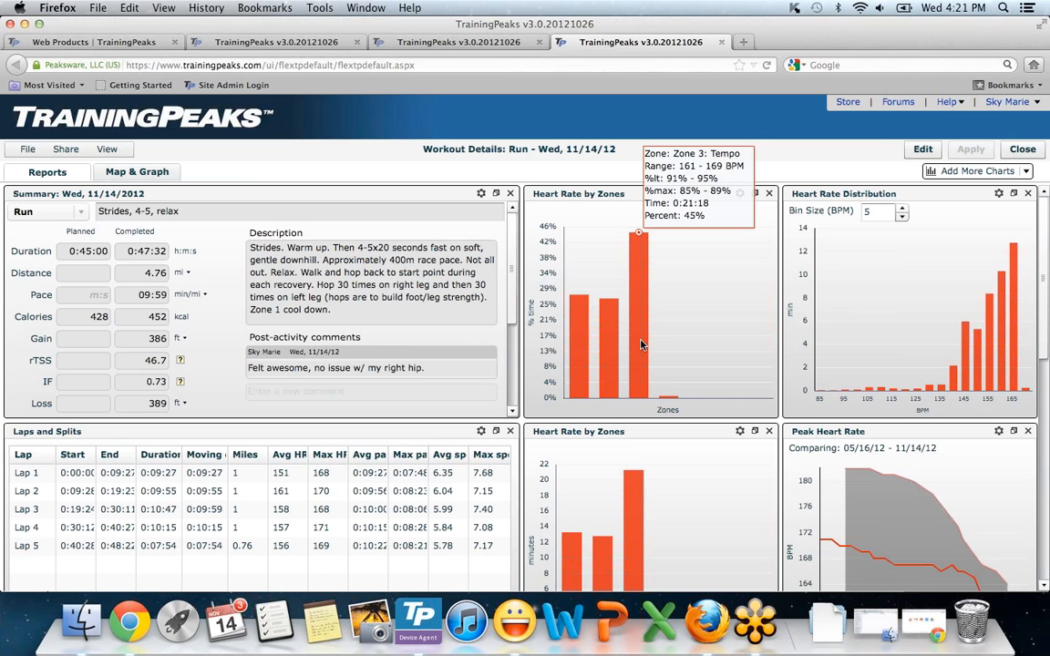
pyautogui.moveTo(926, 351)
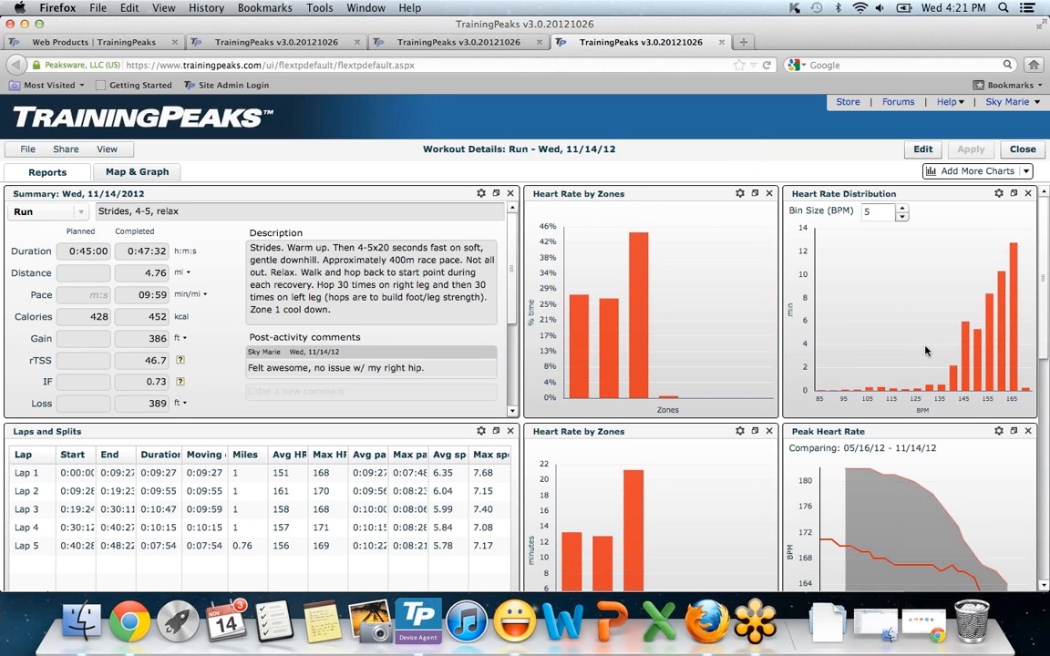
# Select Laps 1 and 3 in the laps table, view Pace Distribution, then scroll back up
pyautogui.scroll(-3)
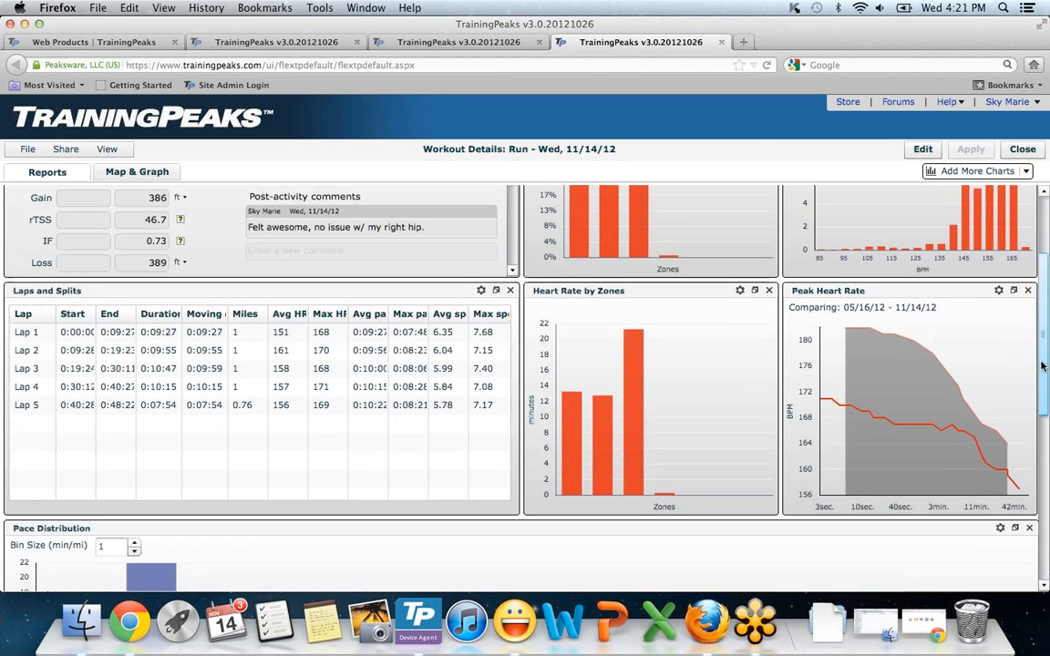
pyautogui.moveTo(108, 442)
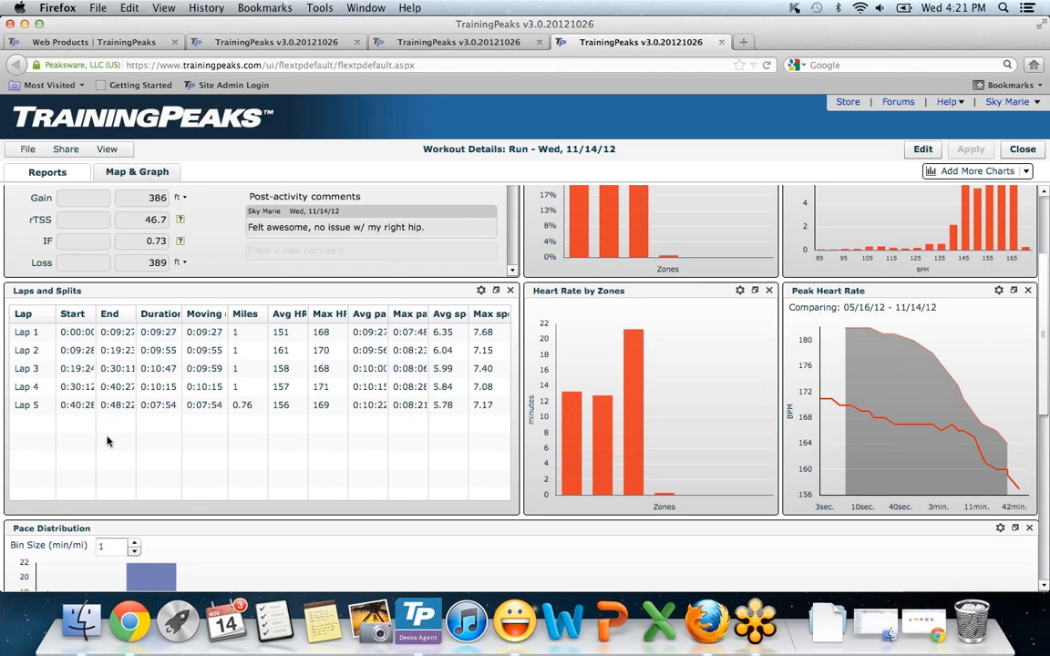
pyautogui.click(119, 332)
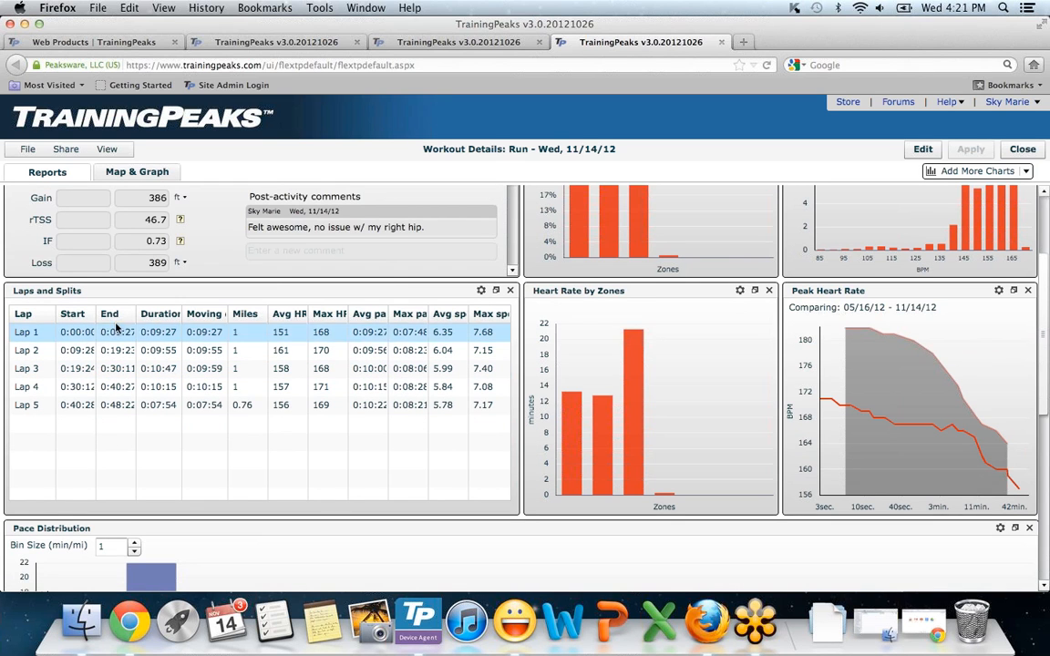
pyautogui.click(259, 369)
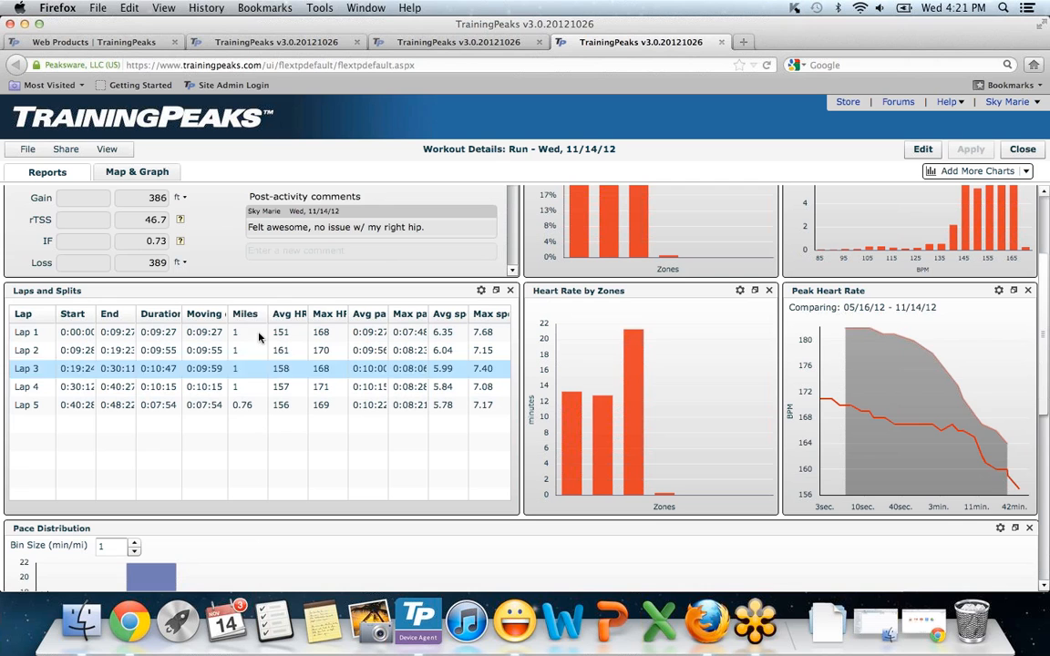
pyautogui.moveTo(1027, 373)
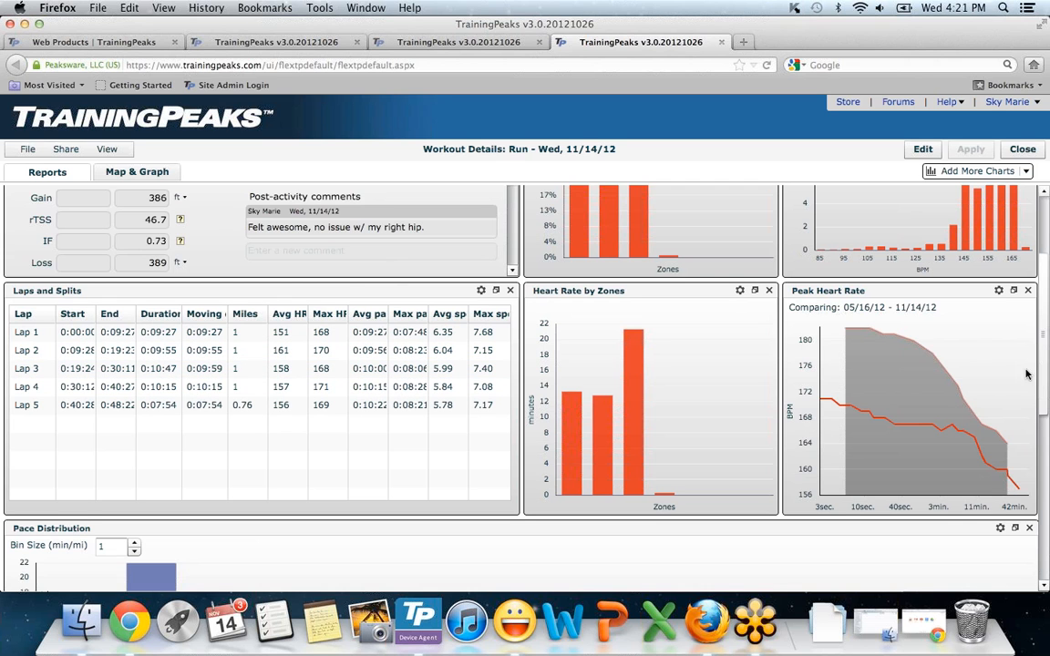
pyautogui.scroll(-3)
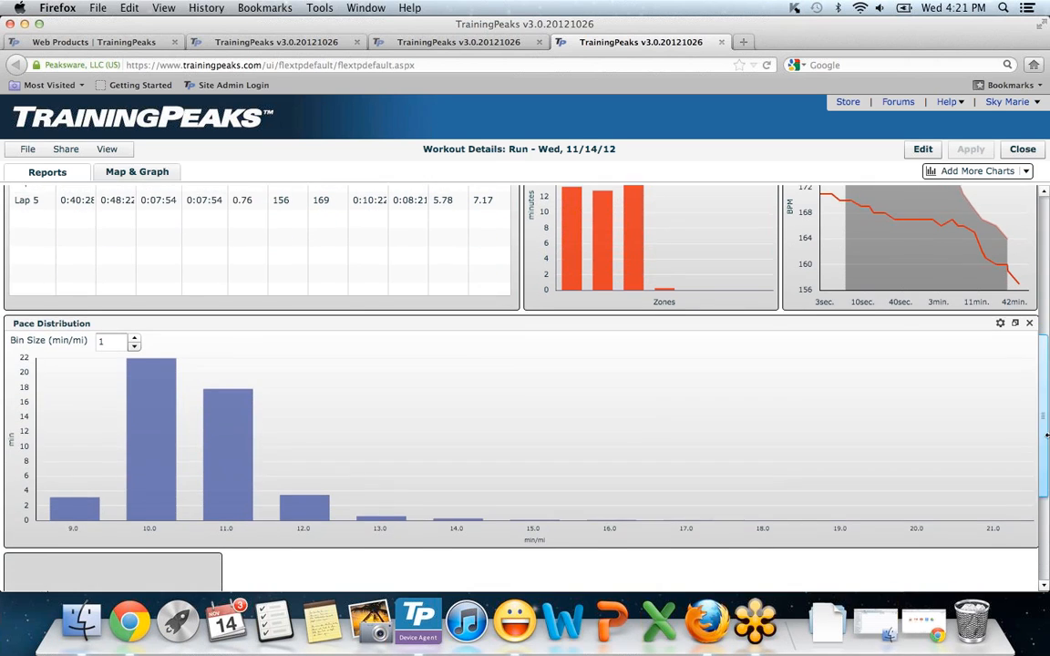
pyautogui.scroll(-3)
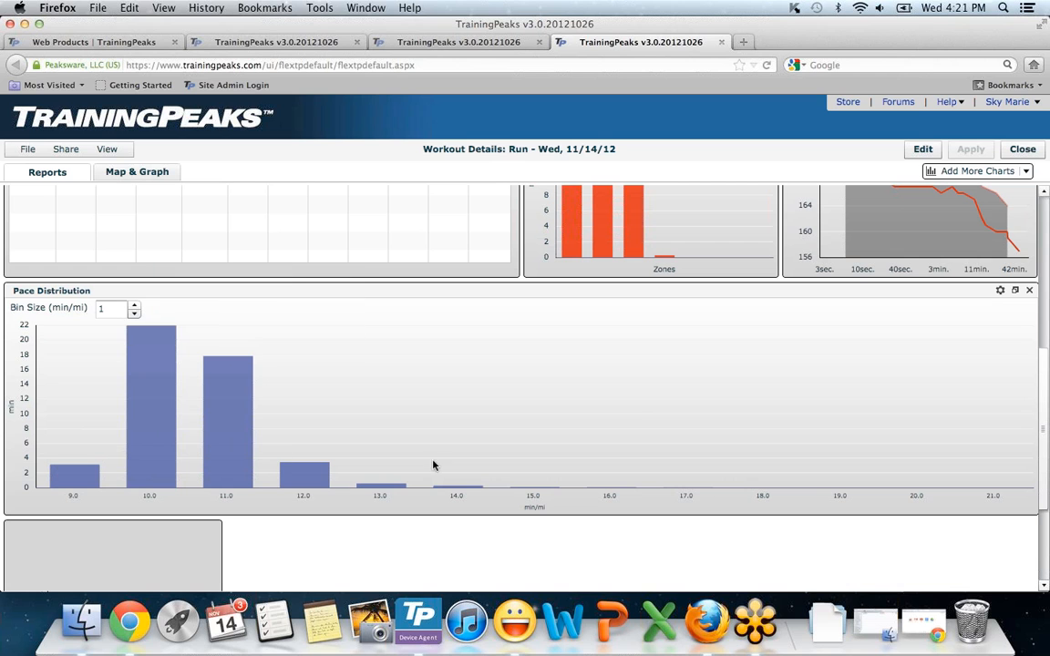
pyautogui.moveTo(1034, 466)
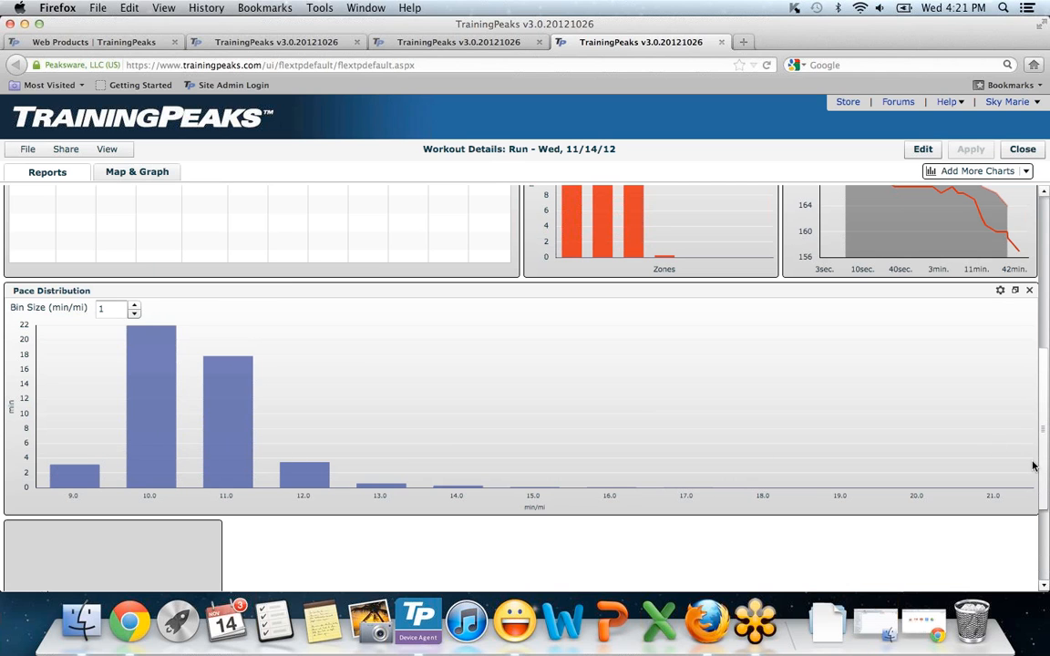
pyautogui.scroll(3)
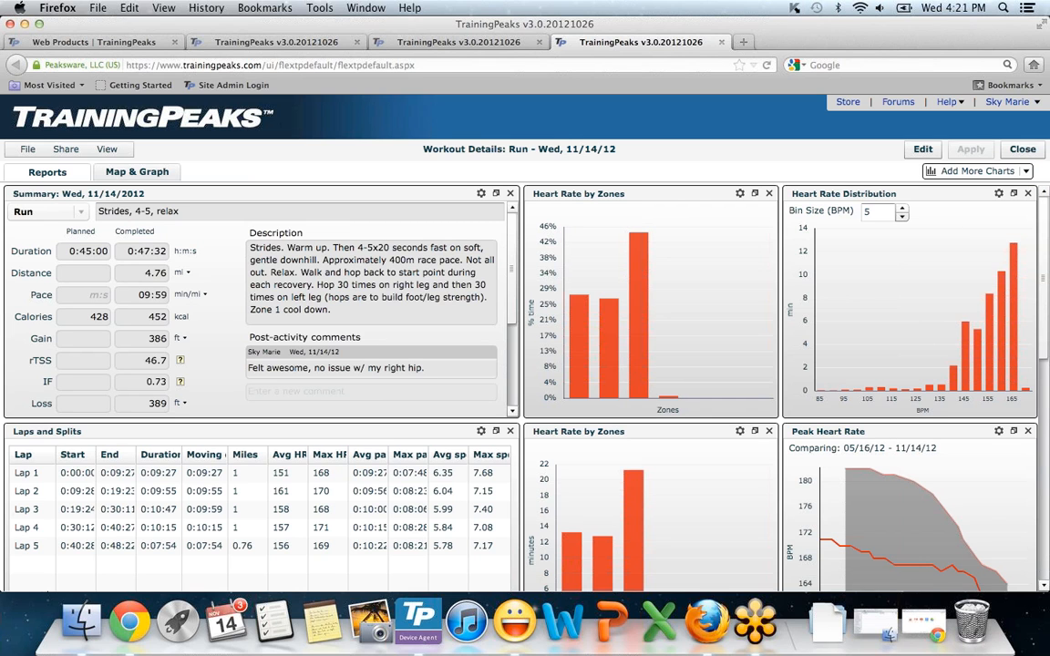
# Browse the Add More Charts list without adding any, then show the Map & Graph view
pyautogui.click(975, 171)
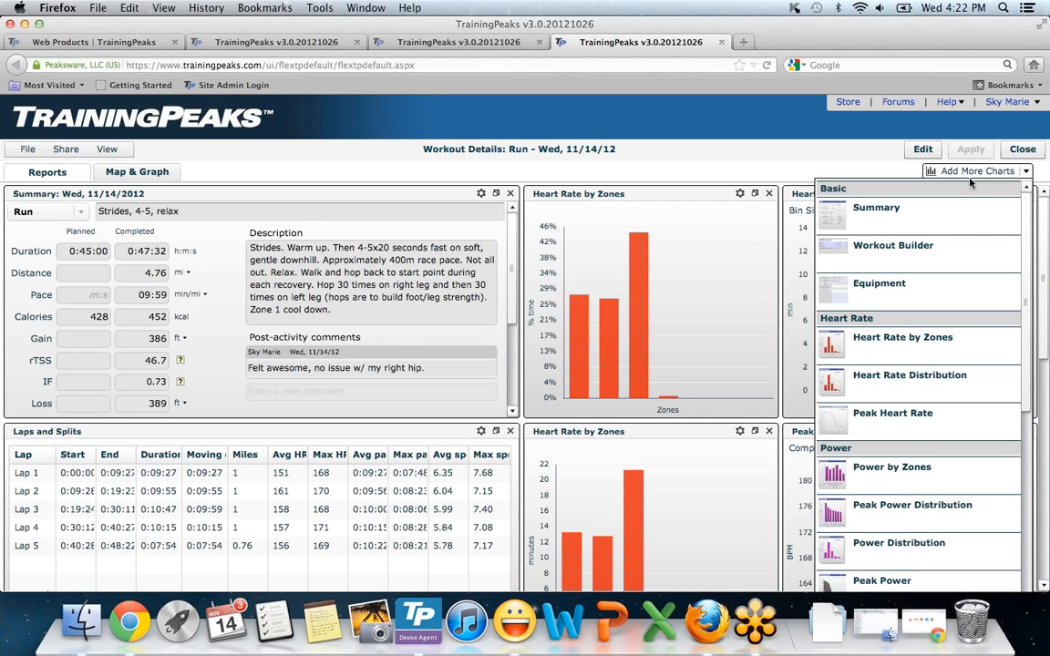
pyautogui.click(908, 375)
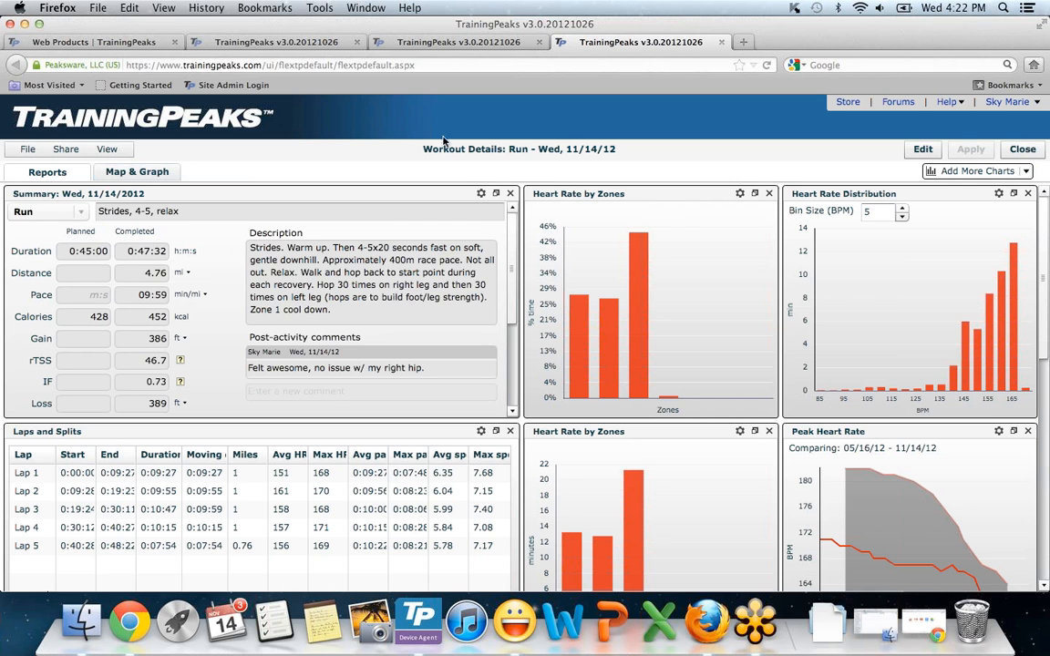
pyautogui.click(135, 172)
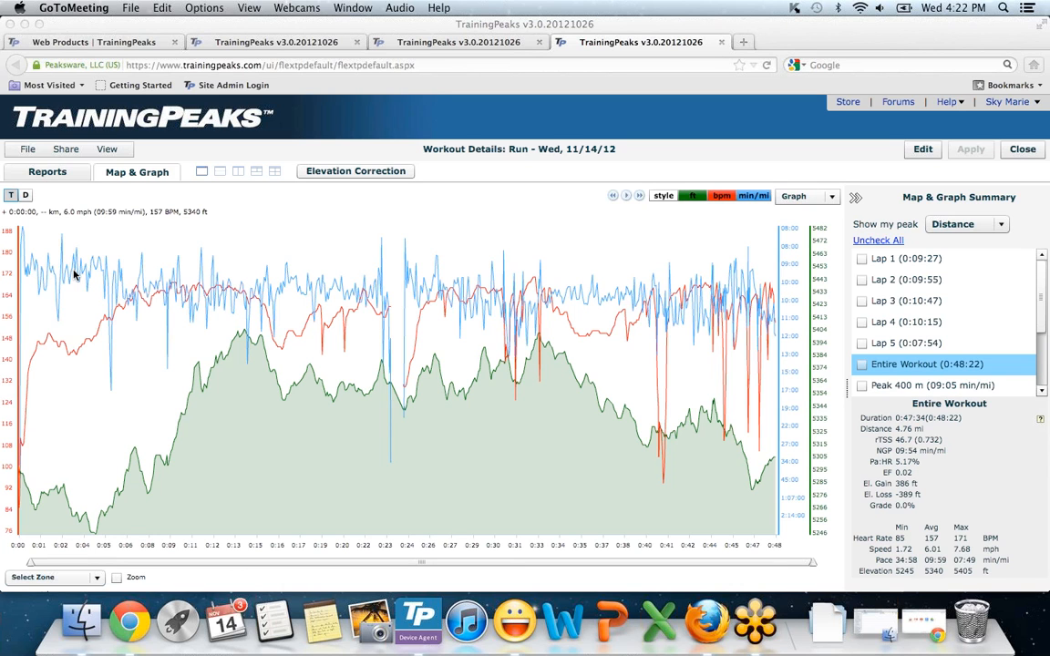
pyautogui.moveTo(79, 278)
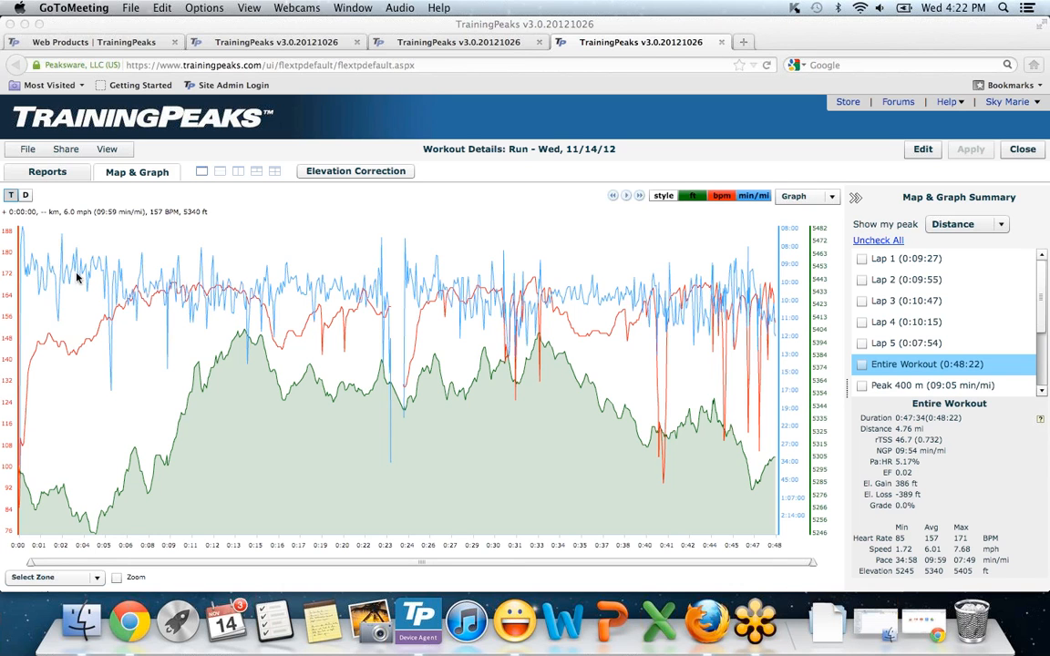
pyautogui.moveTo(153, 341)
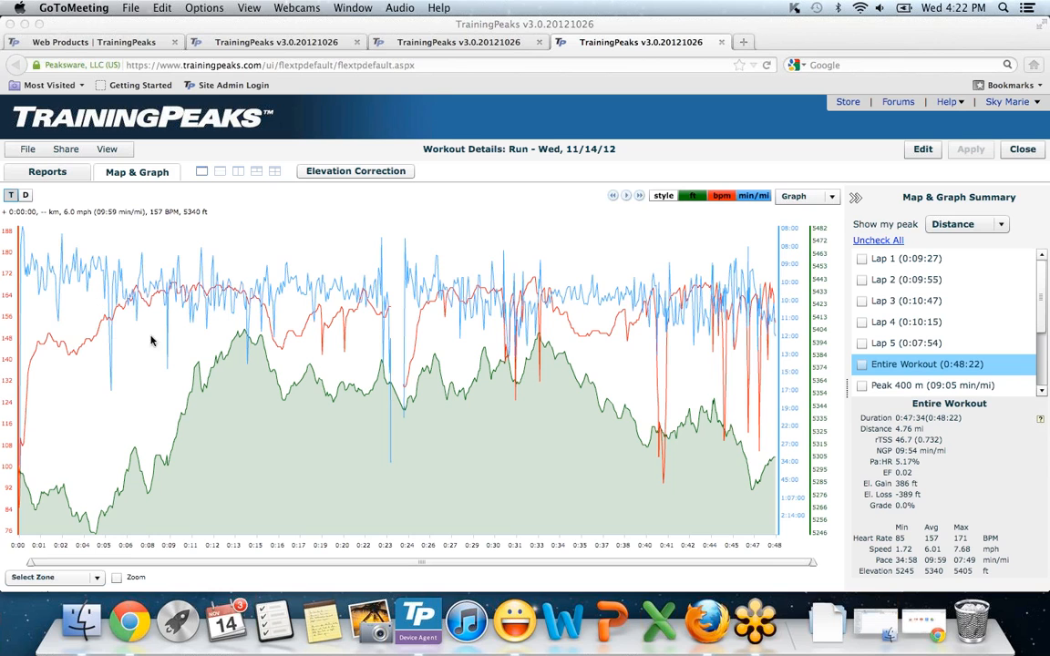
pyautogui.moveTo(482, 462)
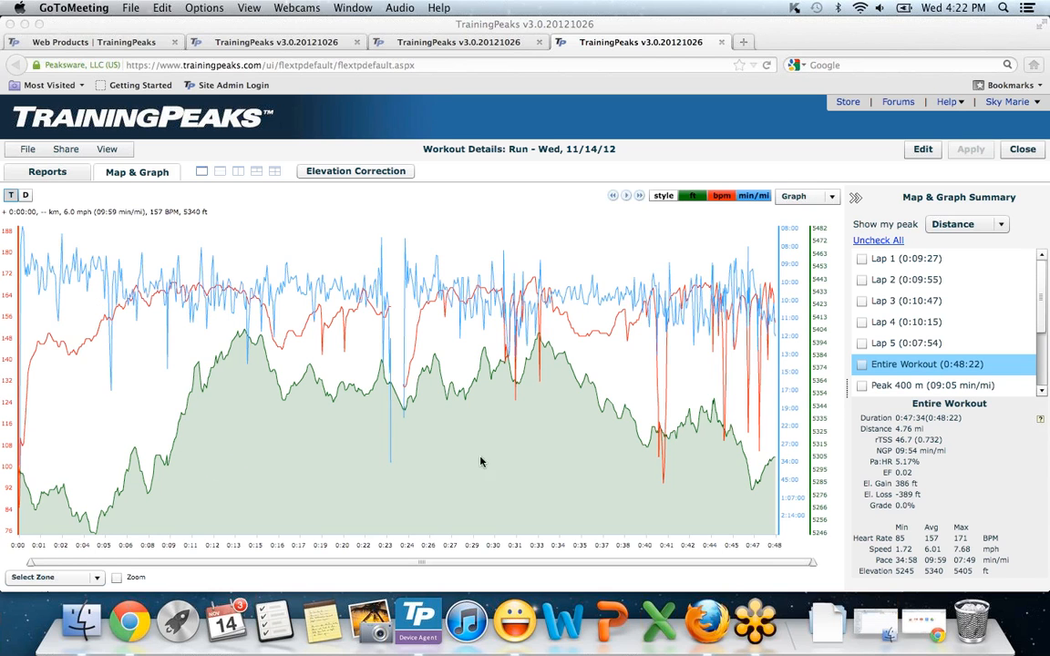
pyautogui.moveTo(928, 157)
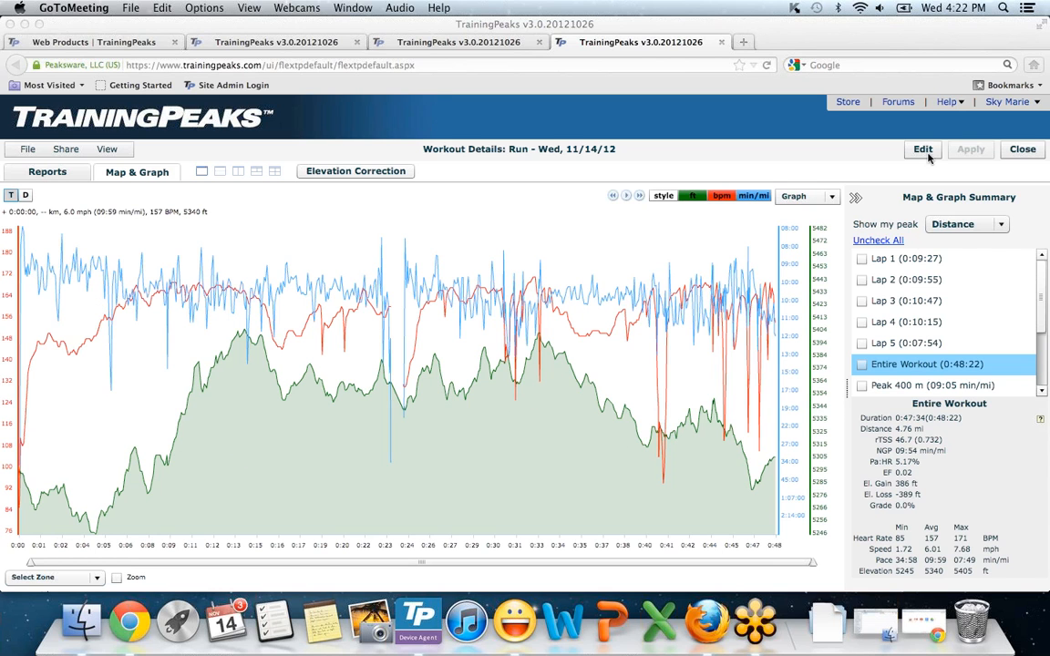
pyautogui.moveTo(893, 280)
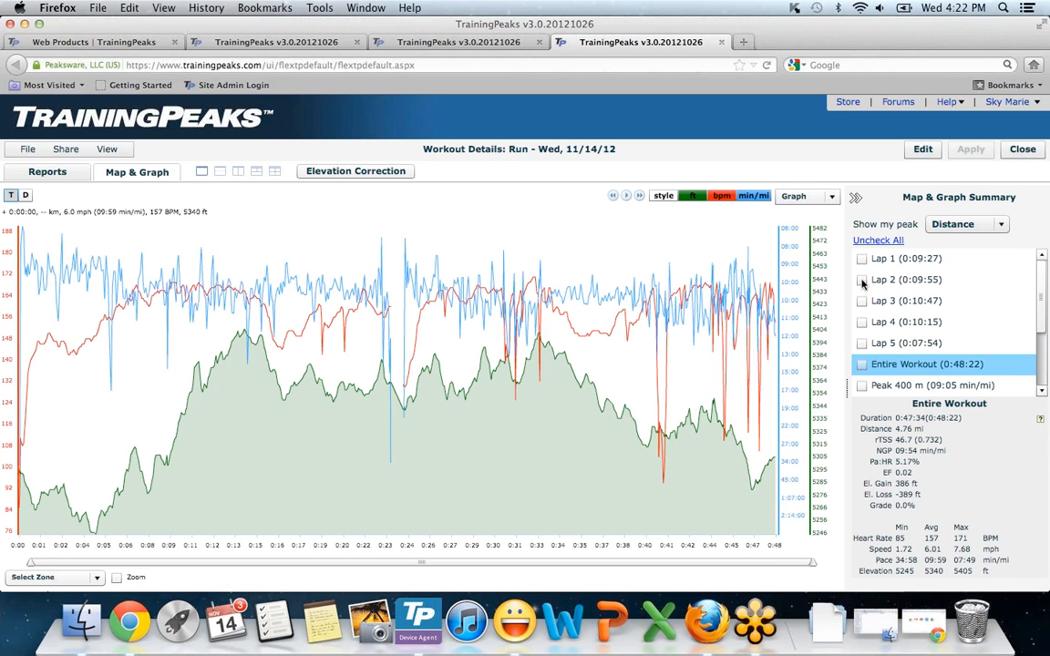
# Highlight Laps 2 and 4 on the graph, toggle Lap 4, then untick Lap 2
pyautogui.click(862, 280)
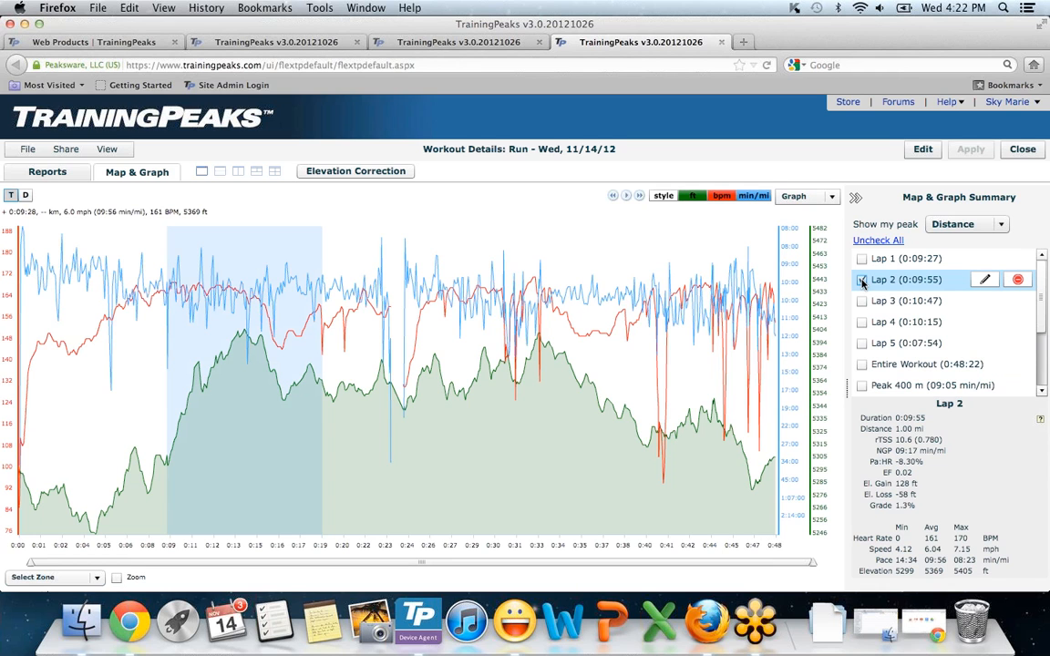
pyautogui.click(862, 320)
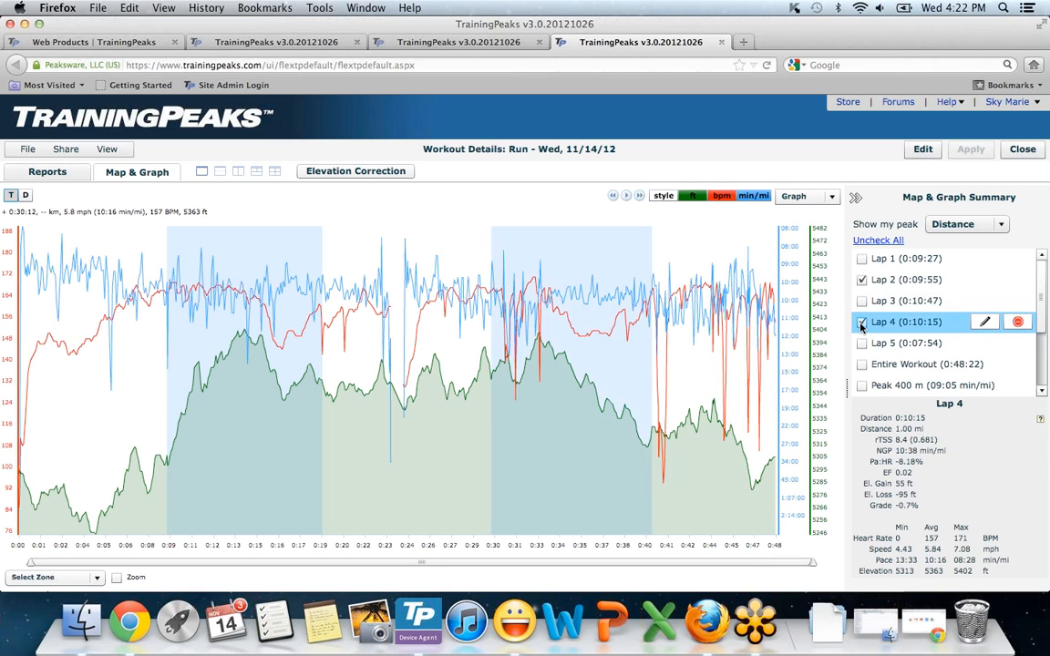
pyautogui.click(862, 322)
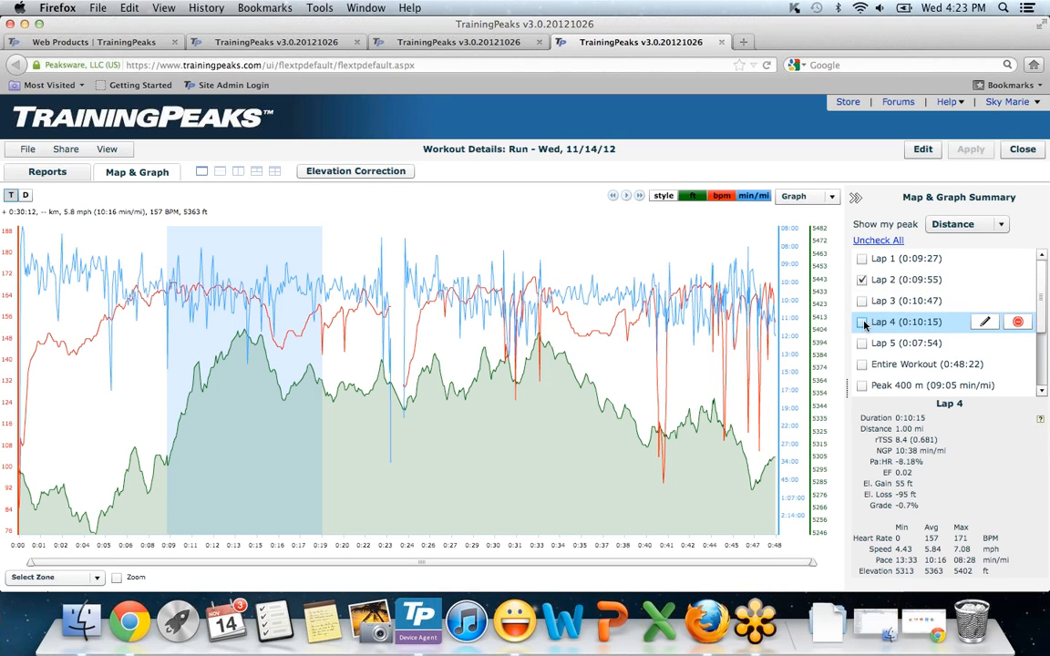
pyautogui.click(862, 322)
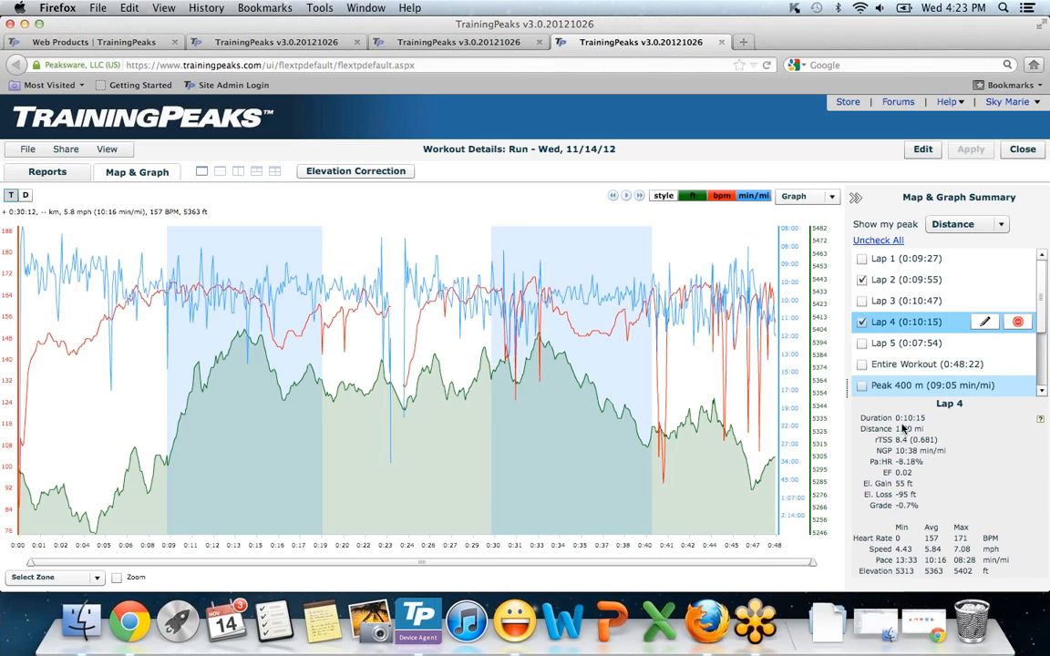
pyautogui.moveTo(926, 490)
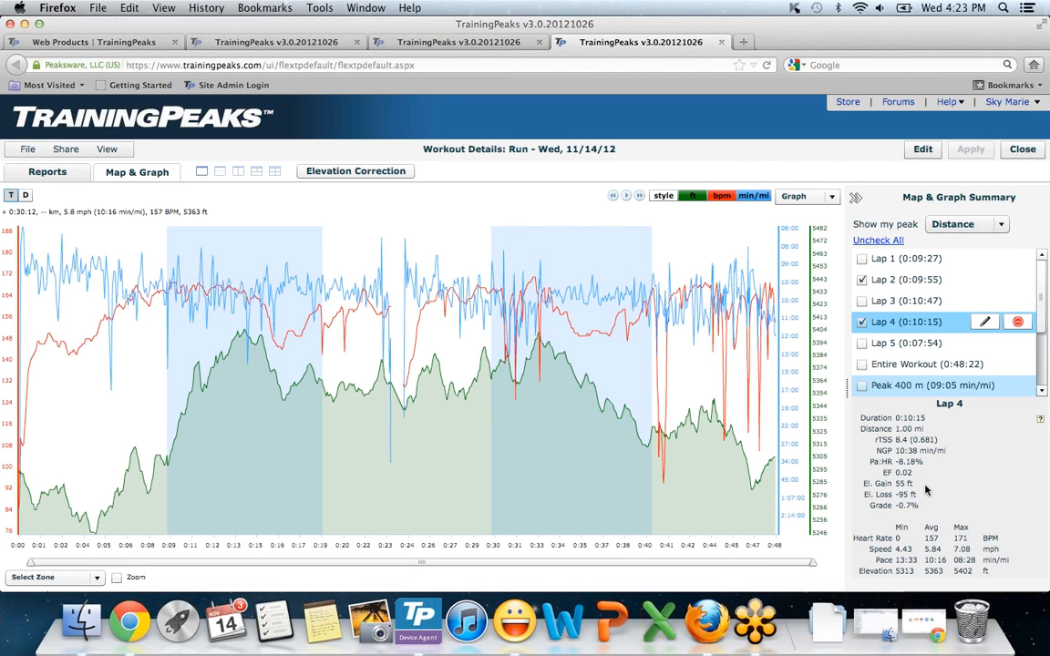
pyautogui.moveTo(943, 454)
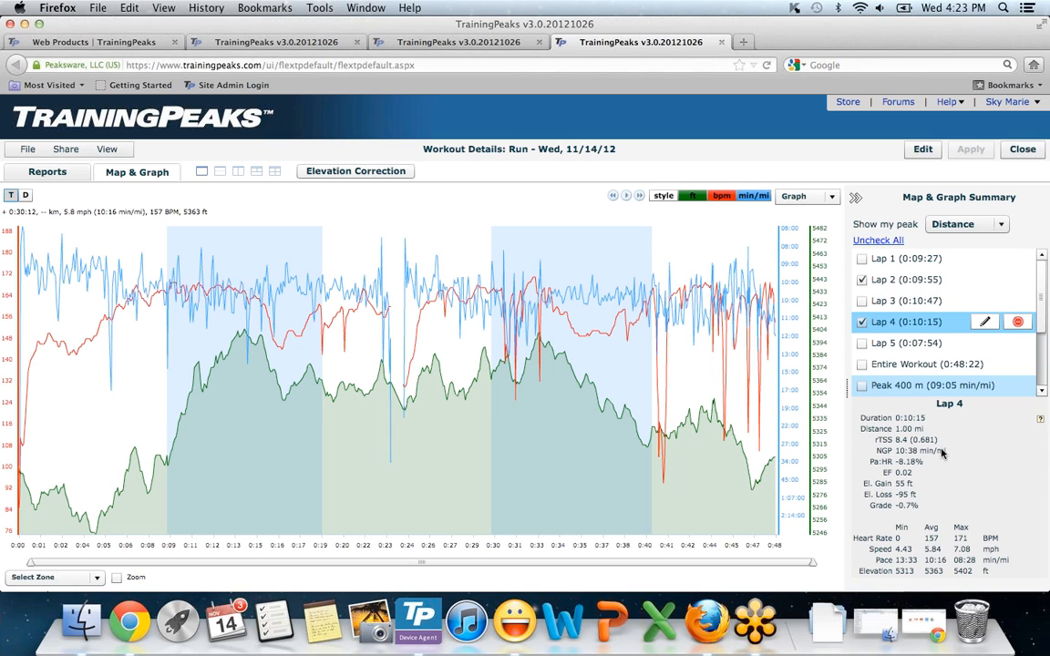
pyautogui.click(861, 278)
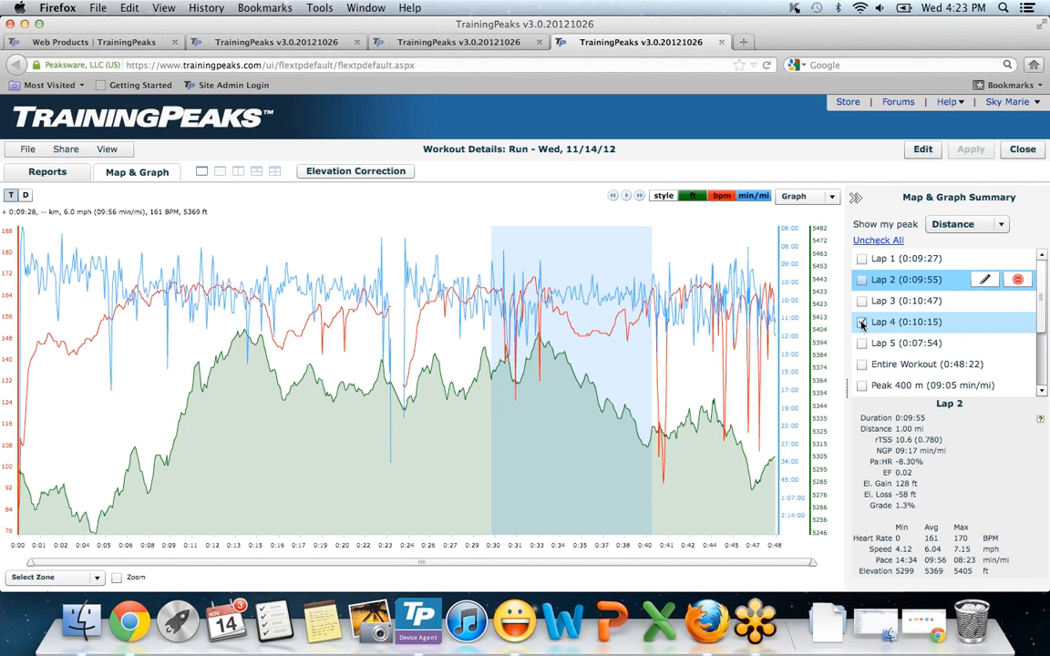
pyautogui.click(861, 322)
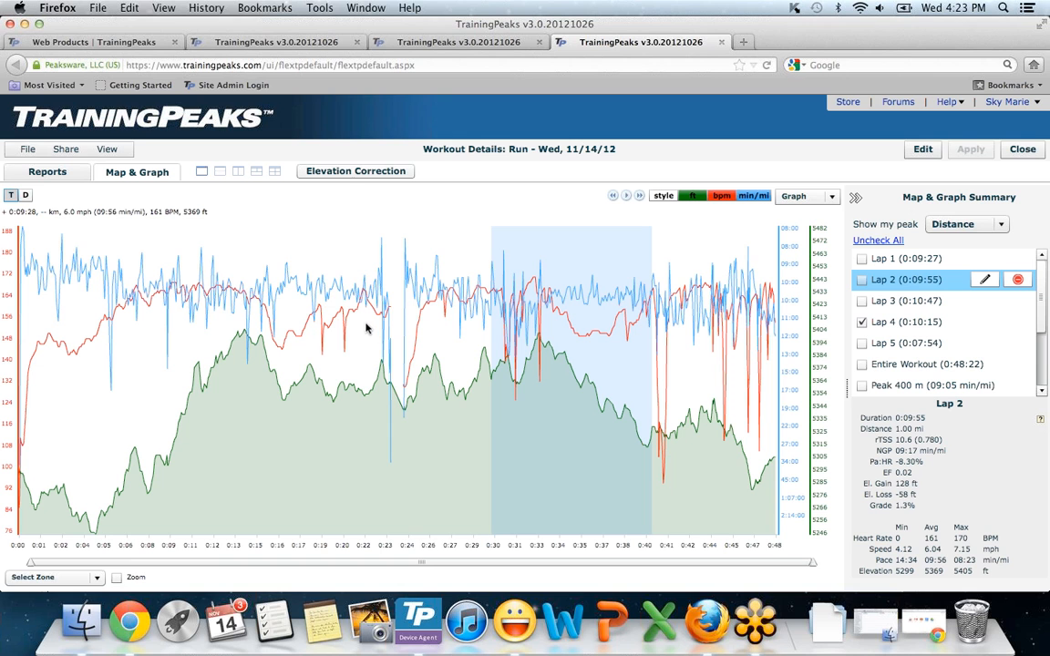
pyautogui.moveTo(349, 326)
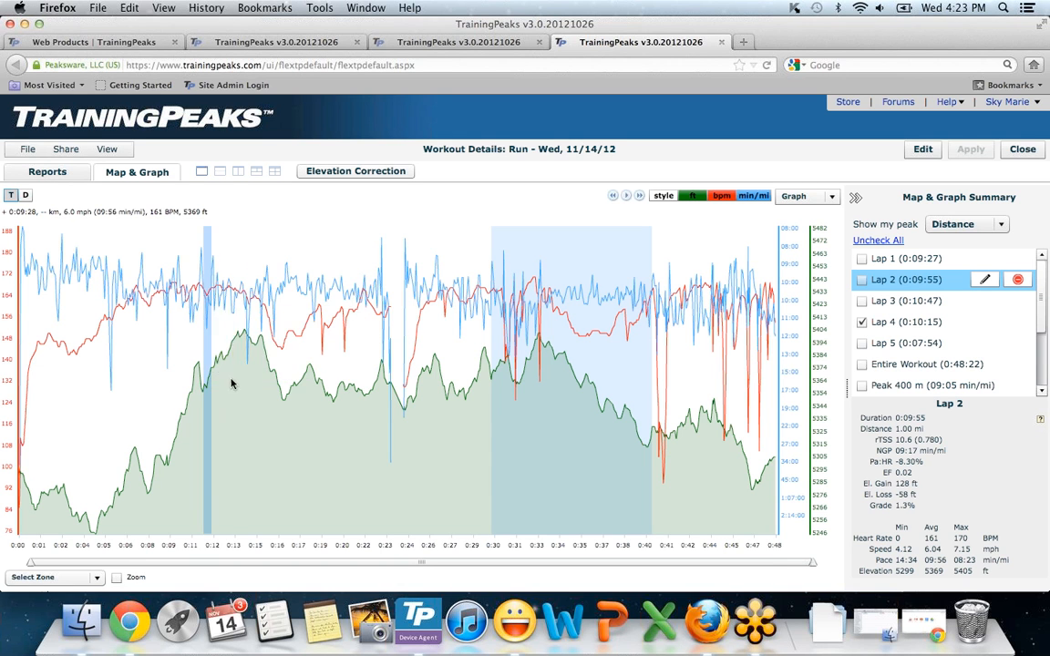
pyautogui.moveTo(282, 385)
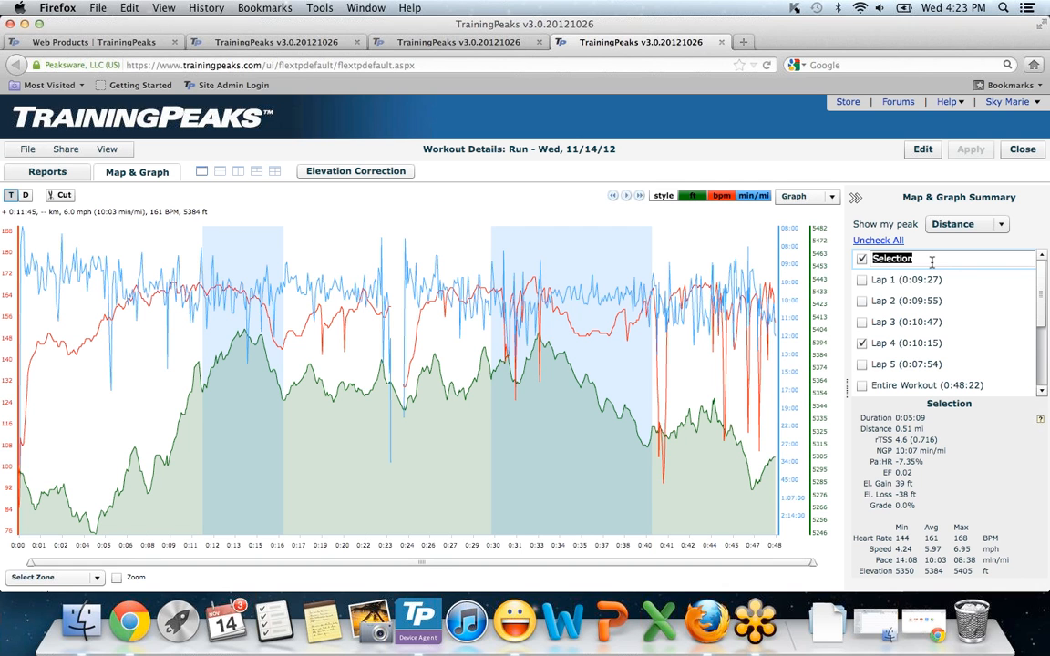
# Name the 0:11–0:16 climb lap 'Big Hill', uncheck Lap 4, and view it on the map
pyautogui.write('Big Hill (0:05:09')
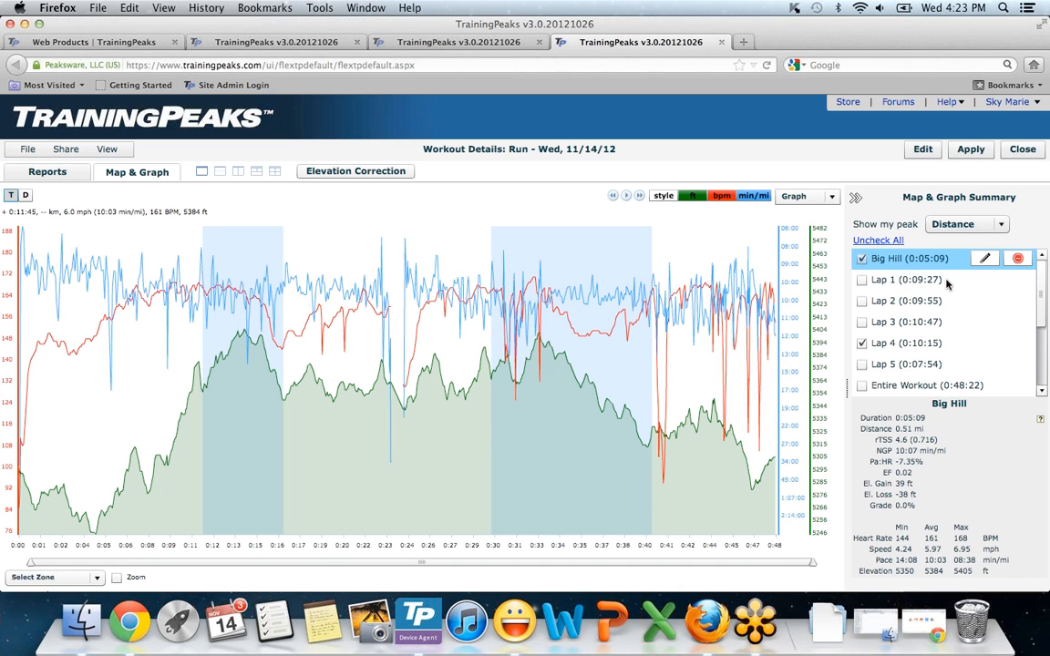
pyautogui.click(862, 343)
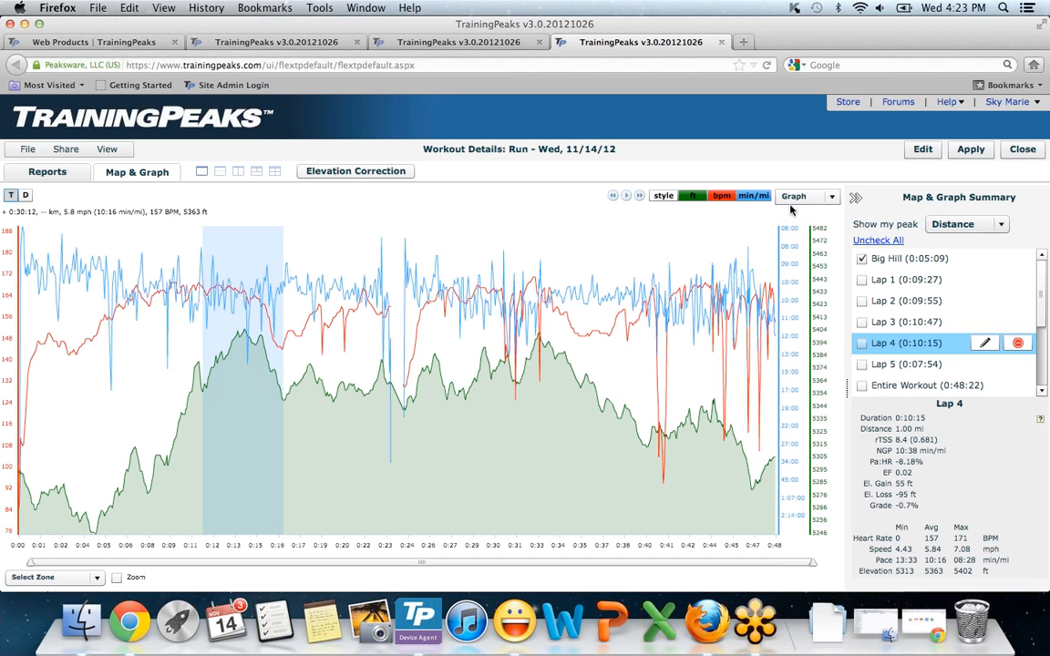
pyautogui.click(825, 196)
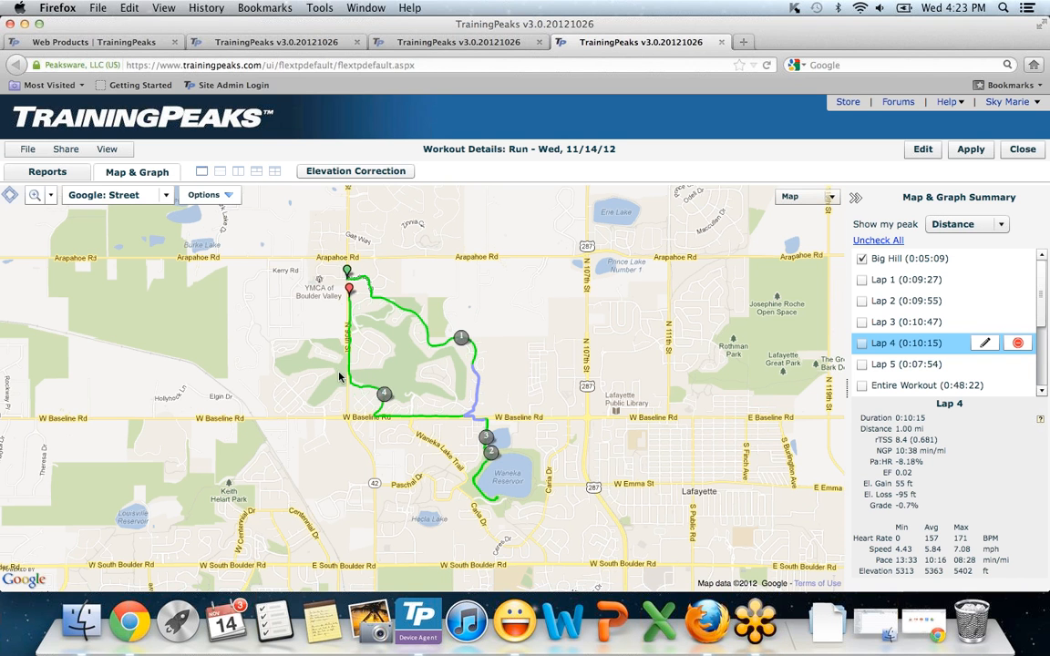
pyautogui.moveTo(464, 410)
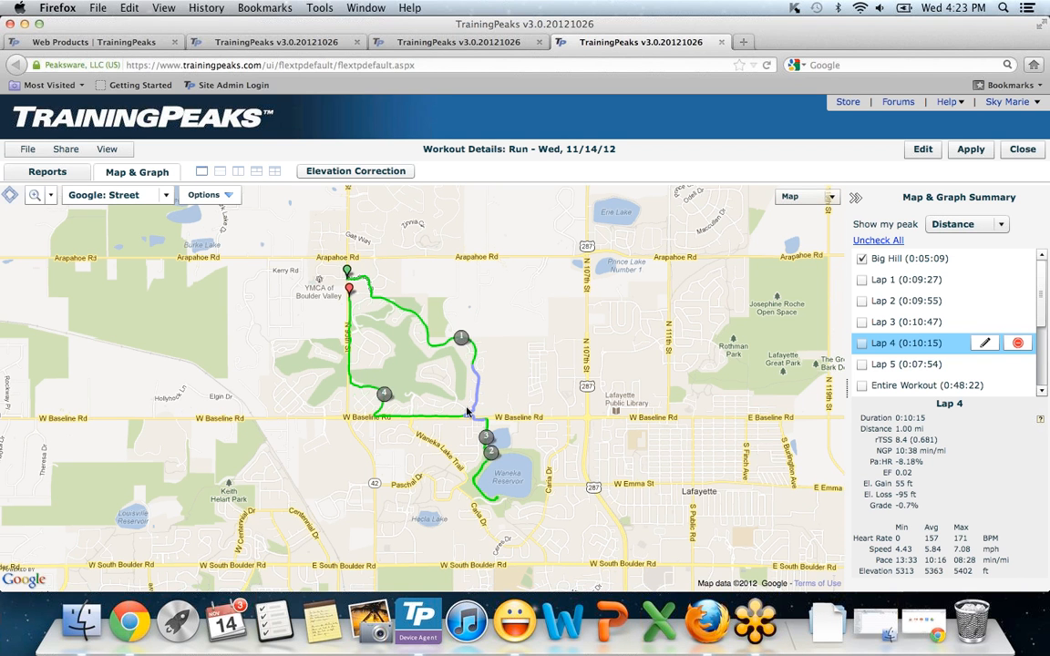
pyautogui.moveTo(475, 413)
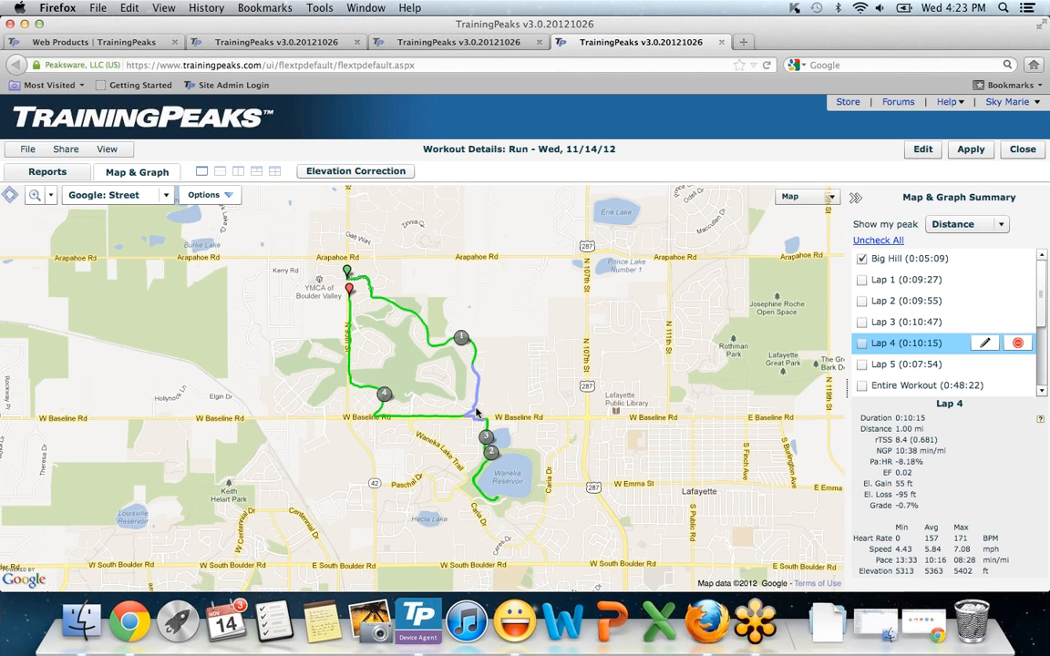
pyautogui.moveTo(690, 342)
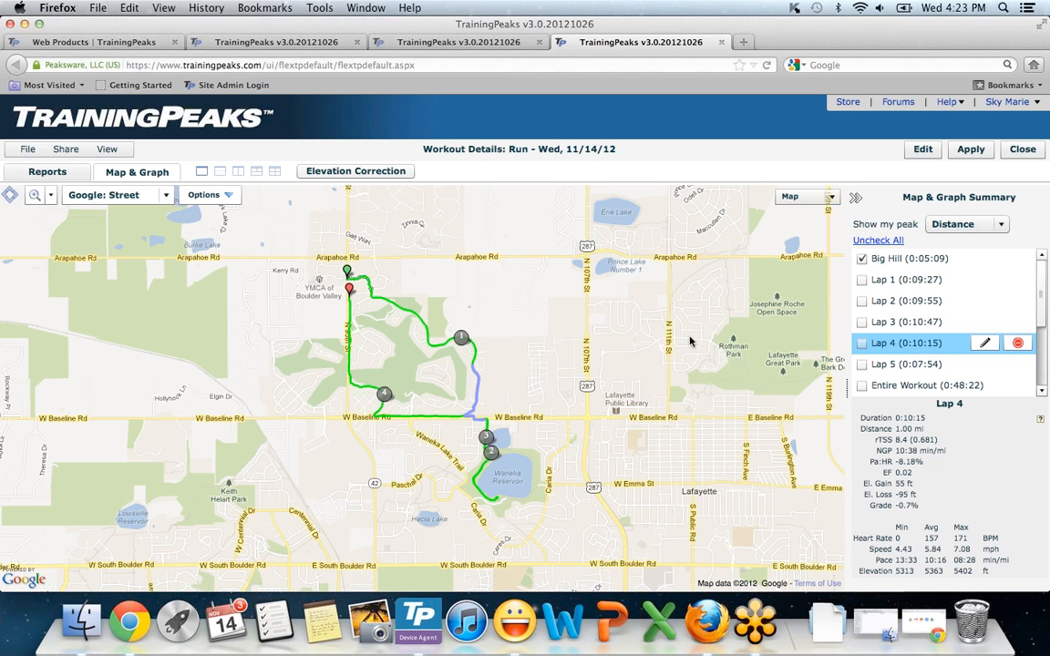
pyautogui.click(793, 196)
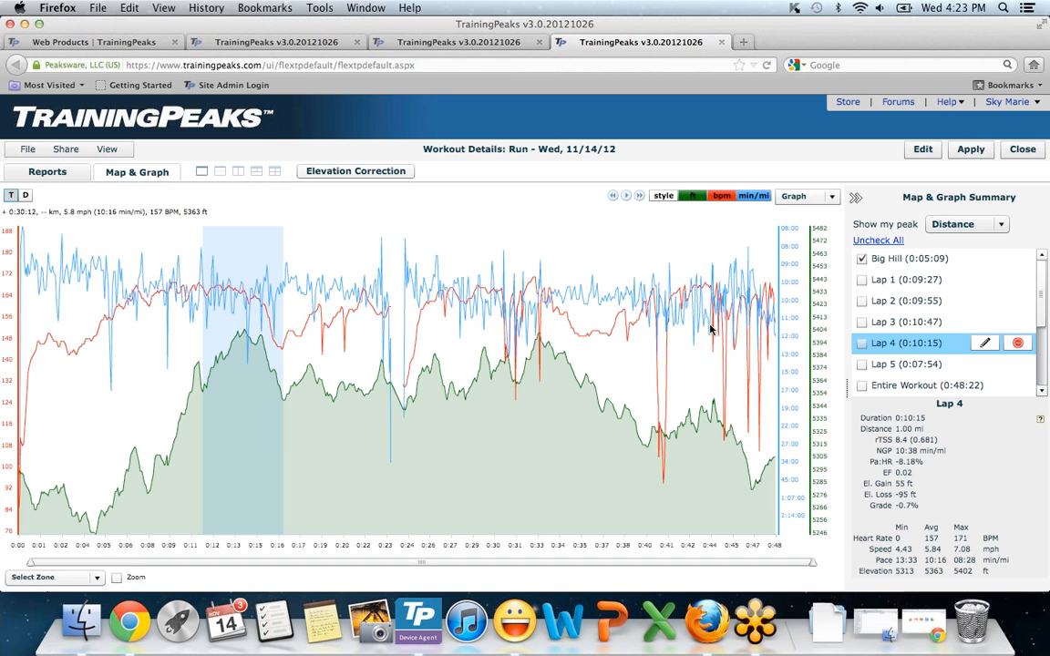
pyautogui.moveTo(541, 381)
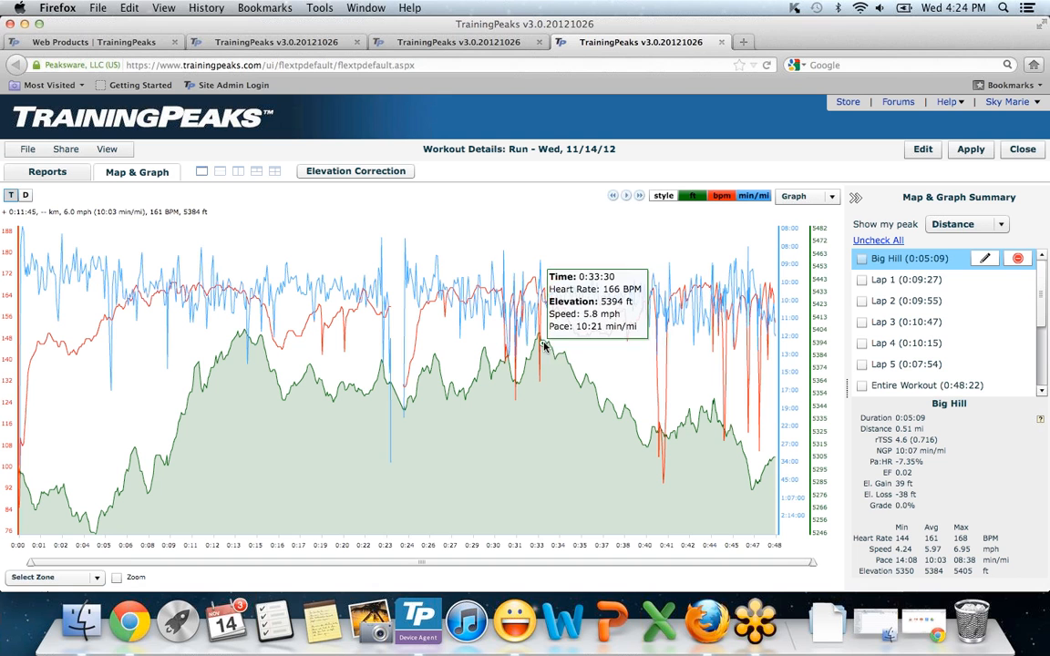
# Select the 0:33–0:40 stretch of the run and trace it on the route map
pyautogui.moveTo(543, 365); pyautogui.dragTo(652, 365)
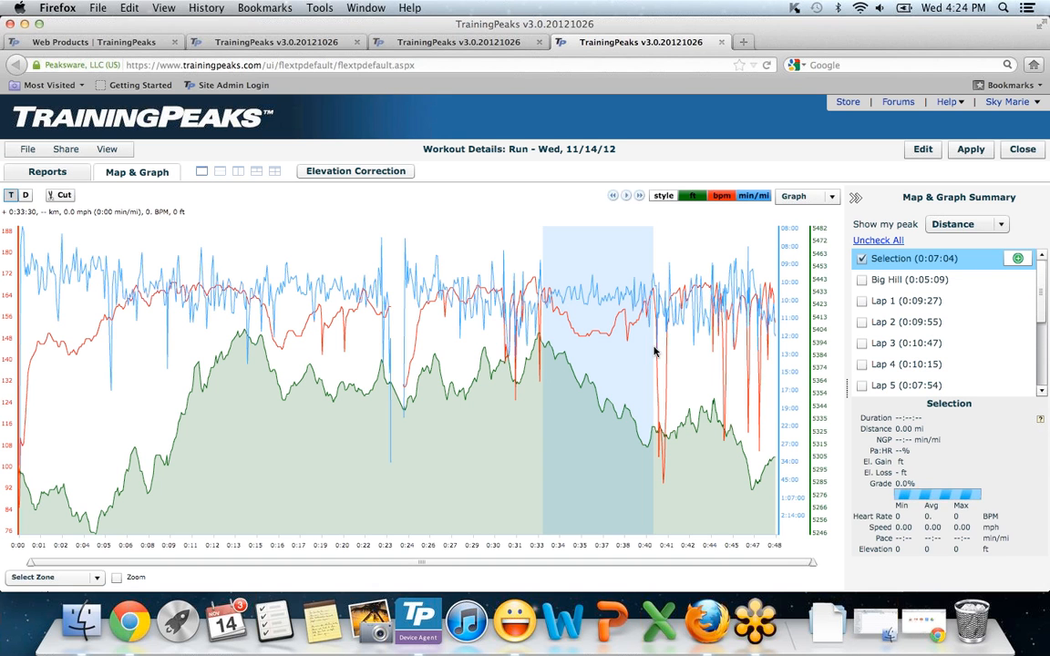
pyautogui.click(806, 196)
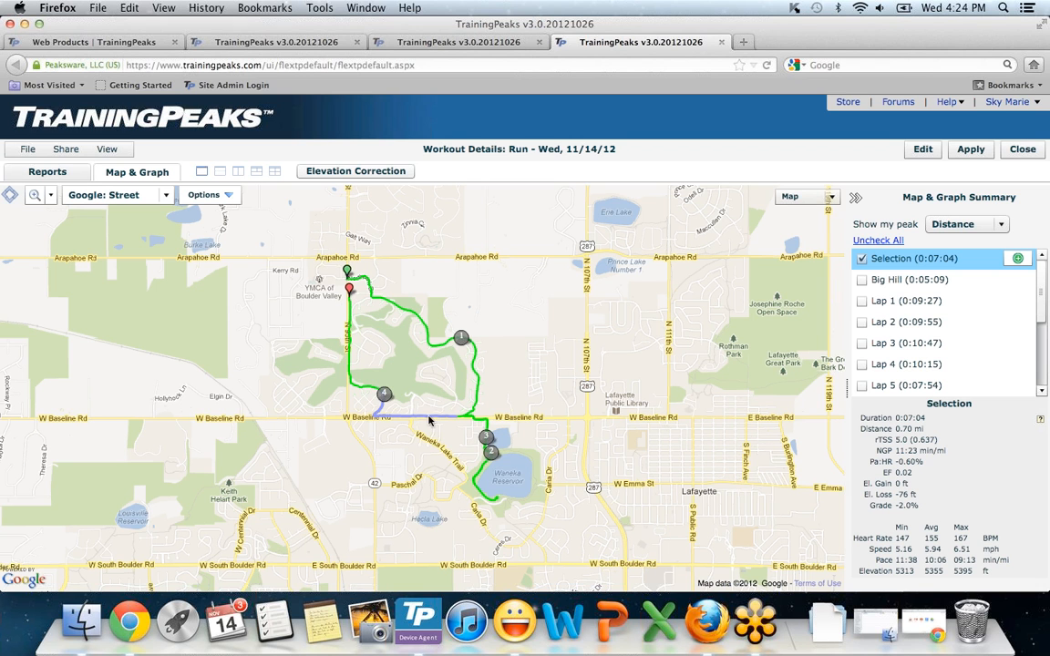
pyautogui.moveTo(394, 422)
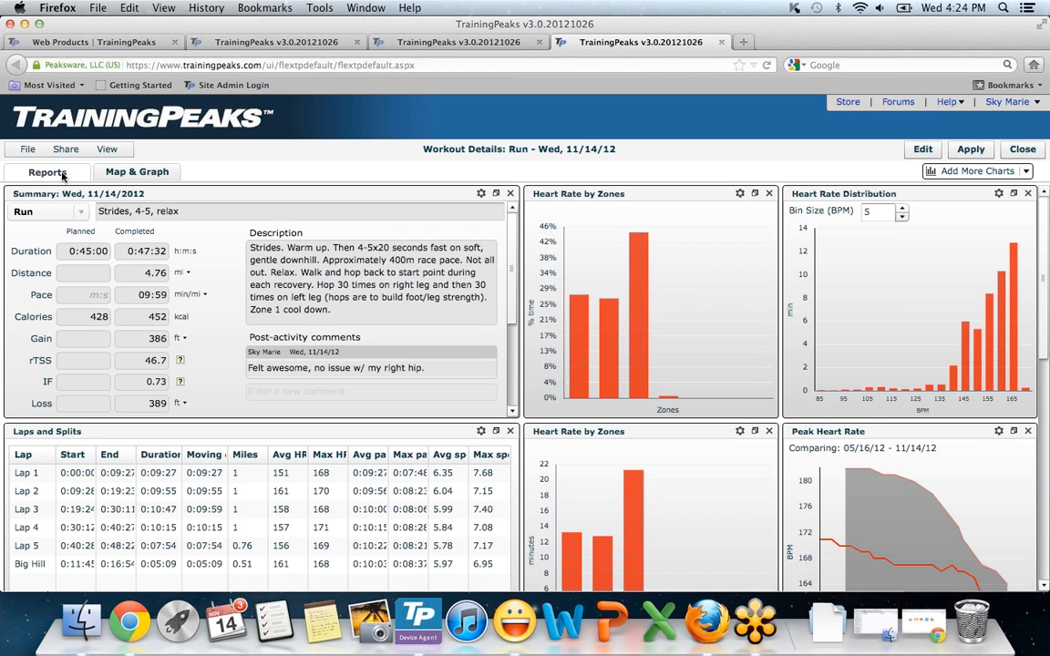
# Close the run's details saving changes, then open the Nov 13 bike workout
pyautogui.click(1022, 149)
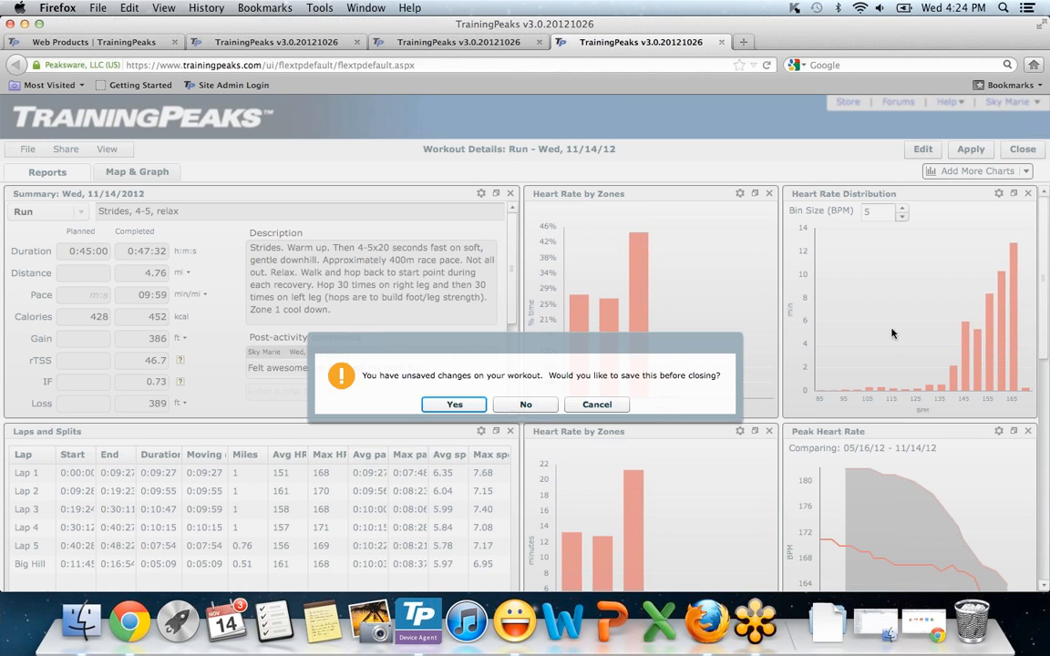
pyautogui.click(526, 404)
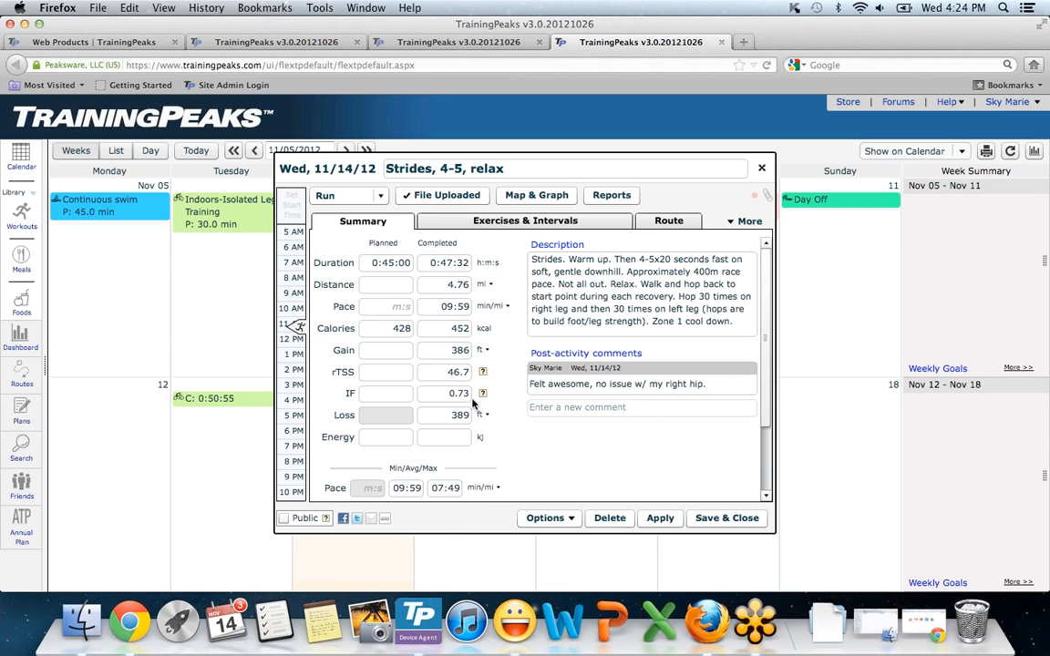
pyautogui.click(761, 167)
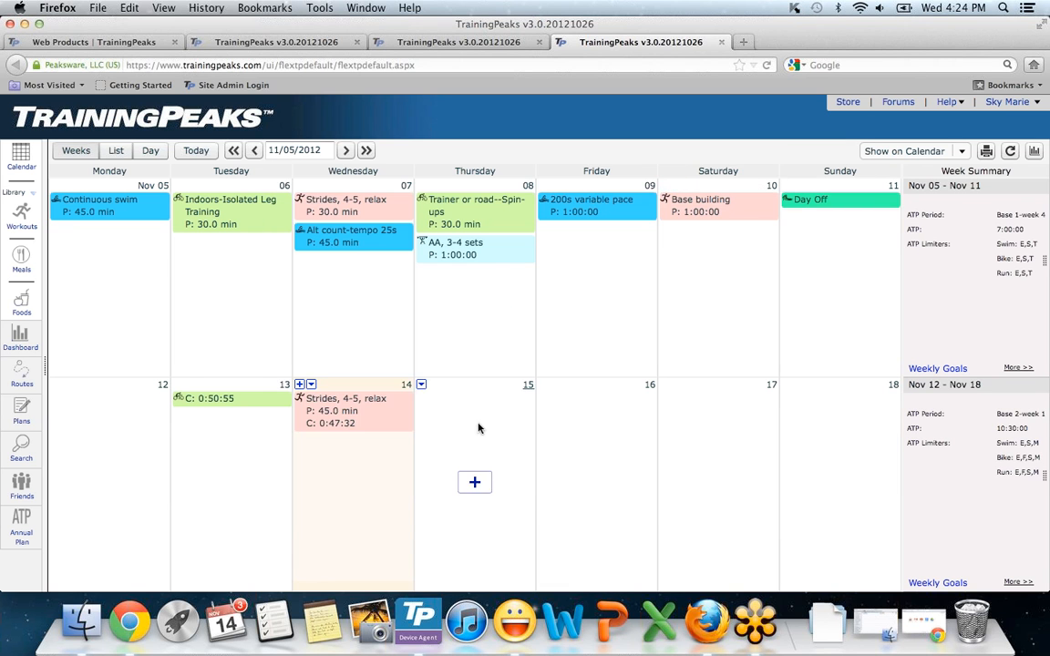
pyautogui.click(213, 398)
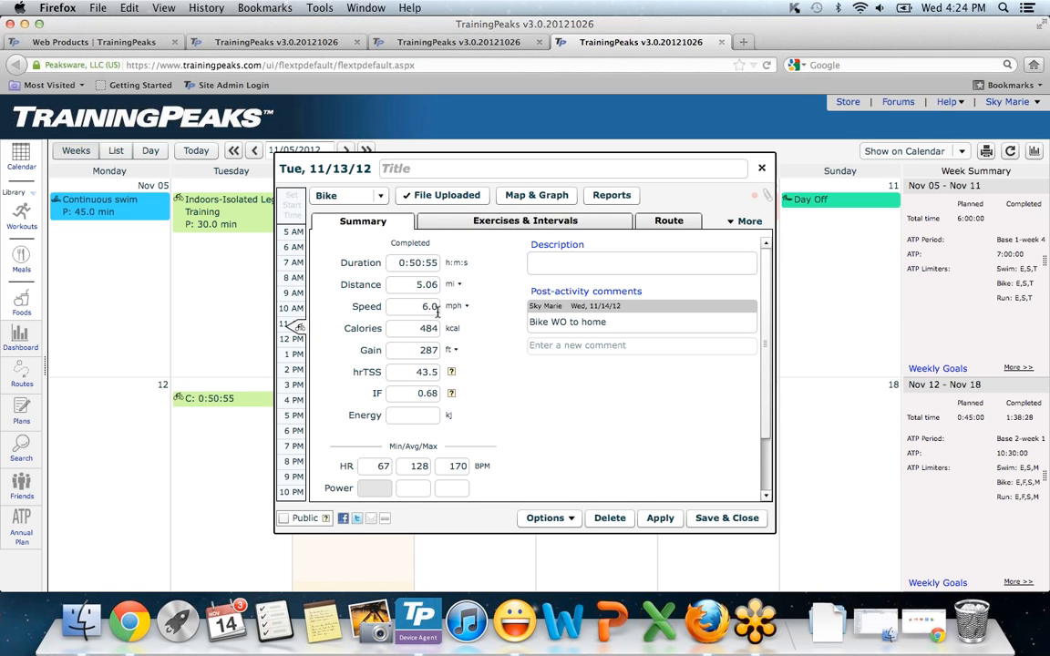
pyautogui.moveTo(611, 195)
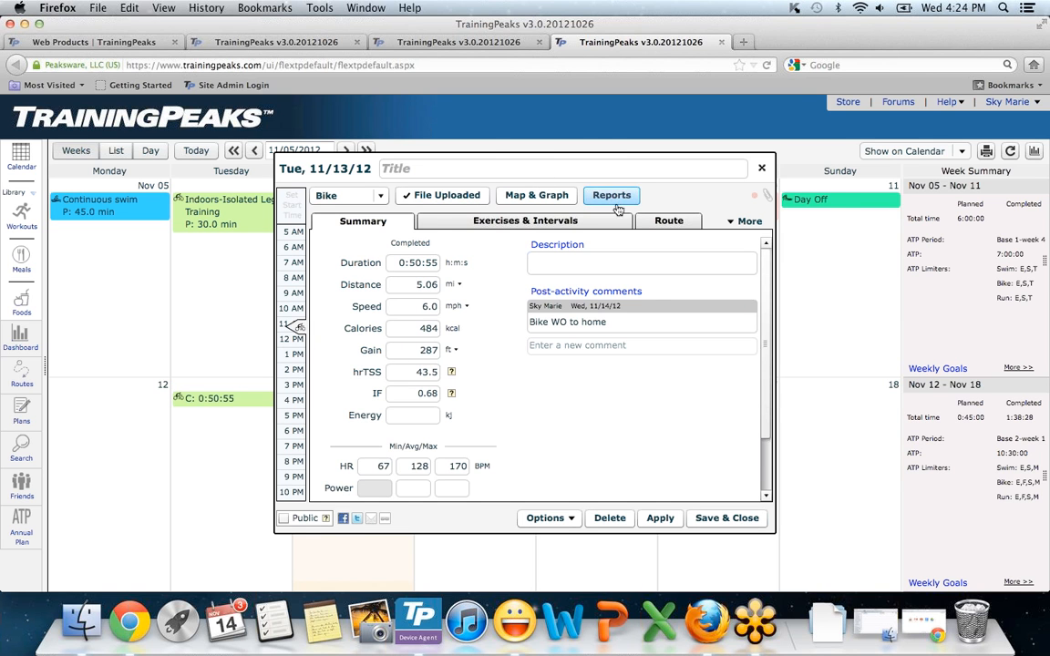
# Add a Speed Distribution chart to the Nov 13 bike workout's reports
pyautogui.click(611, 194)
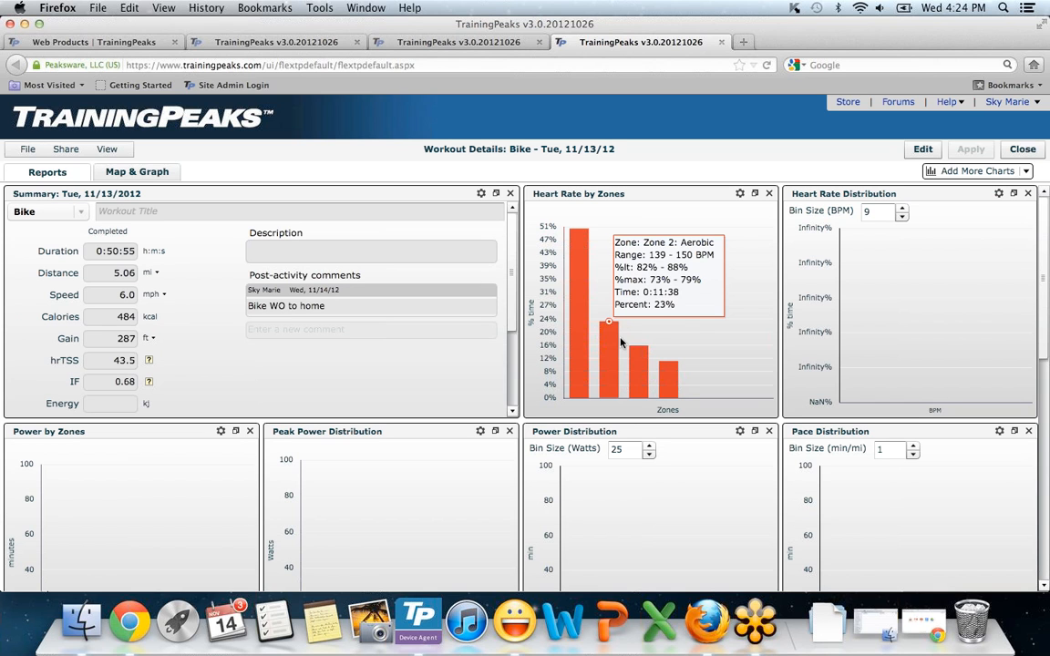
pyautogui.moveTo(901, 258)
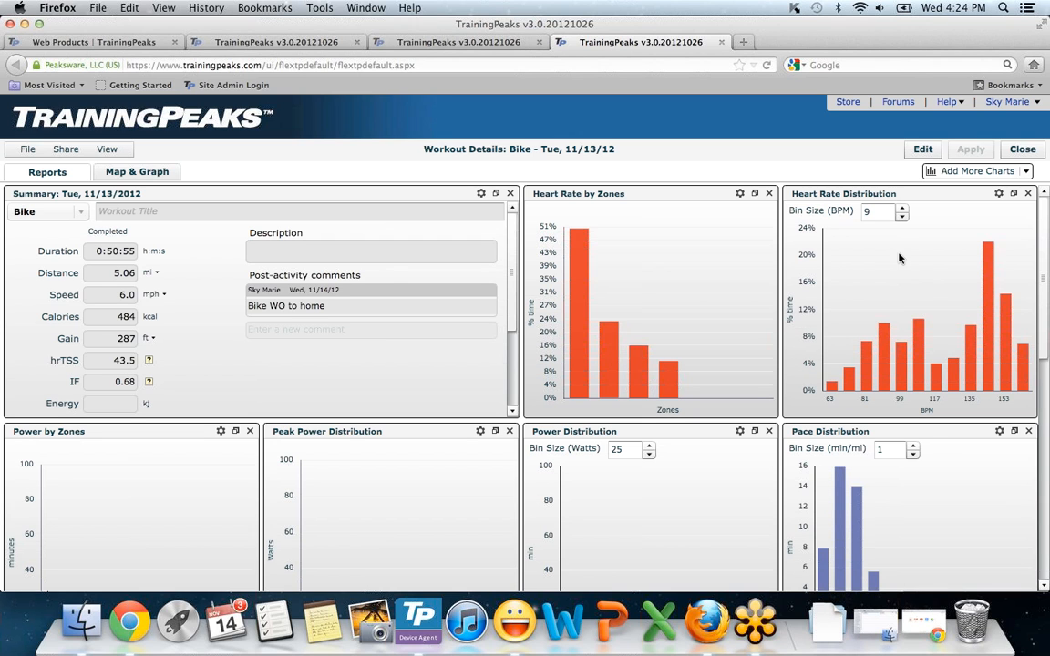
pyautogui.moveTo(312, 475)
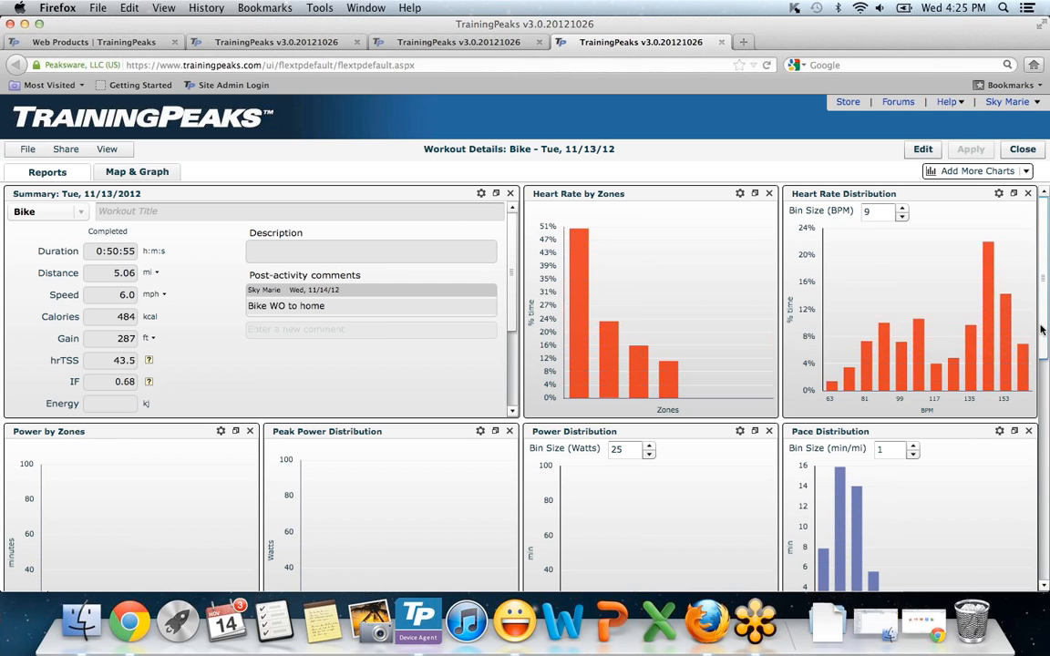
pyautogui.moveTo(1042, 267)
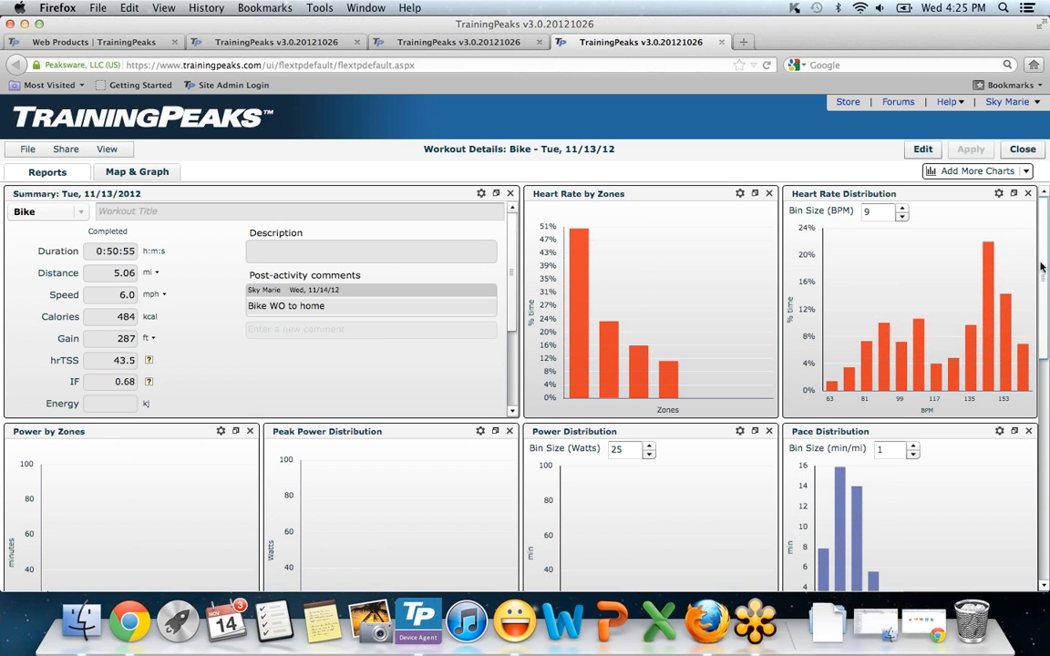
pyautogui.scroll(-3)
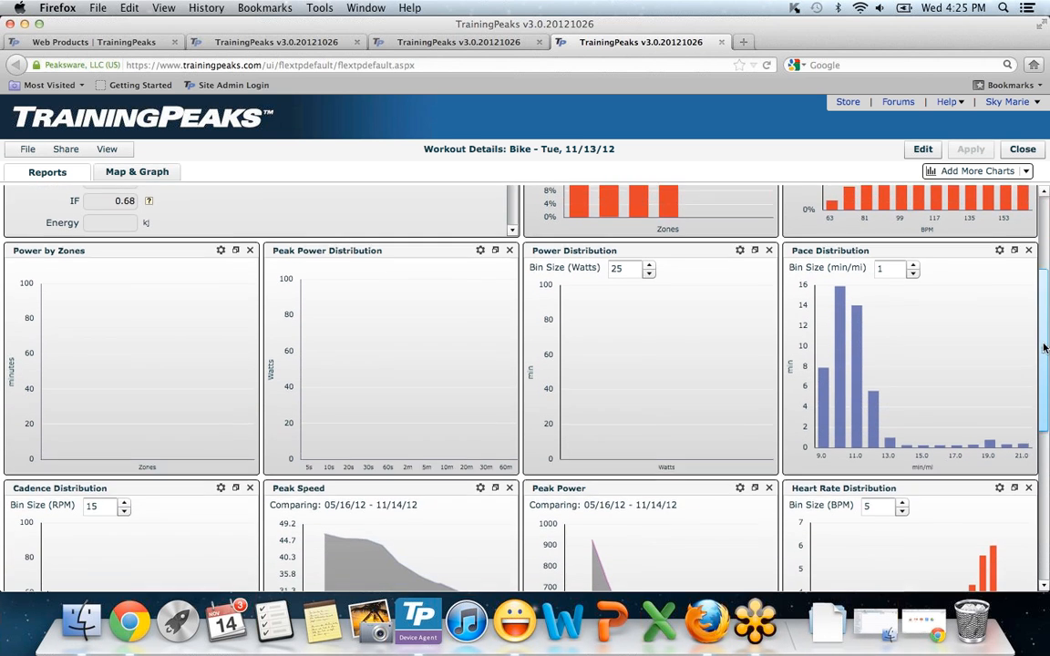
pyautogui.scroll(-3)
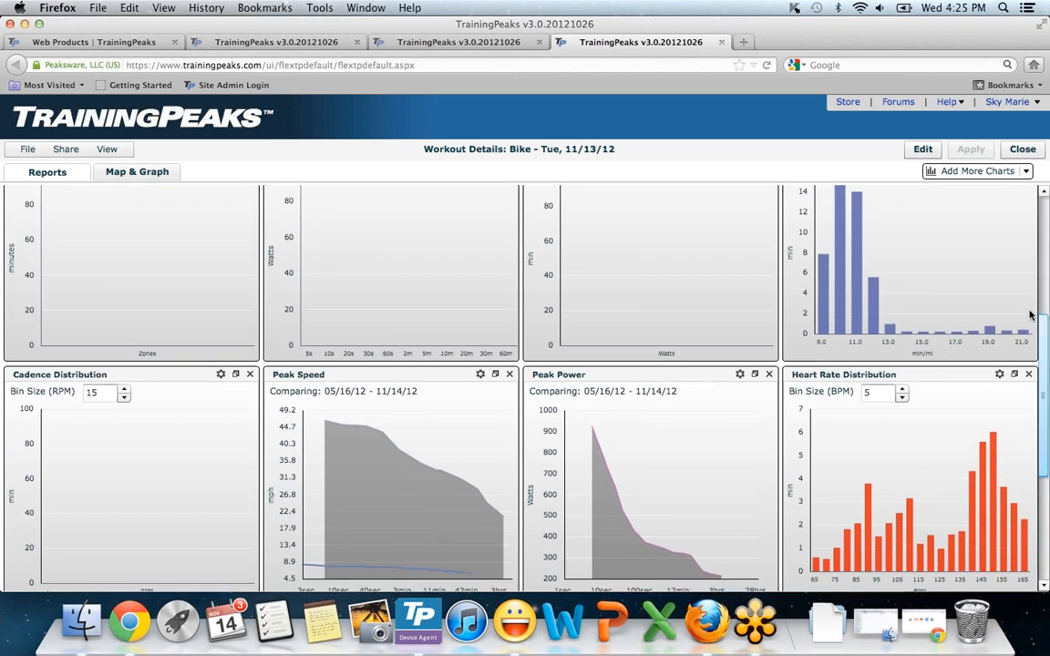
pyautogui.click(977, 171)
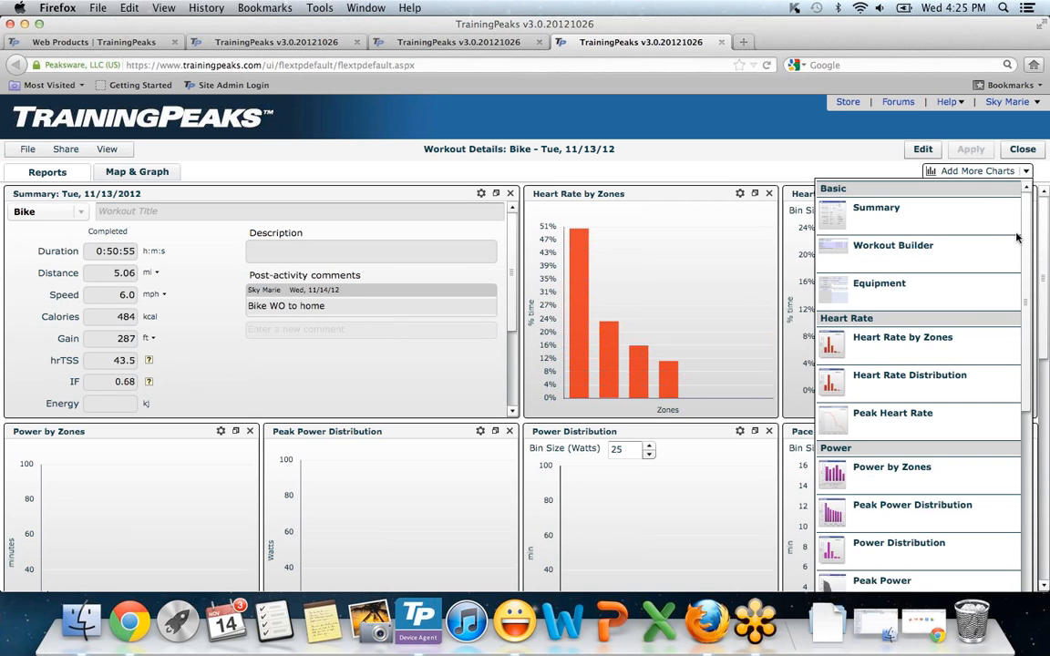
pyautogui.scroll(-3)
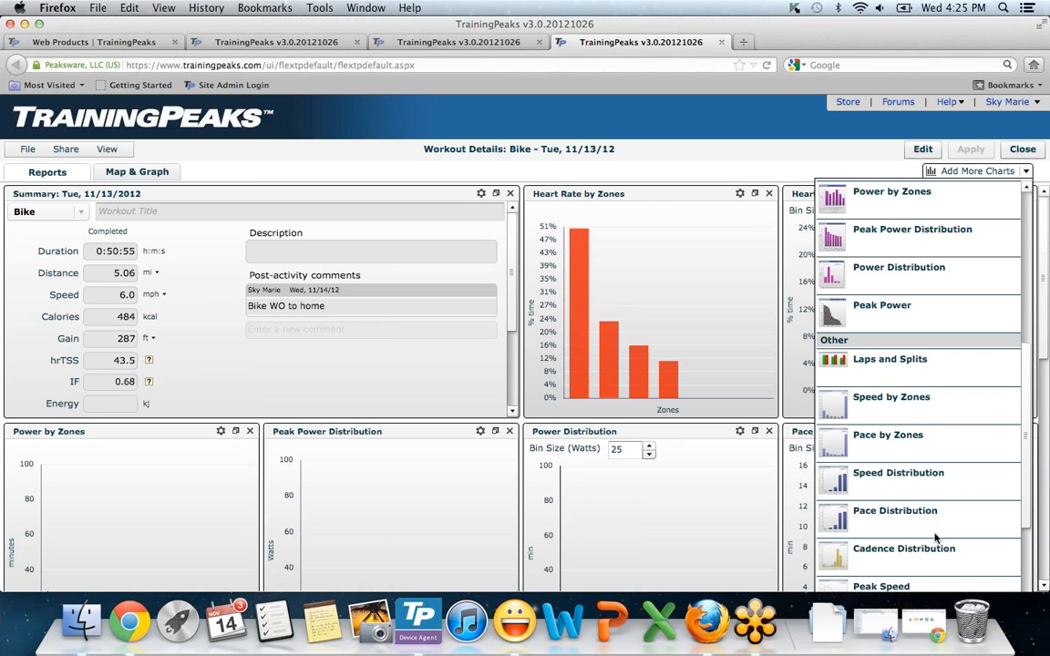
pyautogui.moveTo(928, 486)
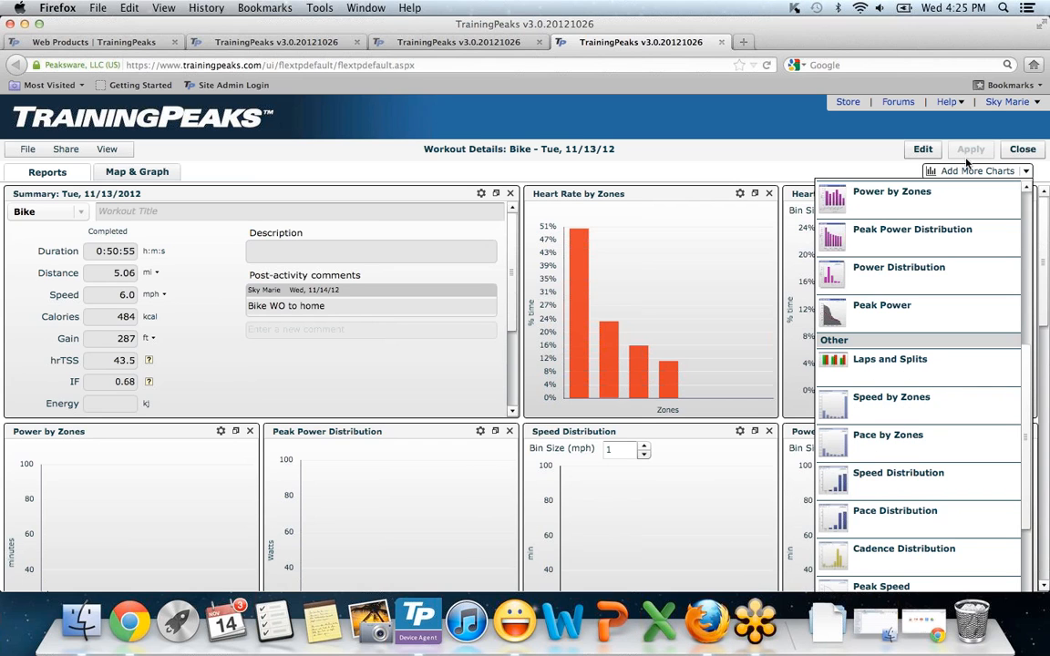
pyautogui.click(898, 267)
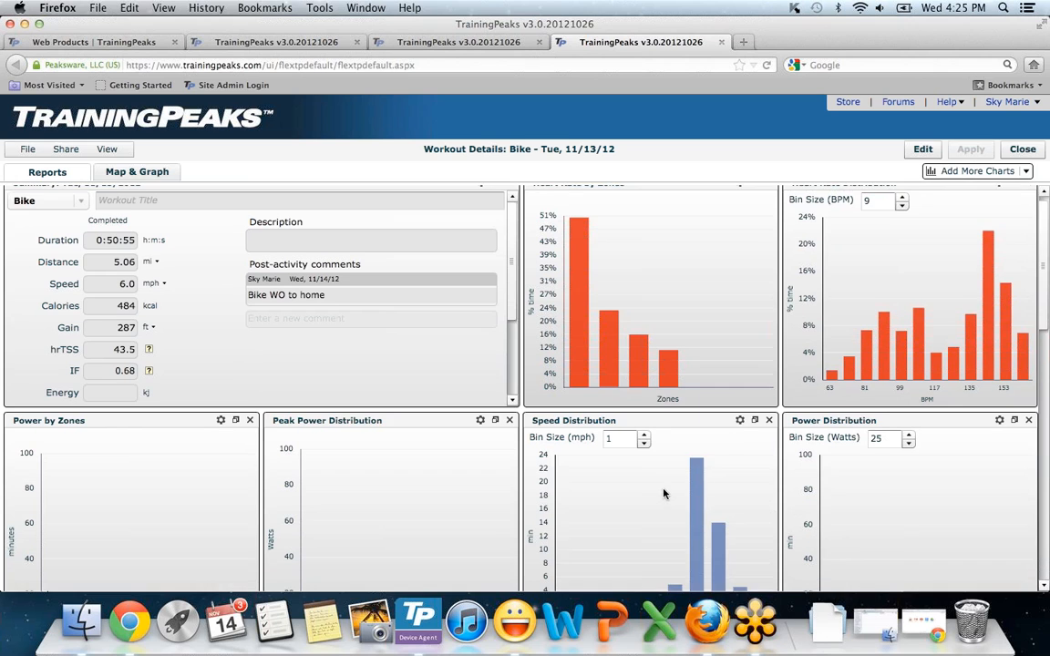
pyautogui.scroll(-3)
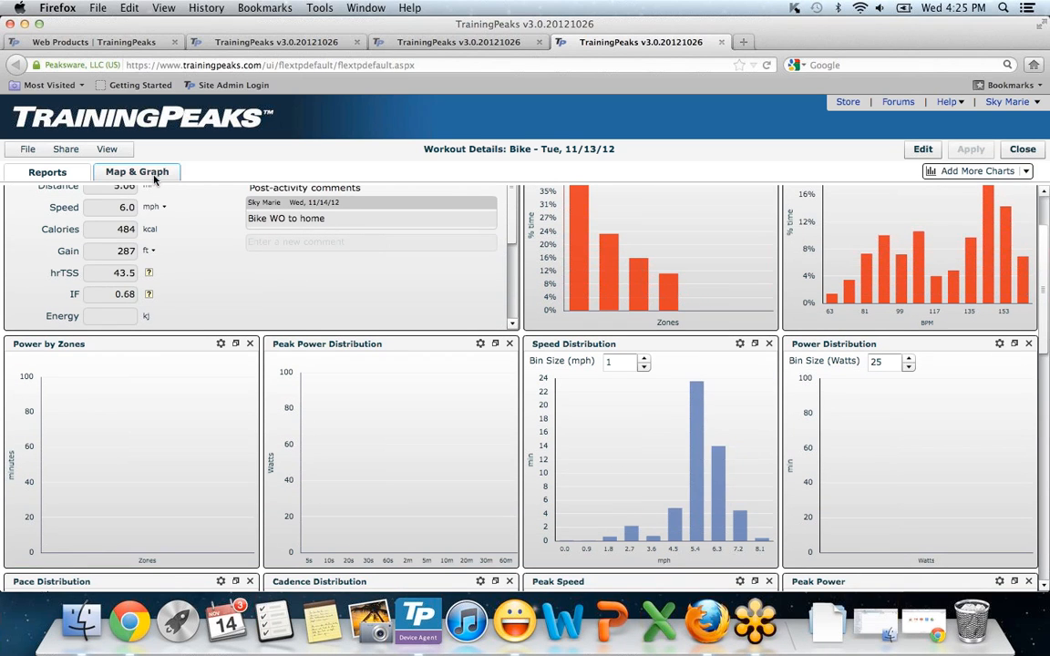
# Show the bike workout in Map & Graph with the Graph view instead of the map
pyautogui.click(137, 171)
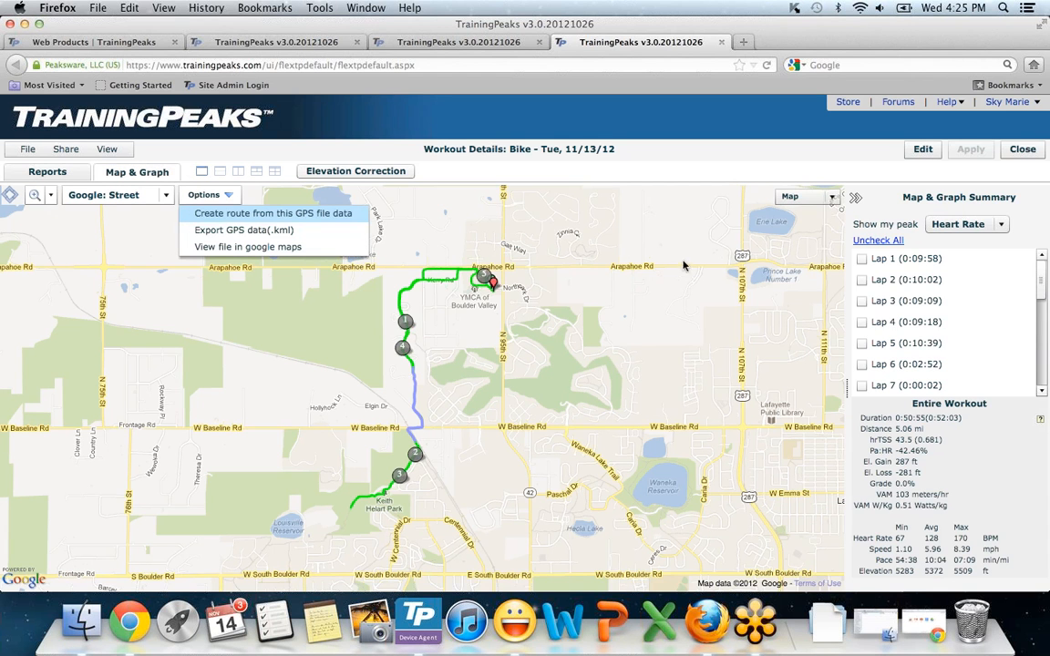
pyautogui.moveTo(850, 230)
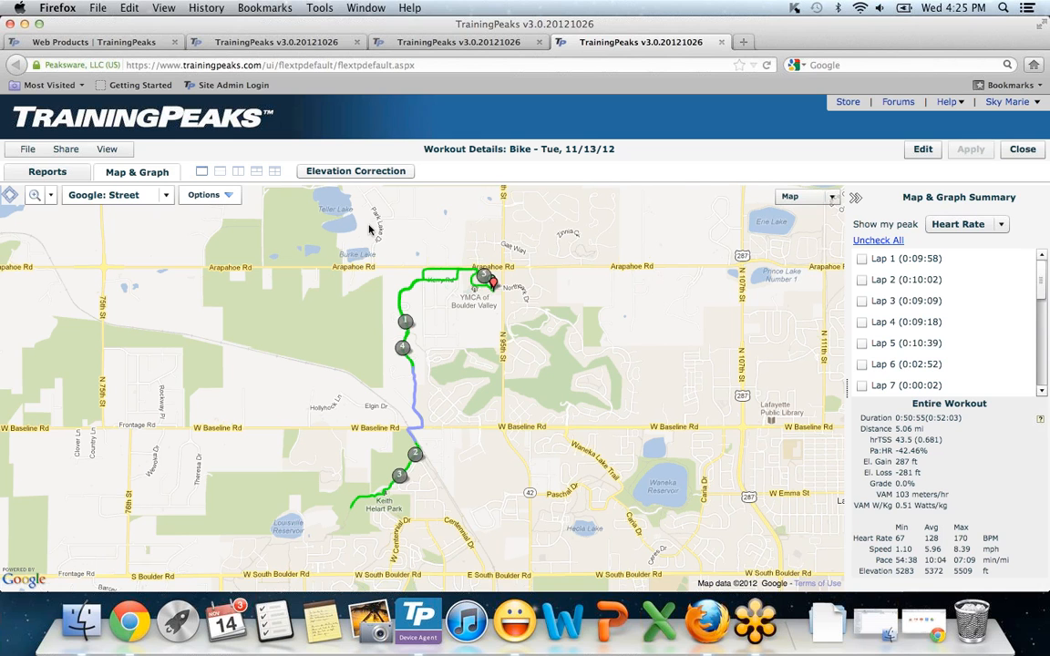
pyautogui.click(805, 197)
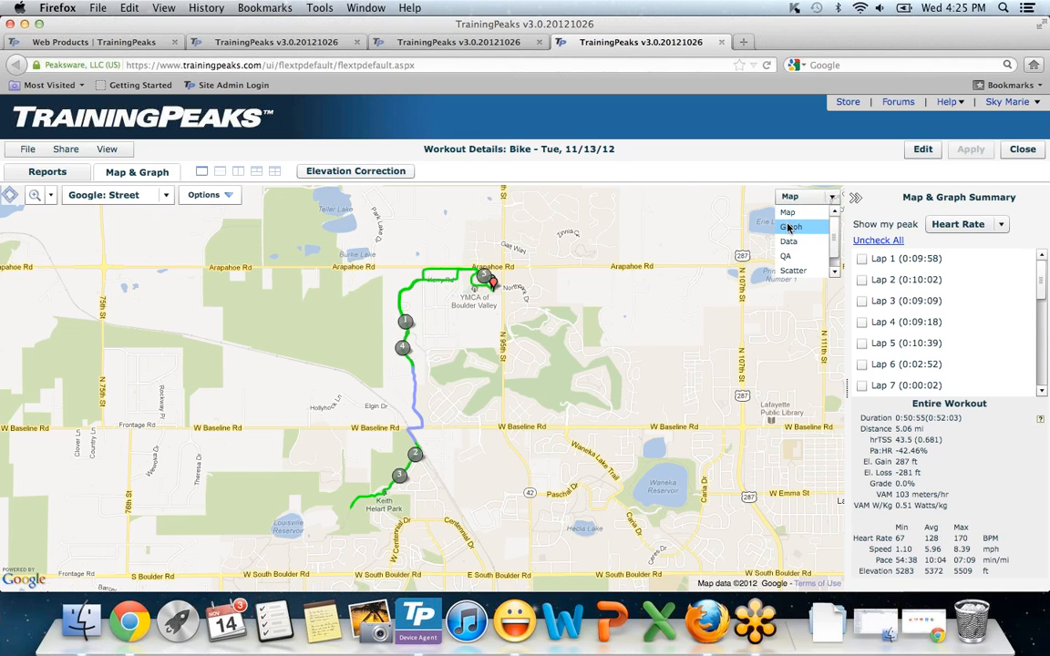
pyautogui.click(790, 226)
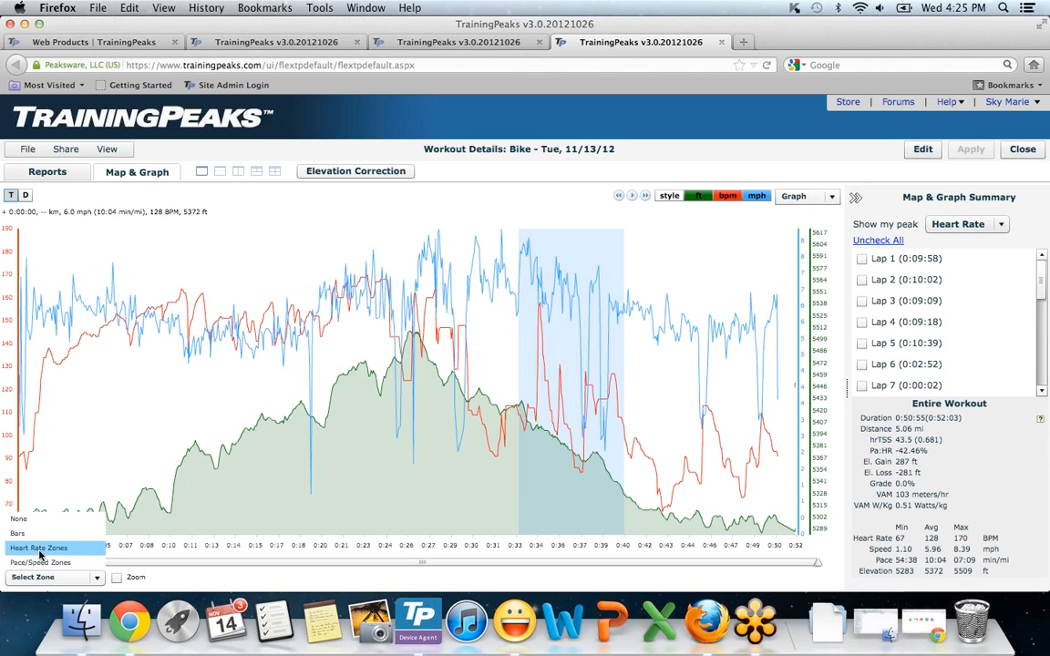
# Shade the bike graph with Heart Rate Zones, close the workout, and relaunch Device Agent
pyautogui.click(39, 548)
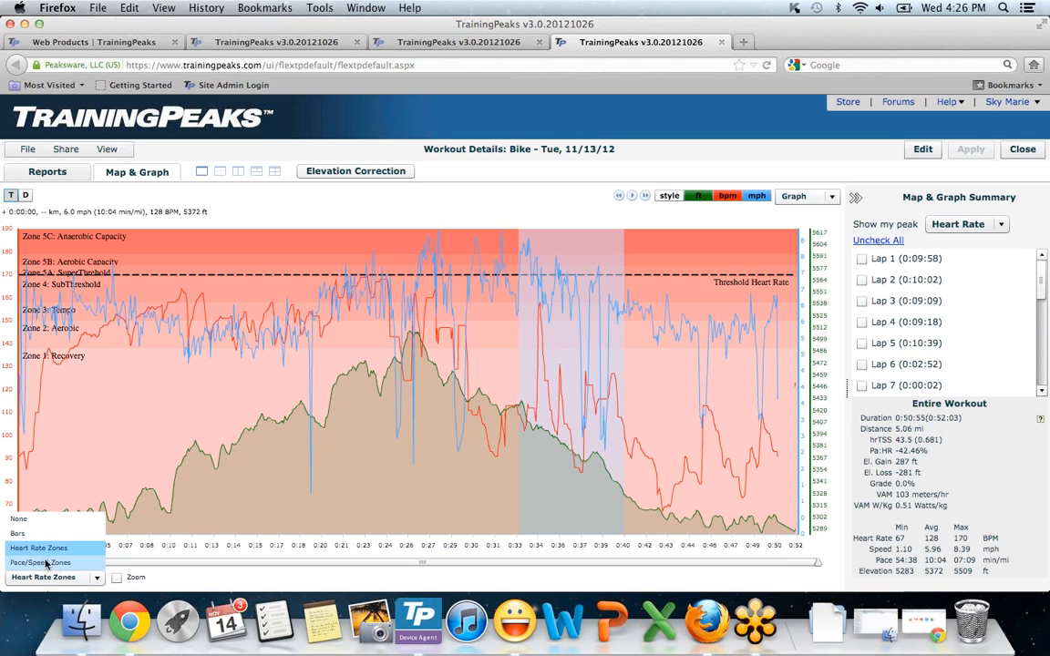
pyautogui.click(40, 562)
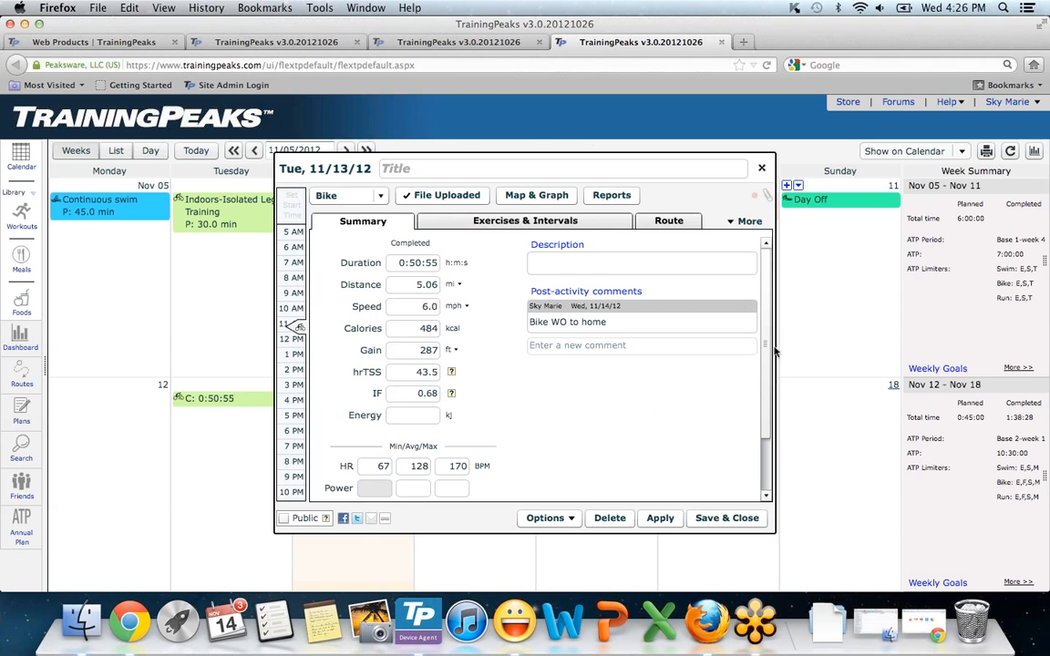
pyautogui.click(761, 167)
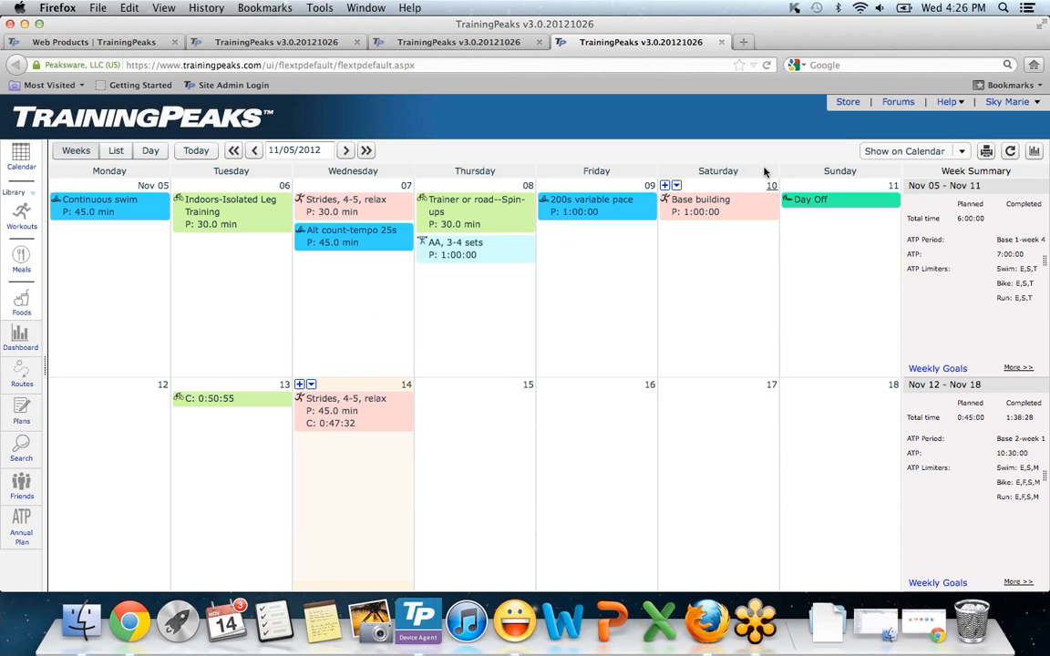
pyautogui.moveTo(418, 619)
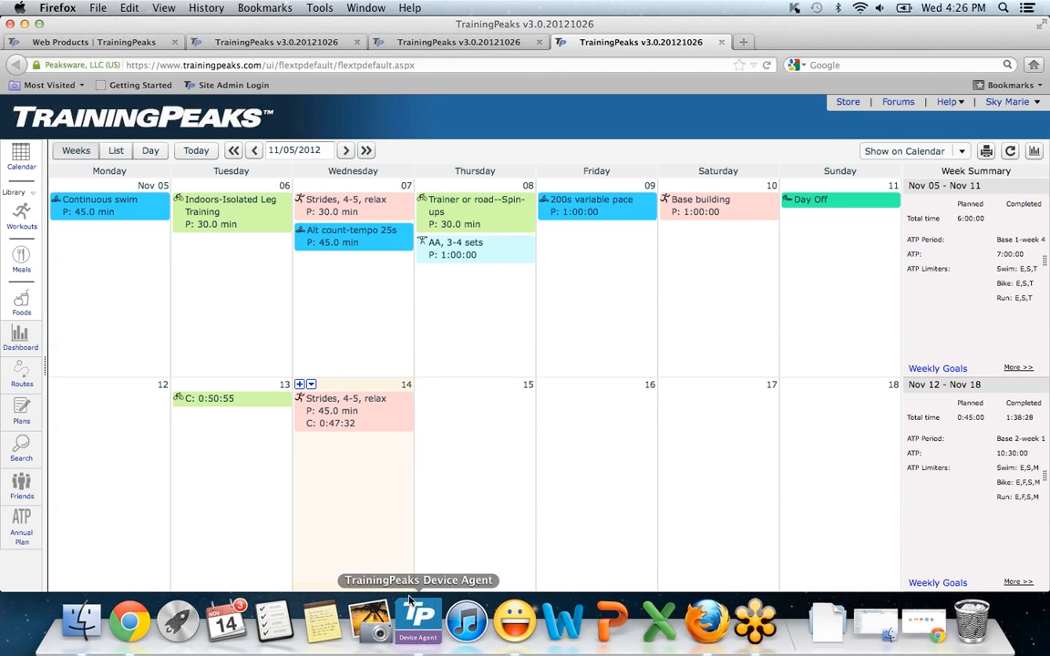
pyautogui.click(418, 622)
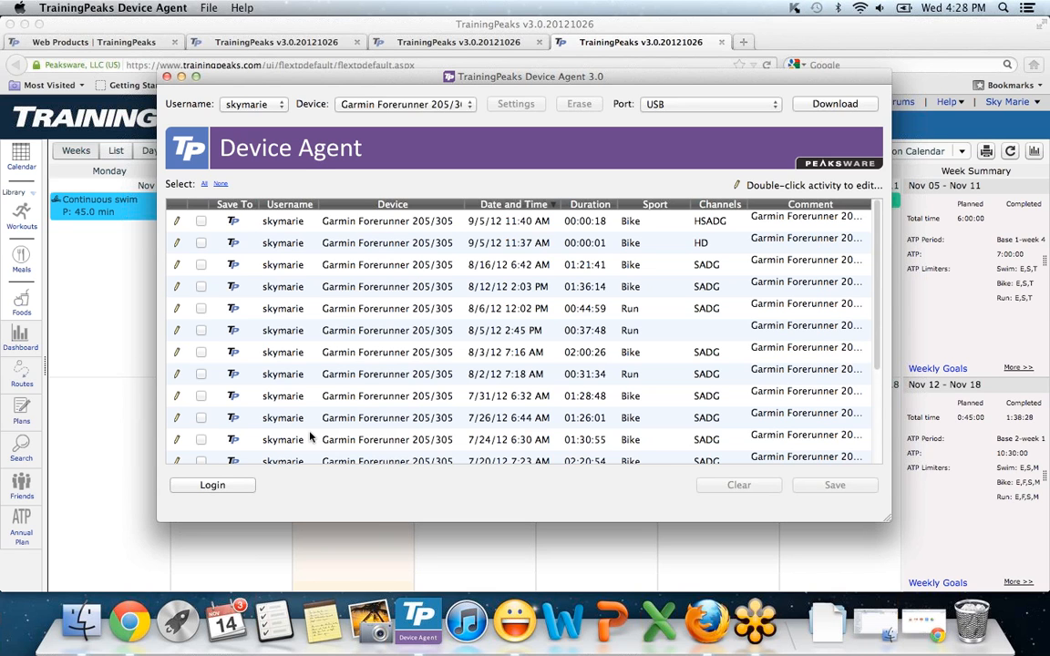
pyautogui.moveTo(658, 6)
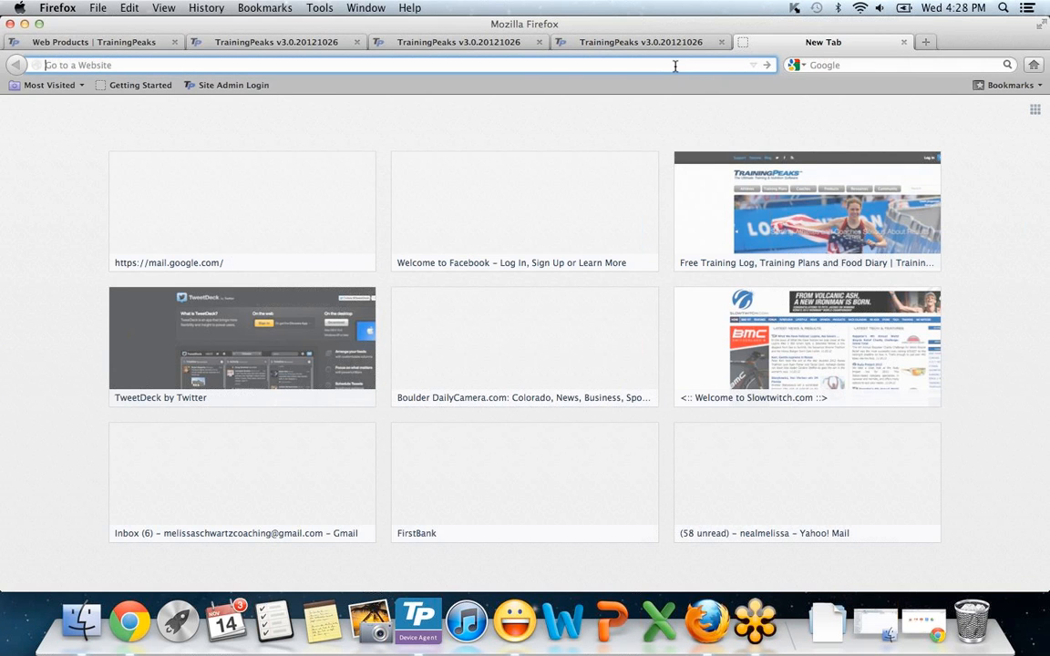
# Go to support.trainingpeaks.com and open the Contact Us request form
pyautogui.write('support.trainingpeaks.com')
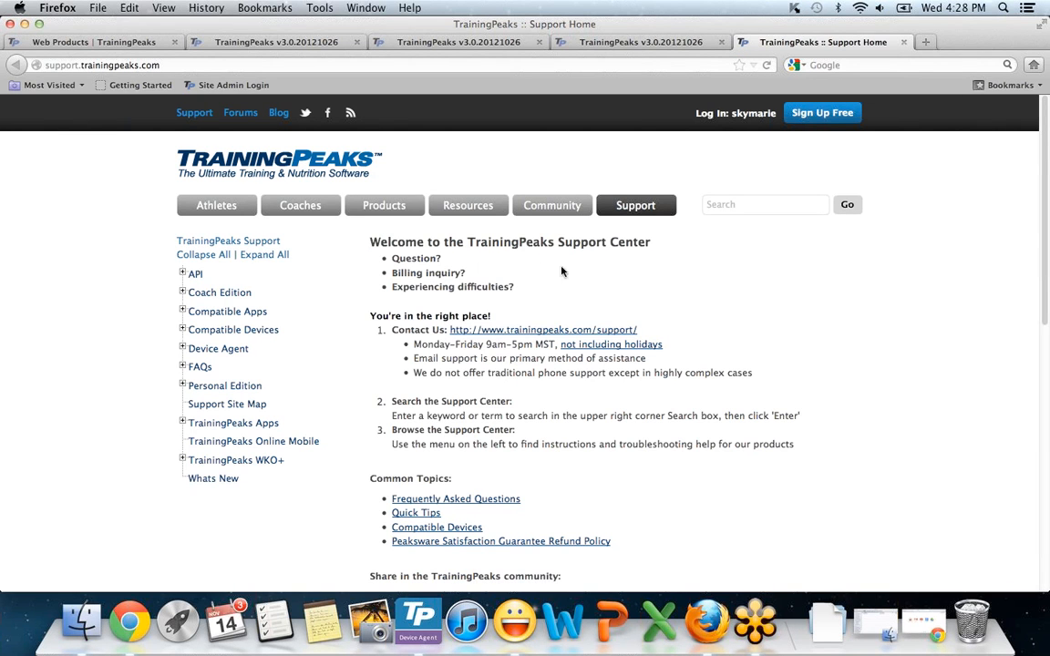
pyautogui.click(542, 328)
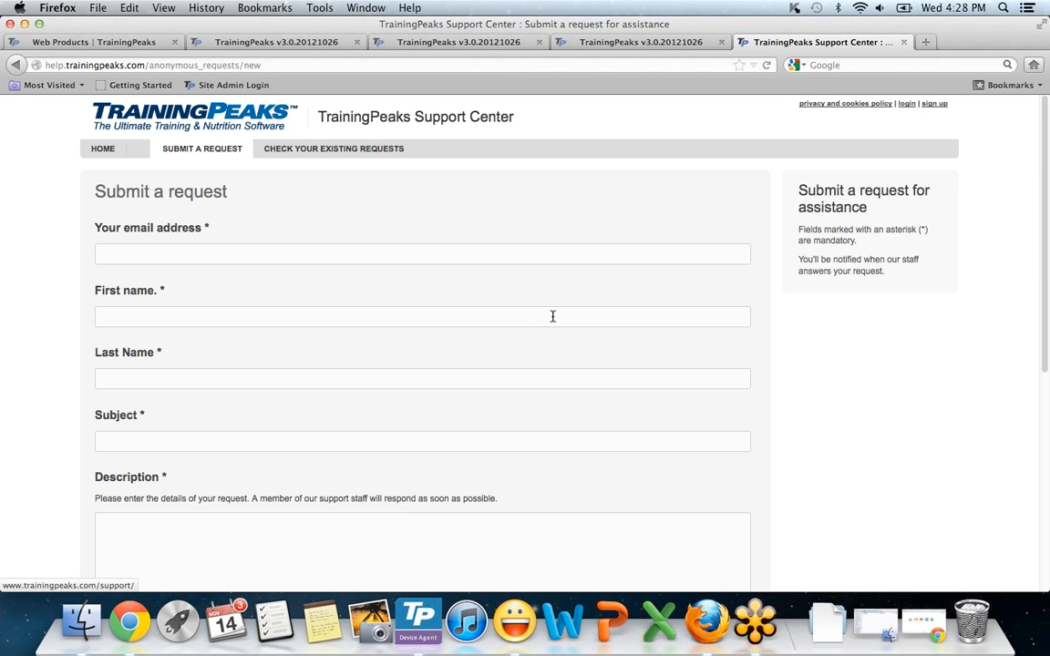
pyautogui.moveTo(546, 322)
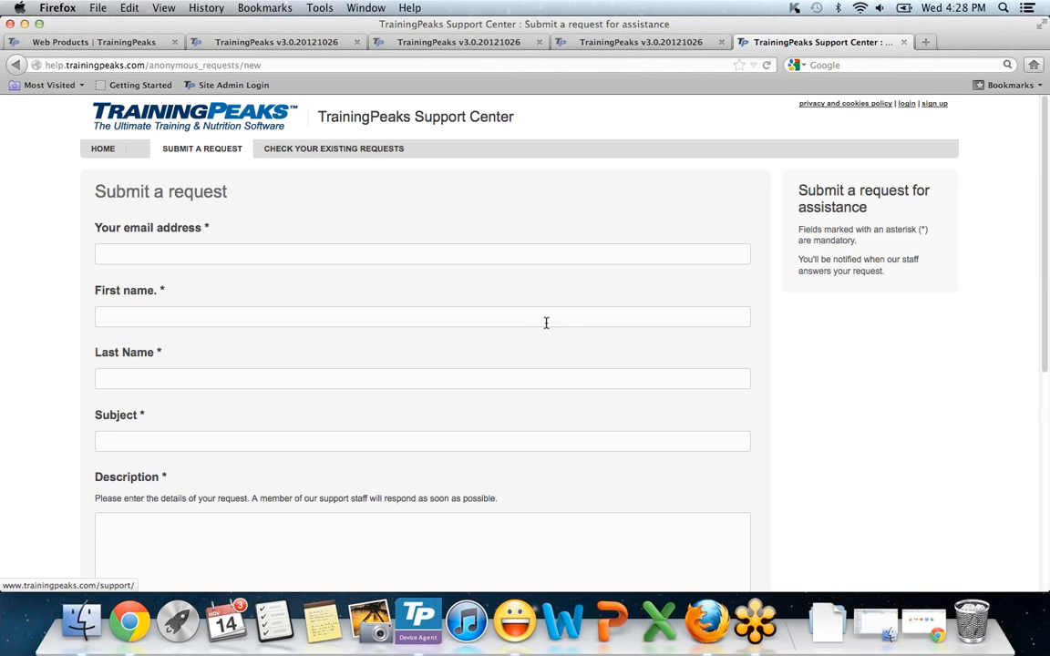
pyautogui.moveTo(458, 308)
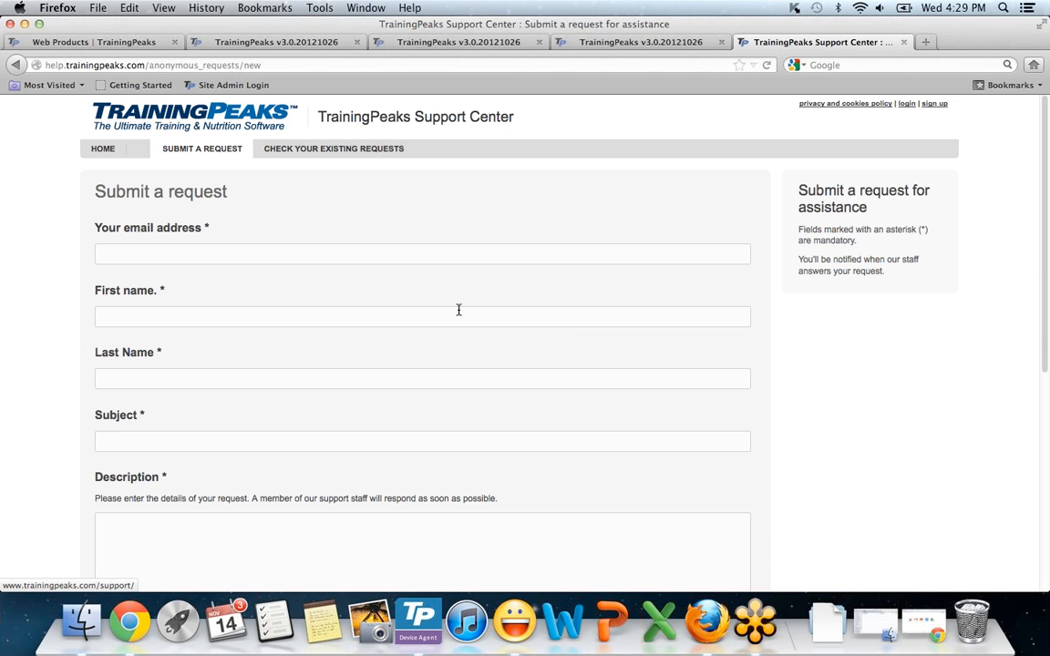